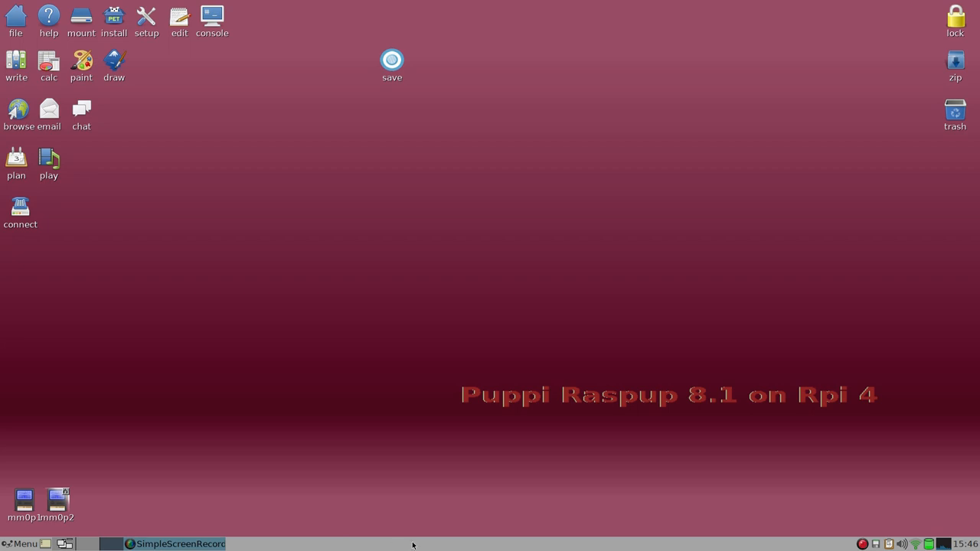
mouse_move(831, 414)
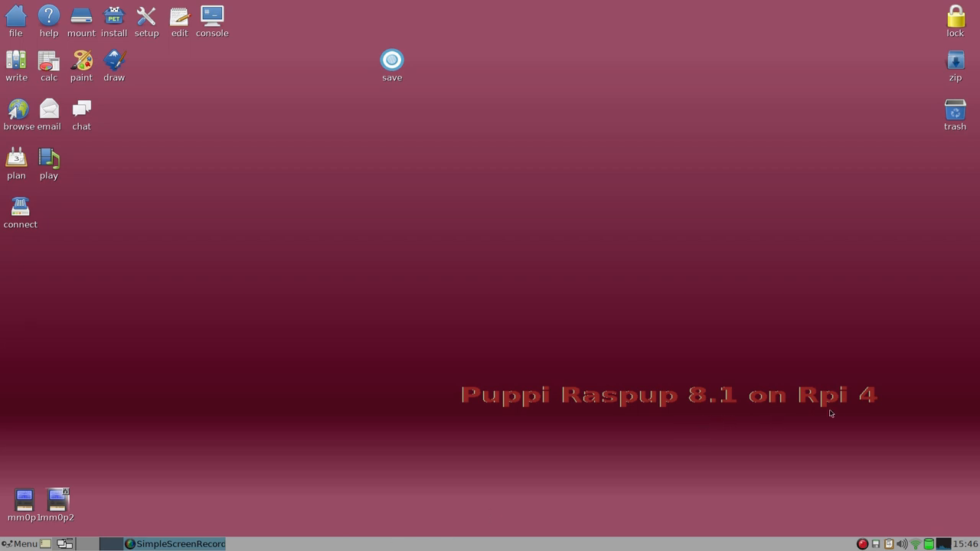
mouse_move(885, 405)
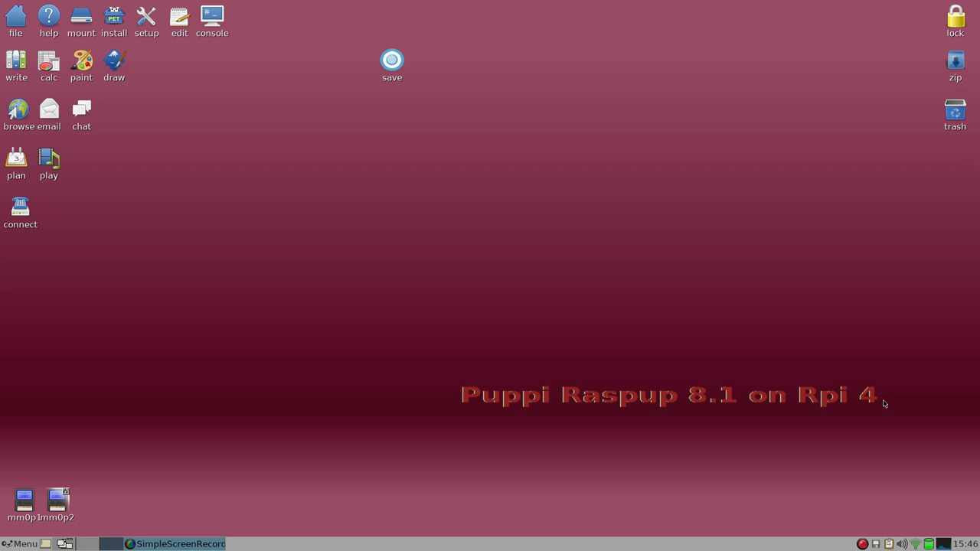
mouse_move(870, 441)
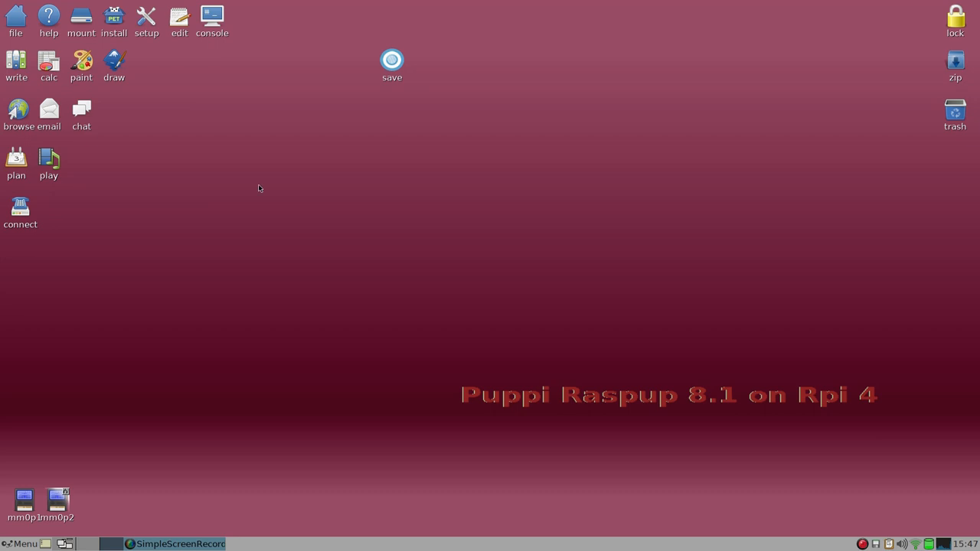
mouse_move(147, 50)
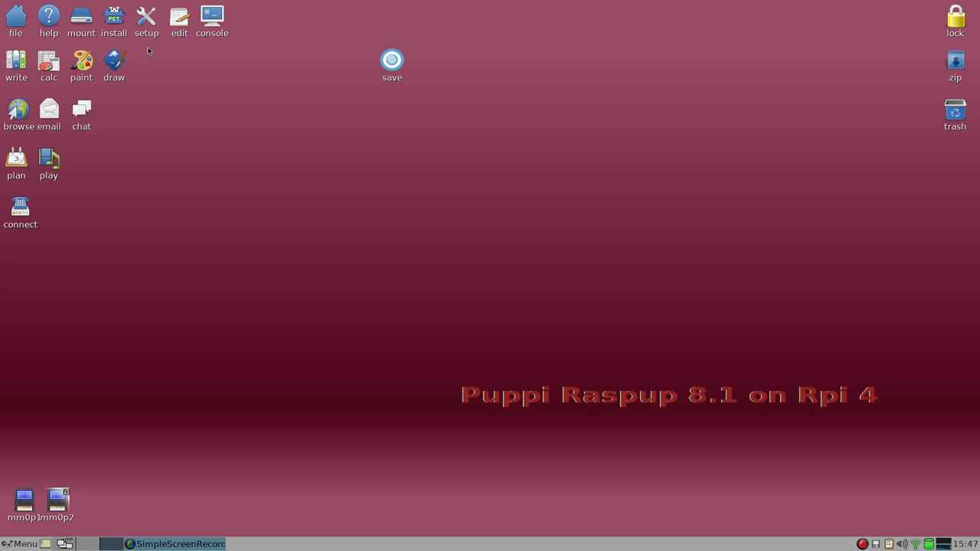
mouse_move(160, 50)
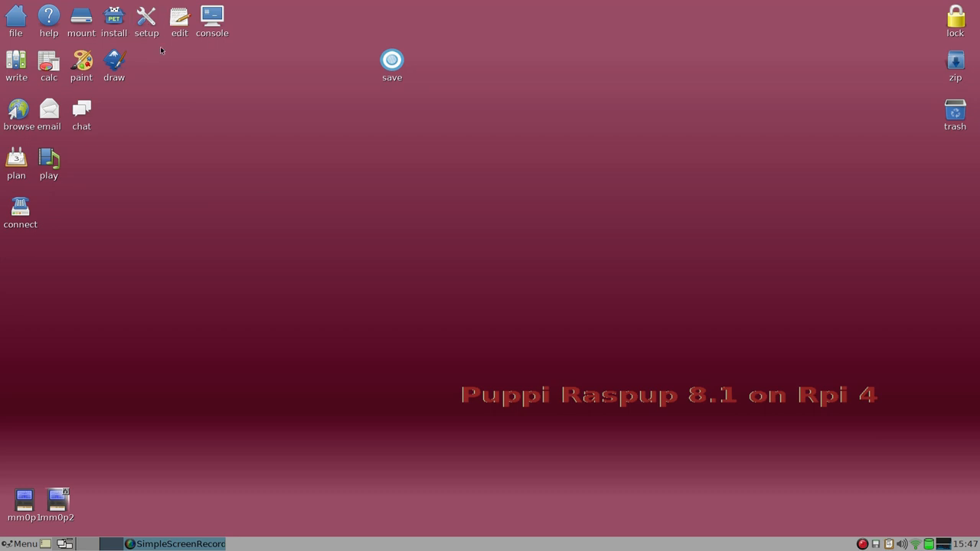
Launch Puppy Setup, peek at the Desktop wizard's options and quit back to the main guide.
left_click(147, 18)
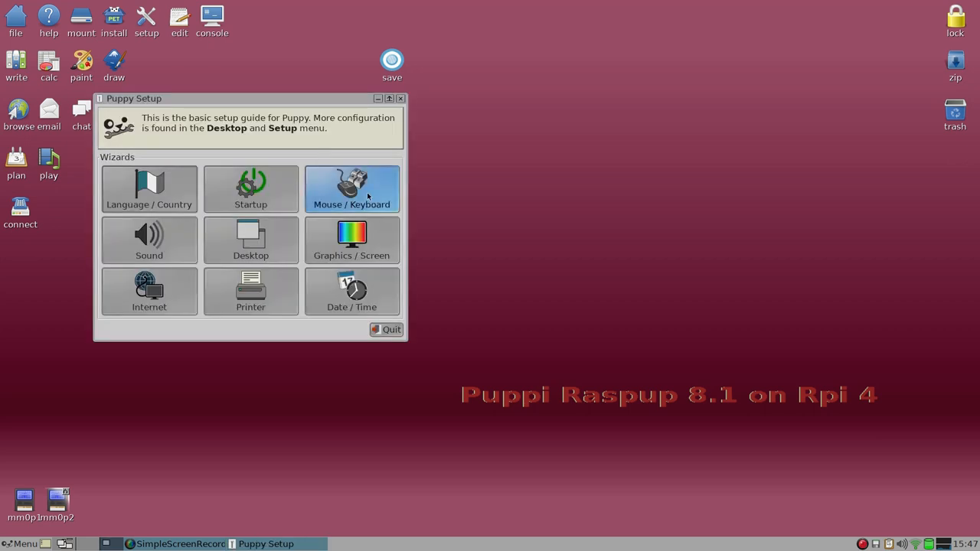
mouse_move(352, 241)
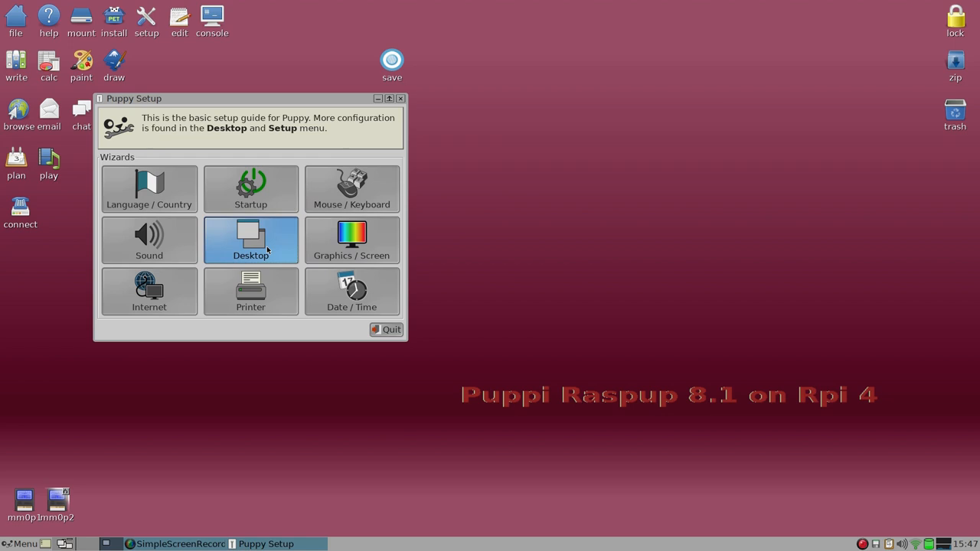
left_click(252, 239)
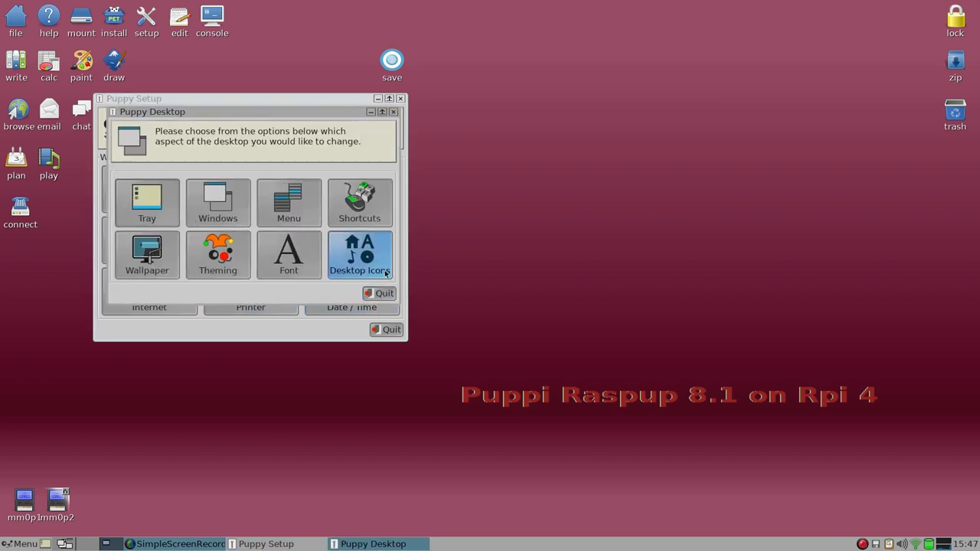
left_click(358, 254)
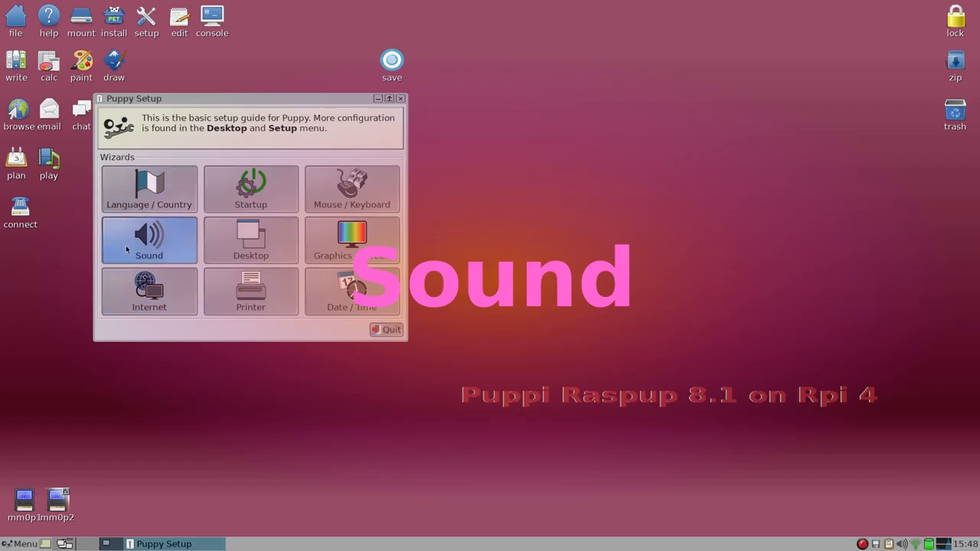
Start the Sound Wizard and show its Sound Card Wizard list of selectable default cards.
left_click(149, 239)
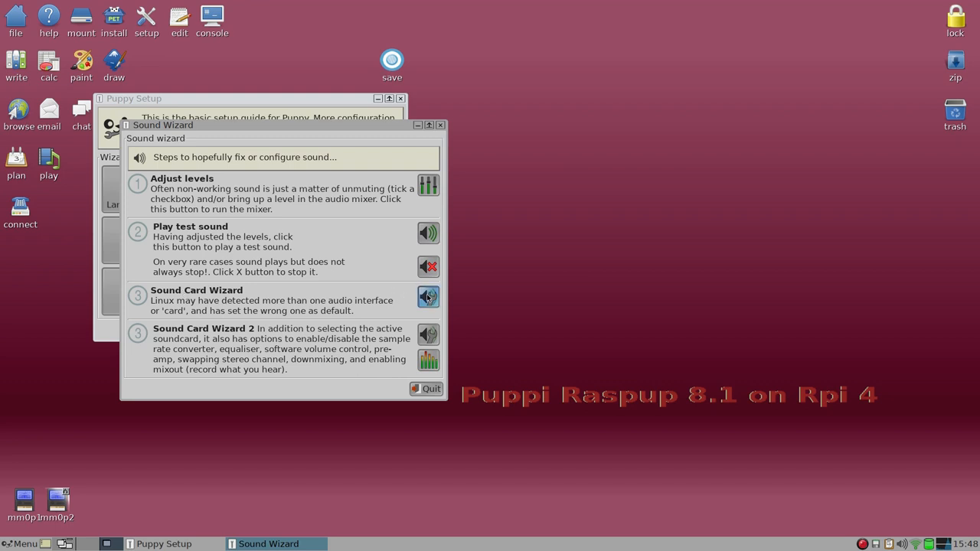
left_click(429, 297)
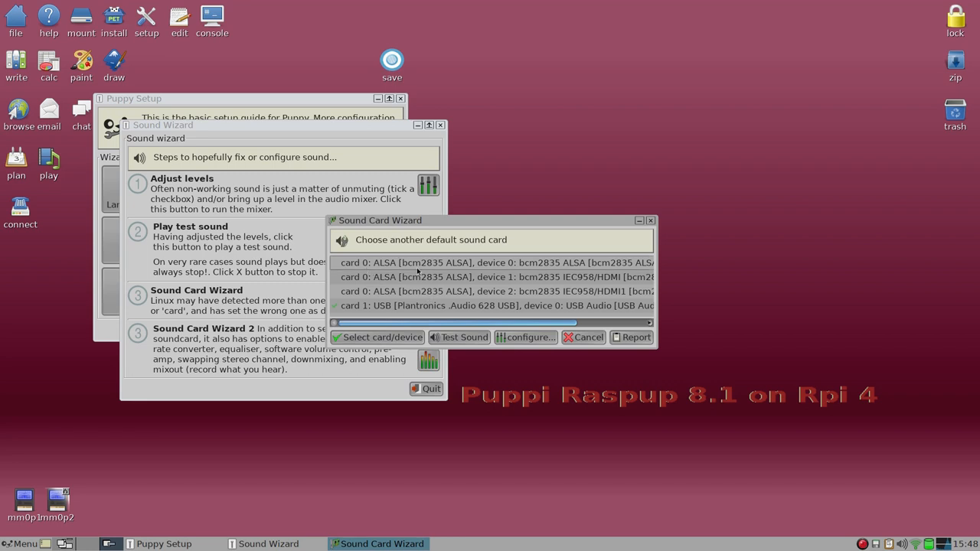
mouse_move(411, 273)
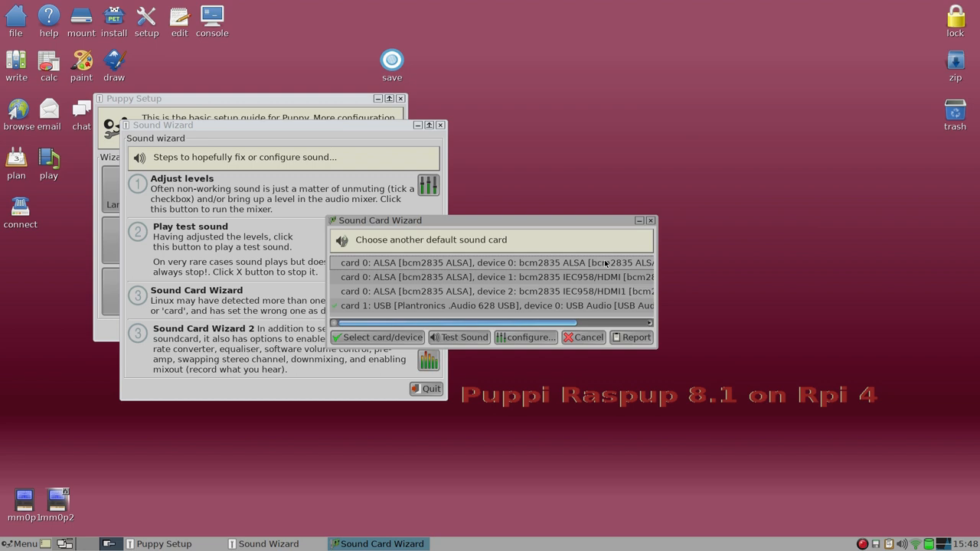
mouse_move(457, 263)
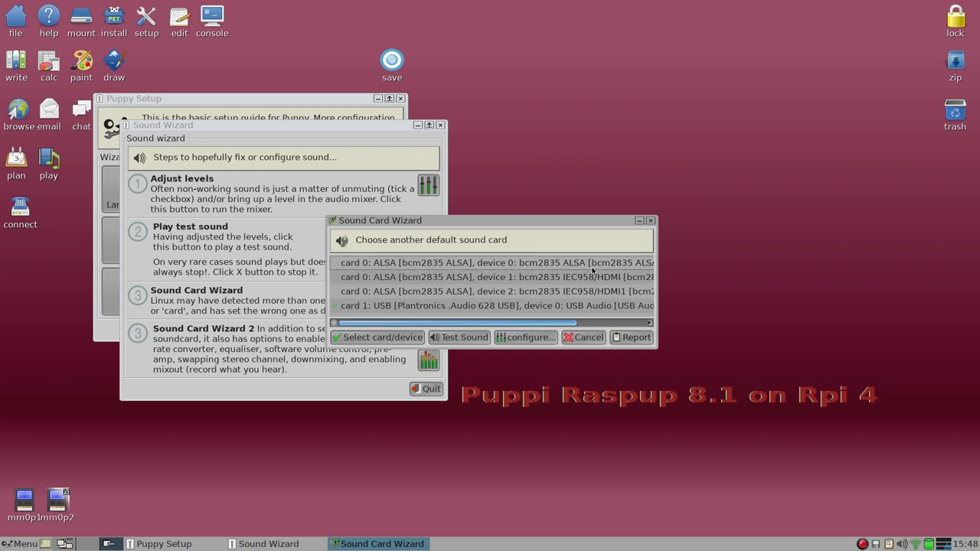
mouse_move(605, 274)
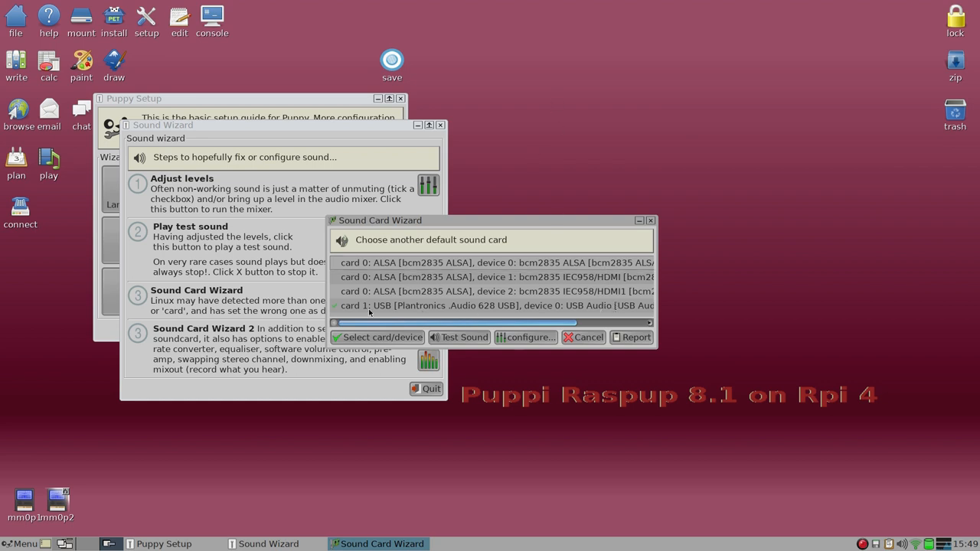
mouse_move(472, 312)
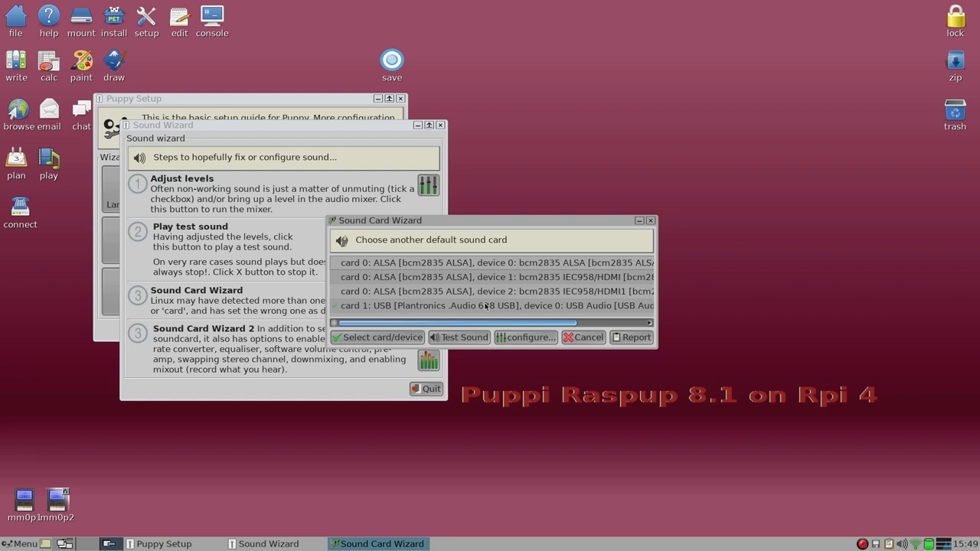
mouse_move(481, 307)
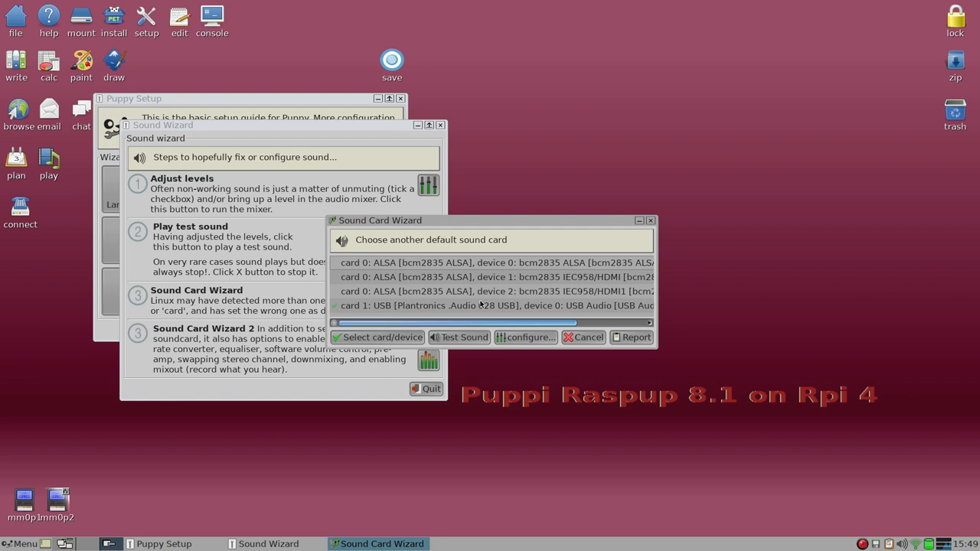
mouse_move(481, 305)
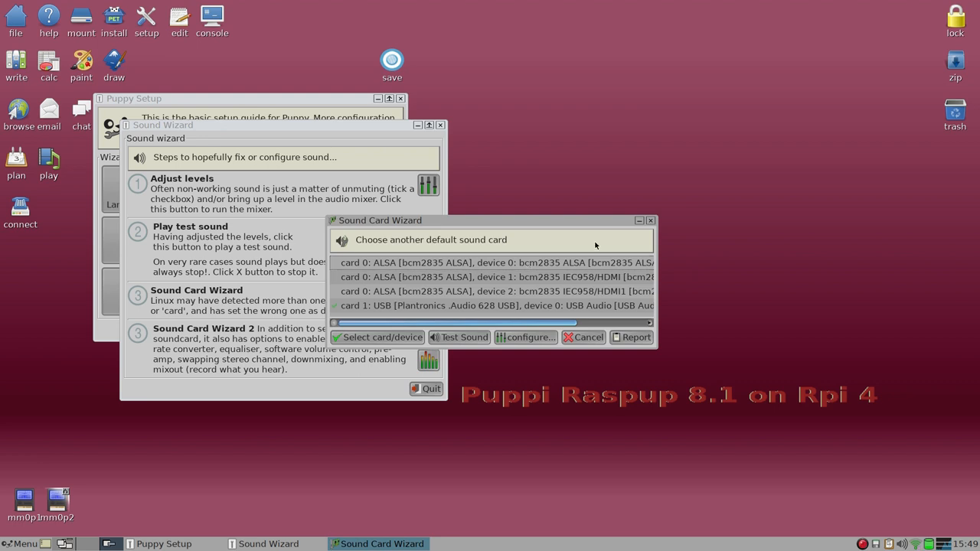
mouse_move(636, 233)
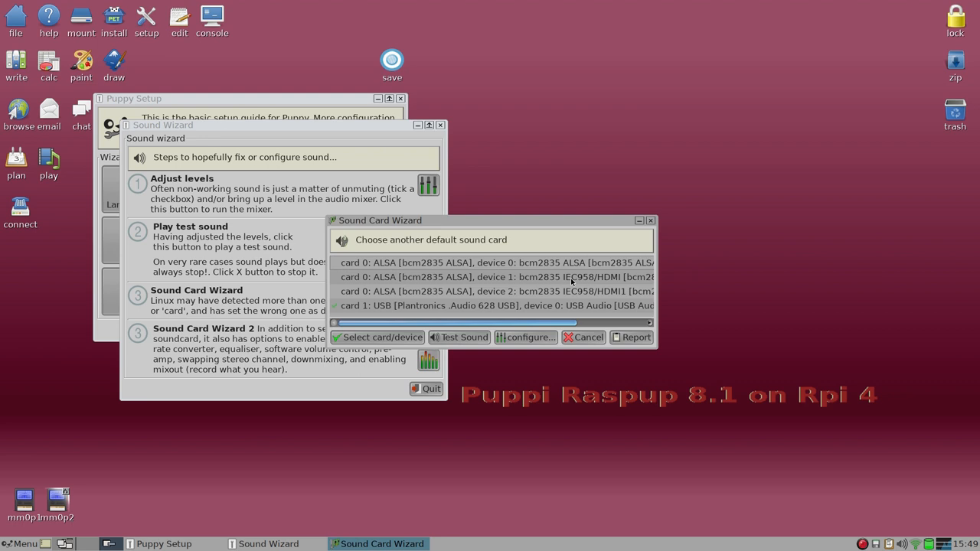
mouse_move(652, 225)
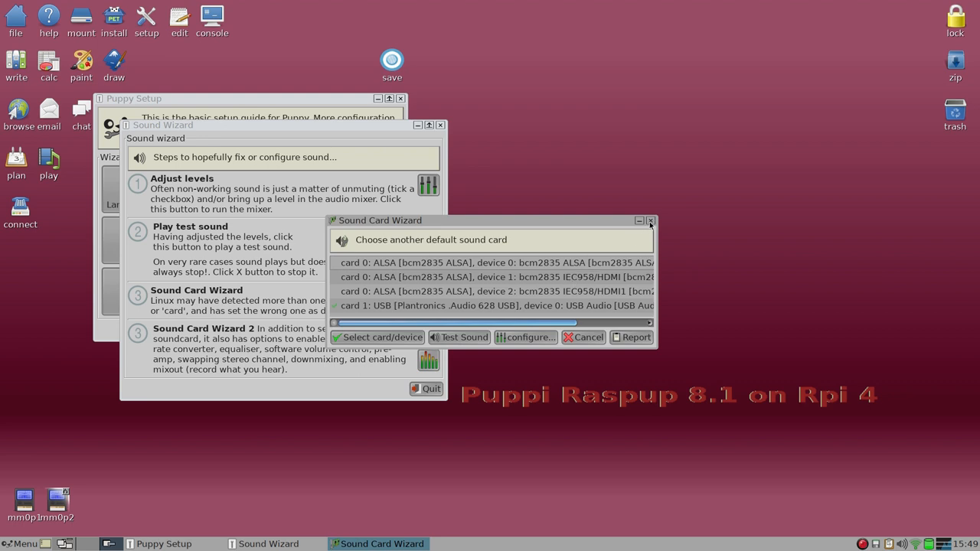
Close the Sound Card Wizard and Sound Wizard, leaving only the Puppy Setup guide.
left_click(649, 221)
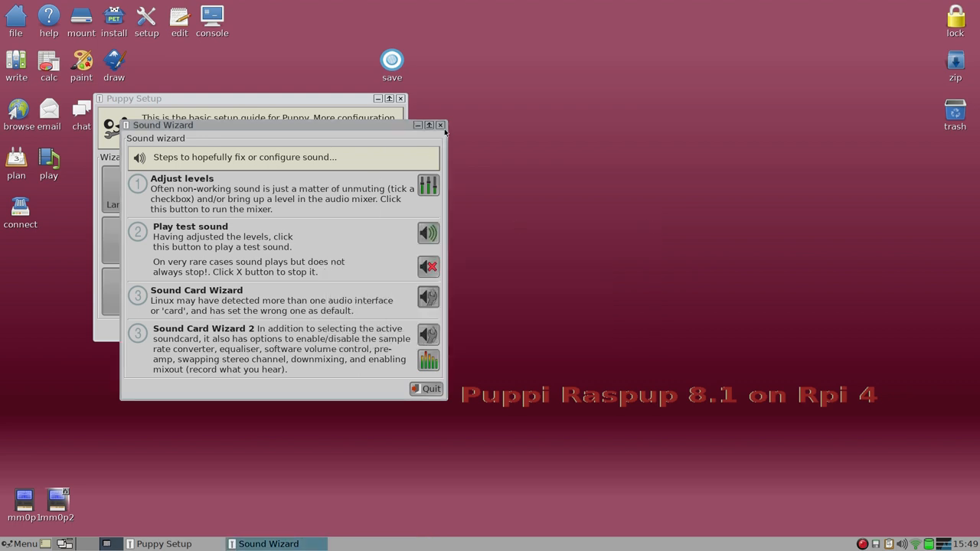
left_click(441, 125)
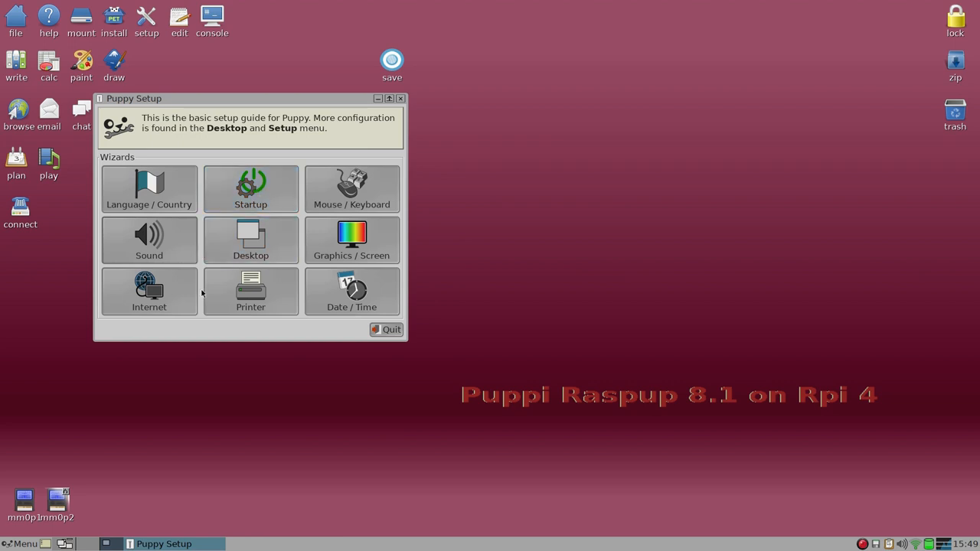
mouse_move(251, 291)
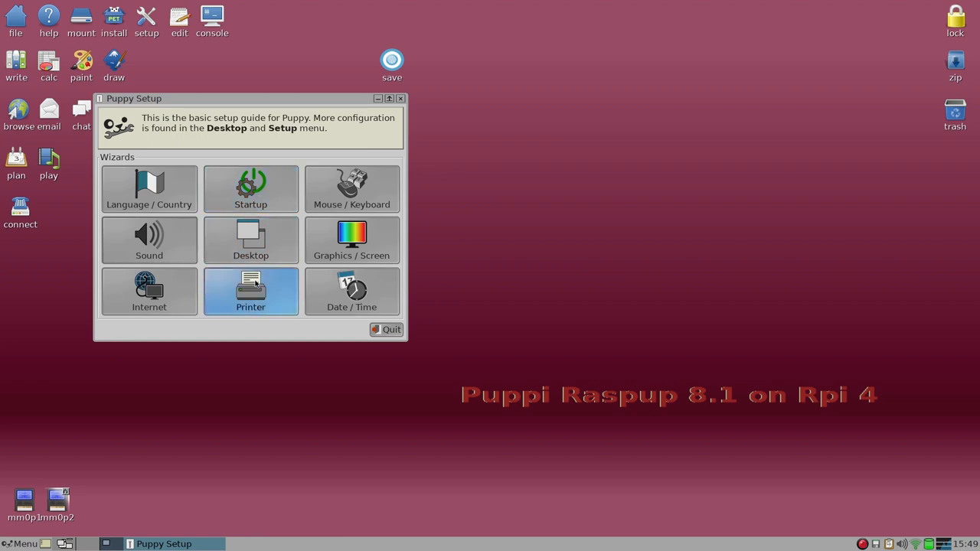
mouse_move(207, 300)
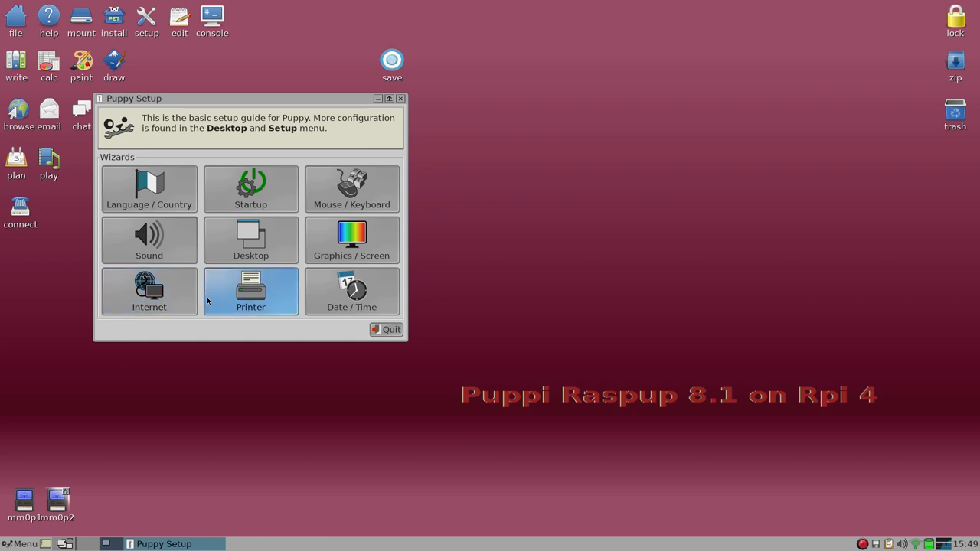
mouse_move(353, 241)
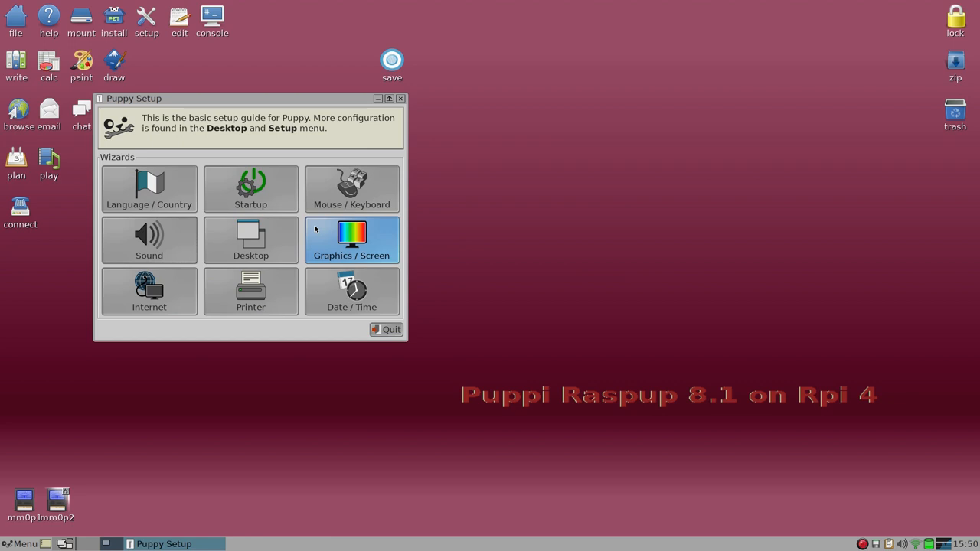
mouse_move(245, 107)
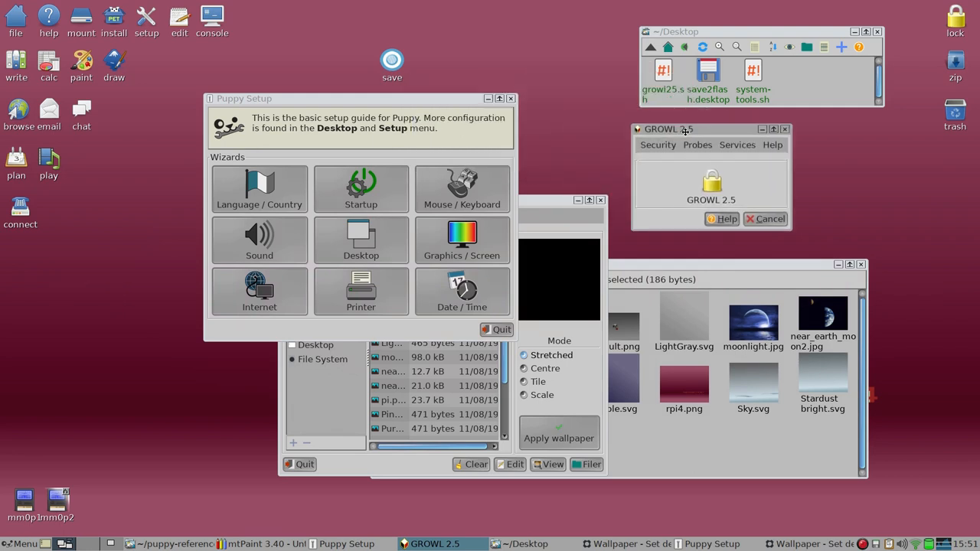
Browse GROWL's Security and Help menus, then edit its growl25.sh source in Geany.
left_click(665, 148)
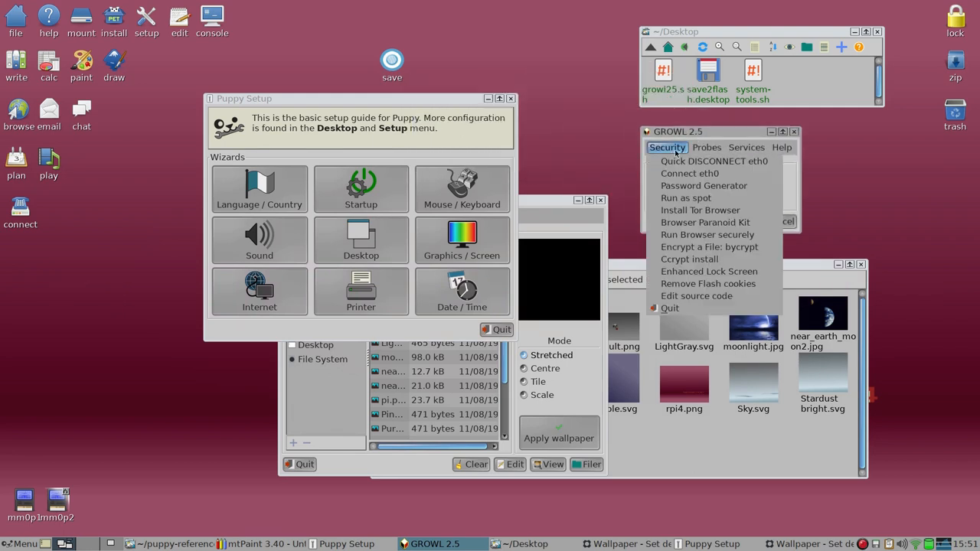
left_click(781, 147)
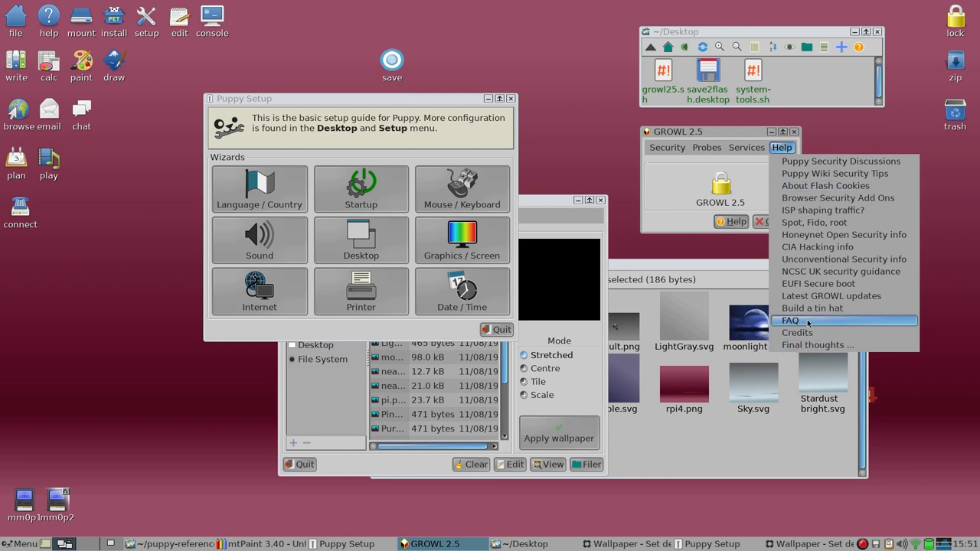
left_click(666, 147)
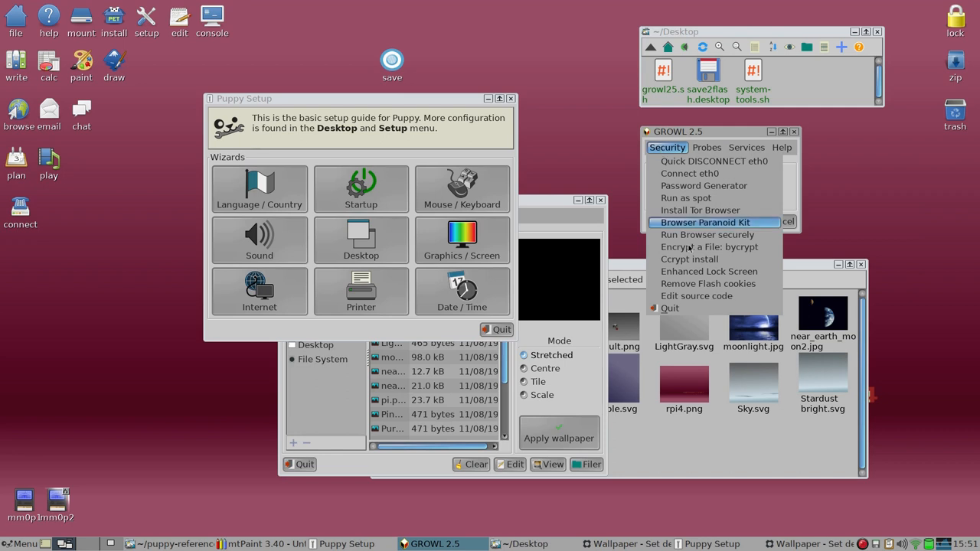
left_click(703, 222)
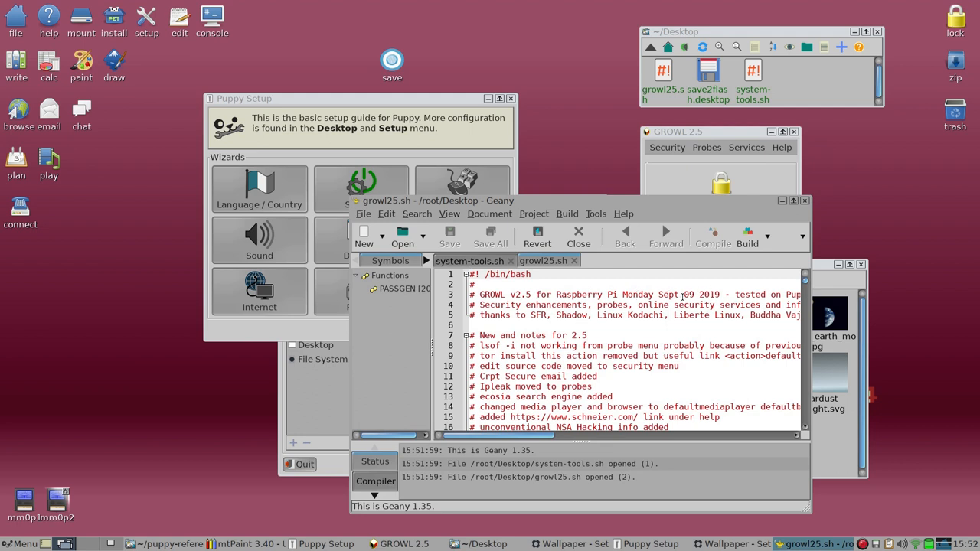
Scroll down through growl25.sh to read its menu and action entries.
scroll("down", 3)
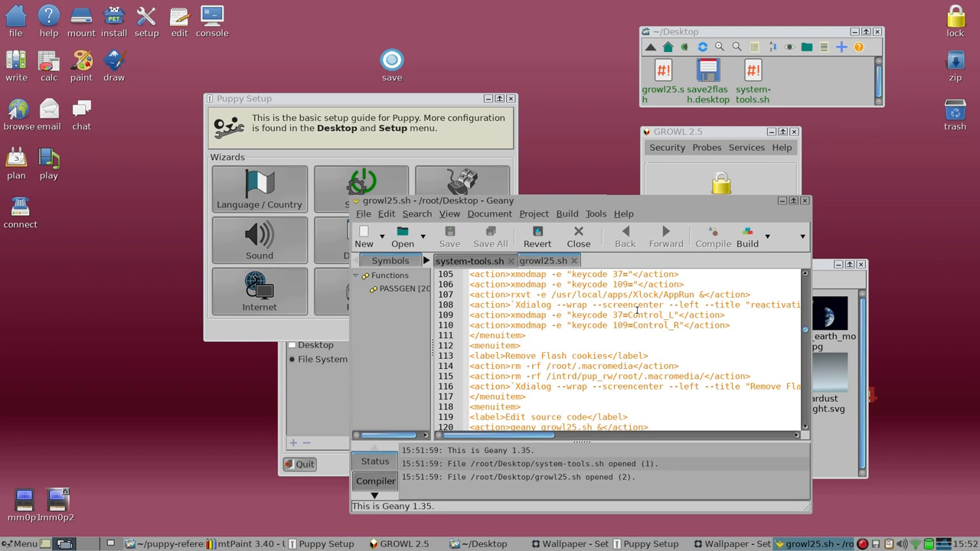
scroll("down", 3)
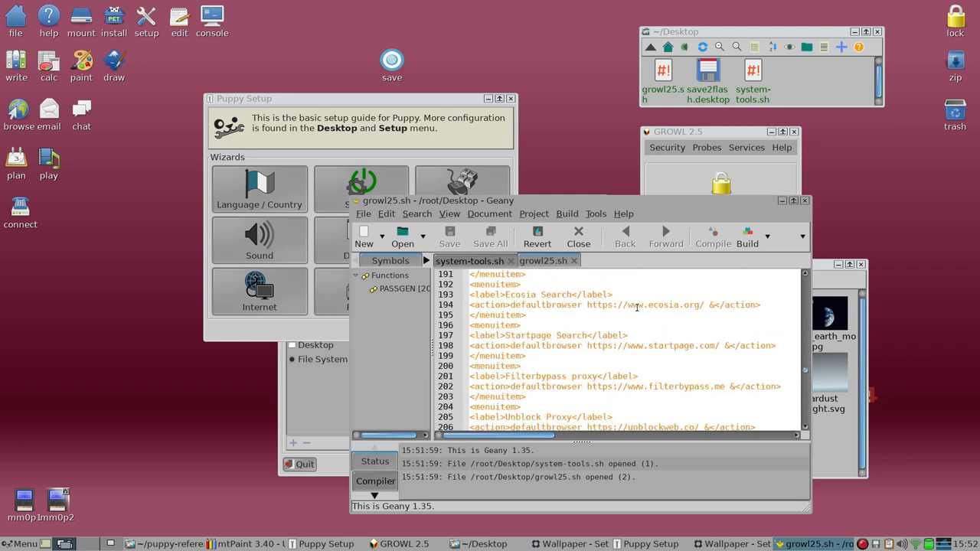
scroll("down", 3)
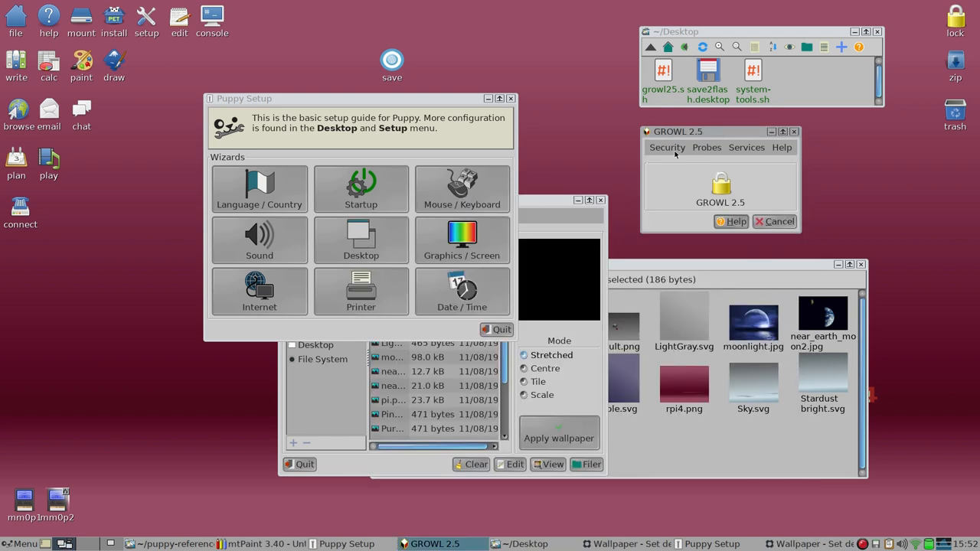
Show GROWL's Help topics list and dismiss it without choosing one.
left_click(781, 147)
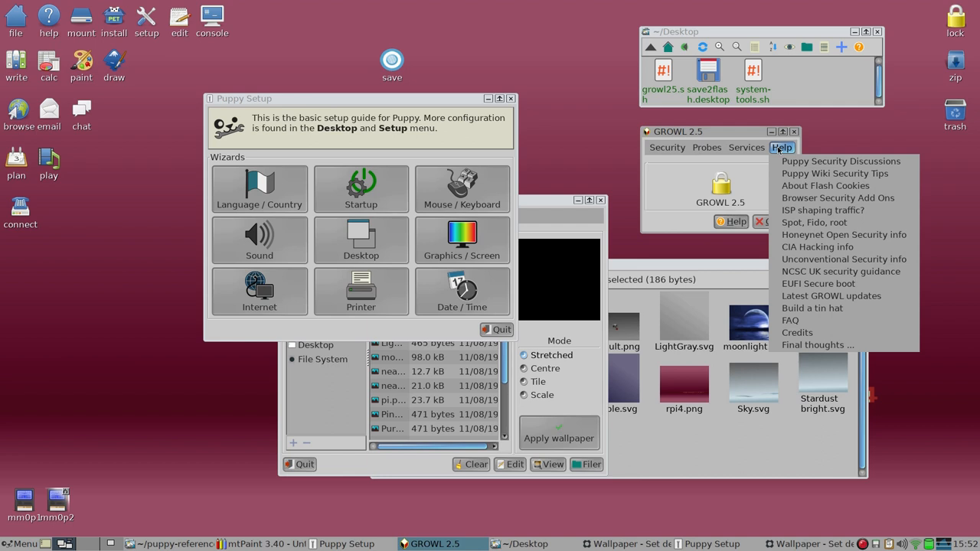
left_click(668, 147)
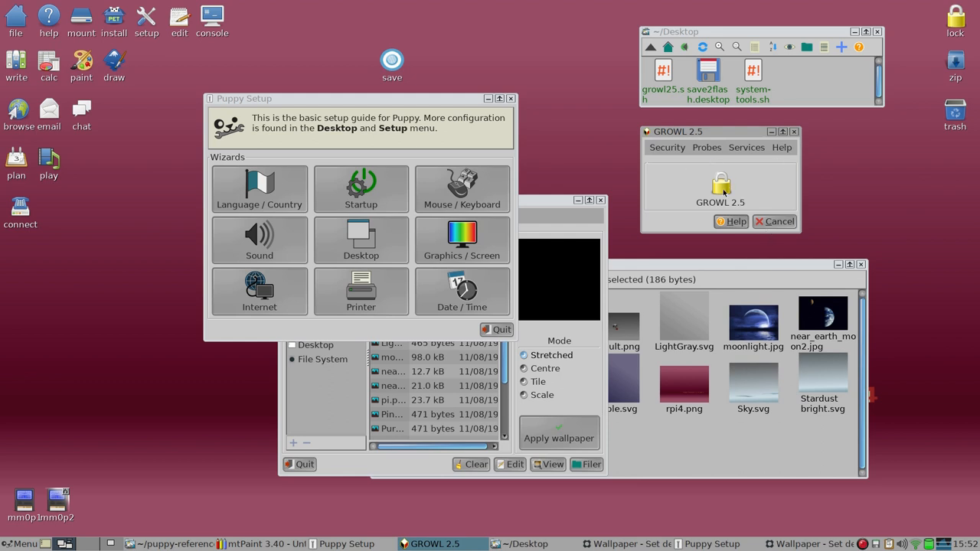
mouse_move(762, 202)
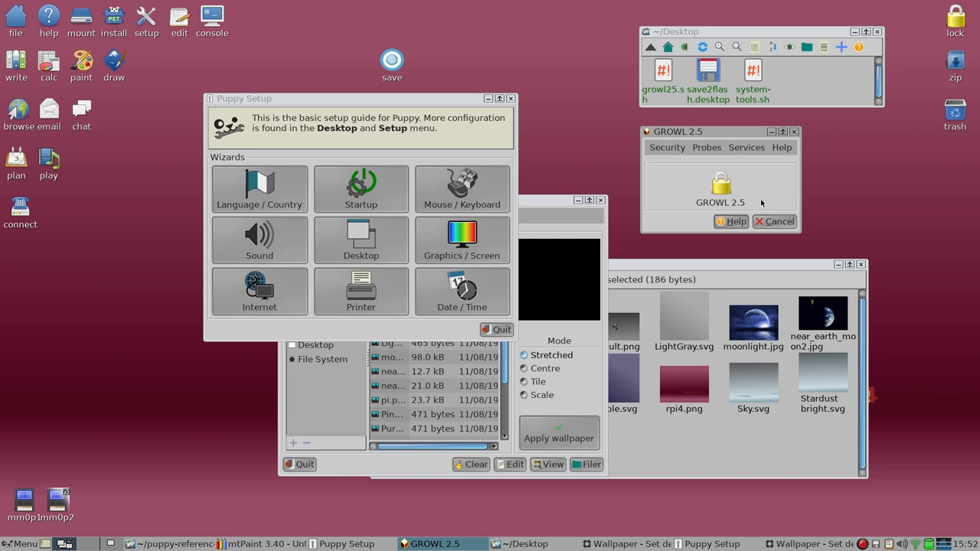
mouse_move(788, 144)
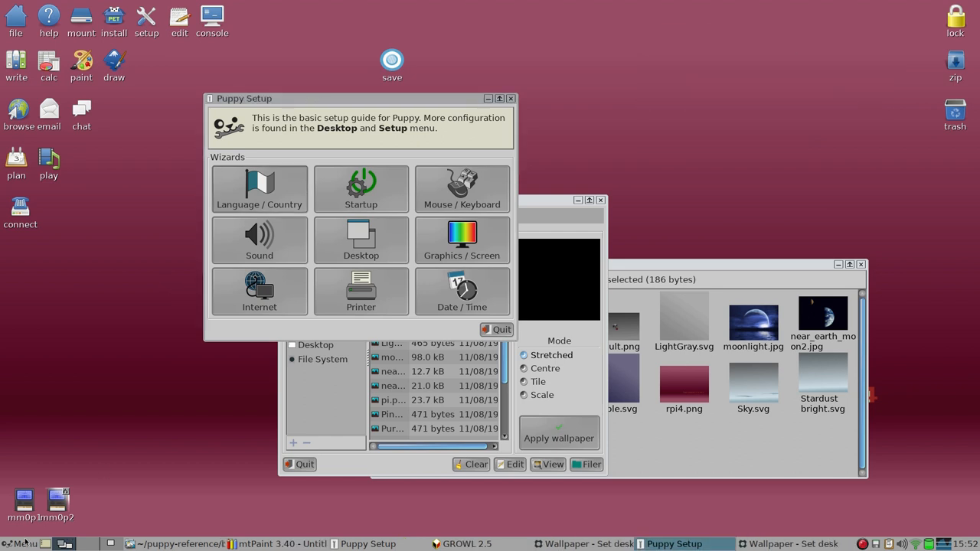
left_click(23, 544)
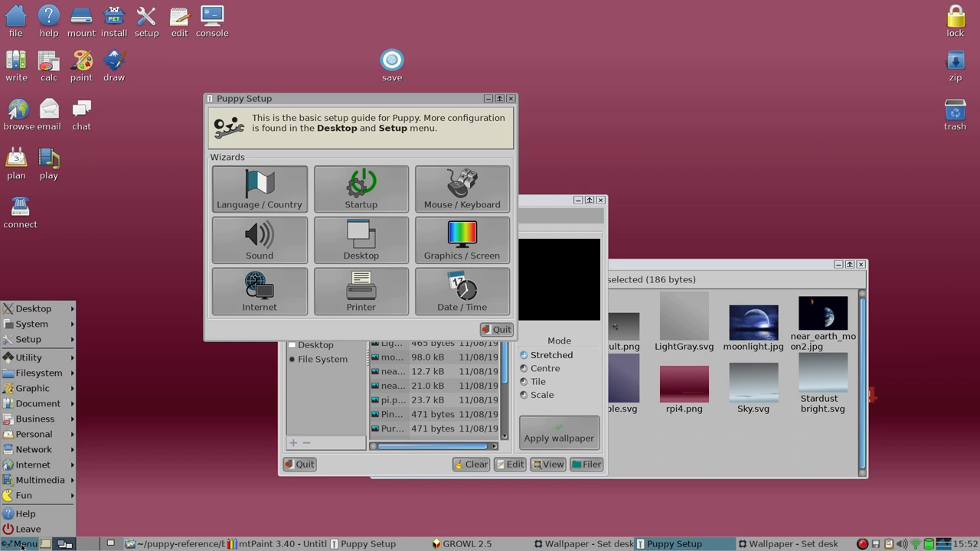
mouse_move(21, 545)
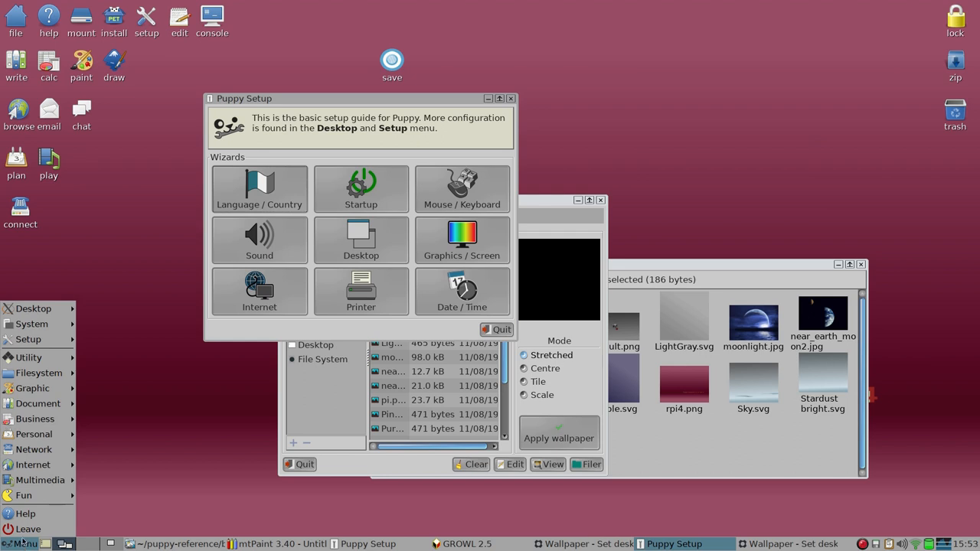
left_click(27, 358)
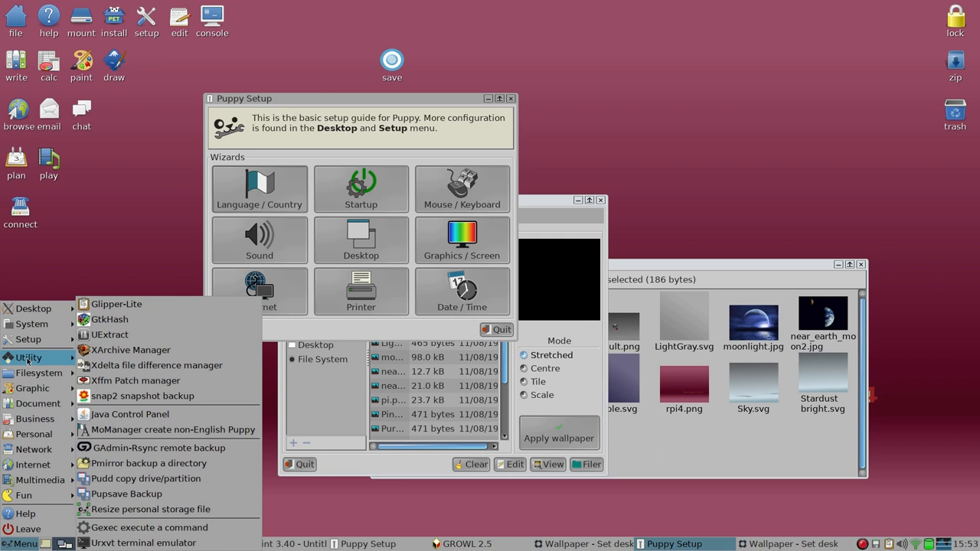
mouse_move(130, 414)
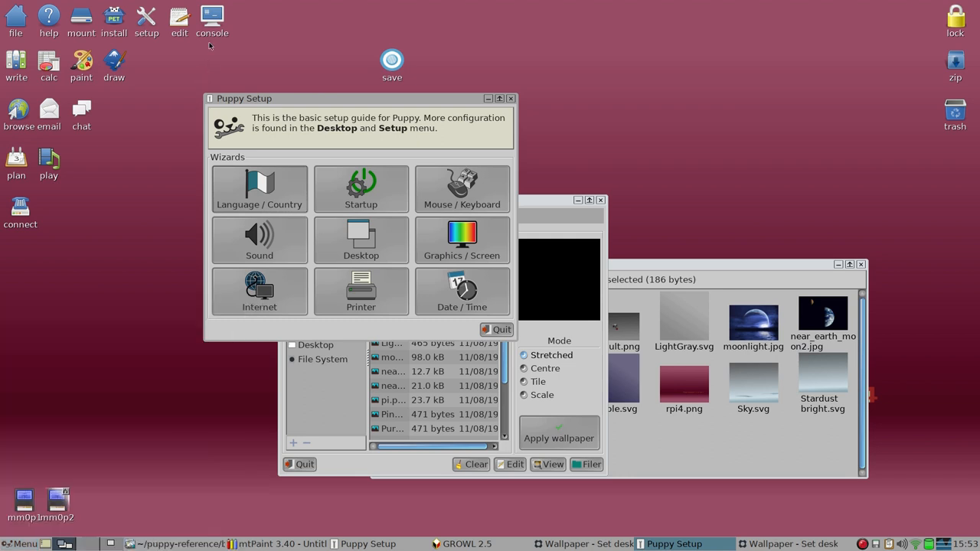
Launch a urxvt console and run python to start the interactive interpreter.
left_click(211, 18)
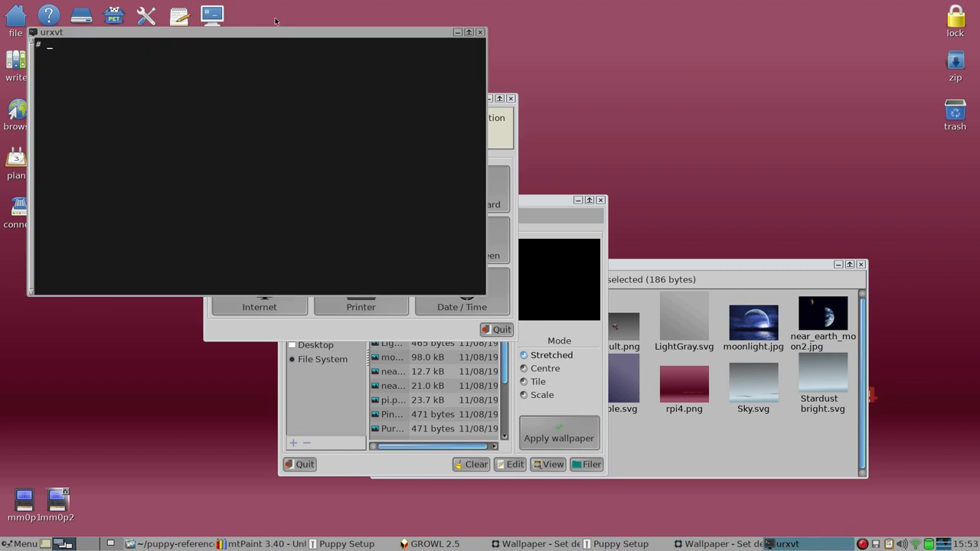
type("p")
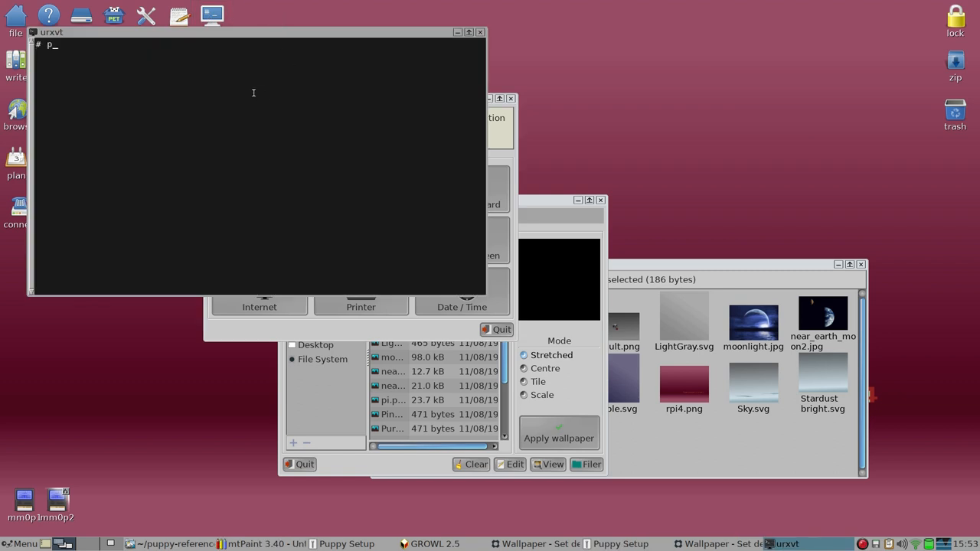
type("ytho")
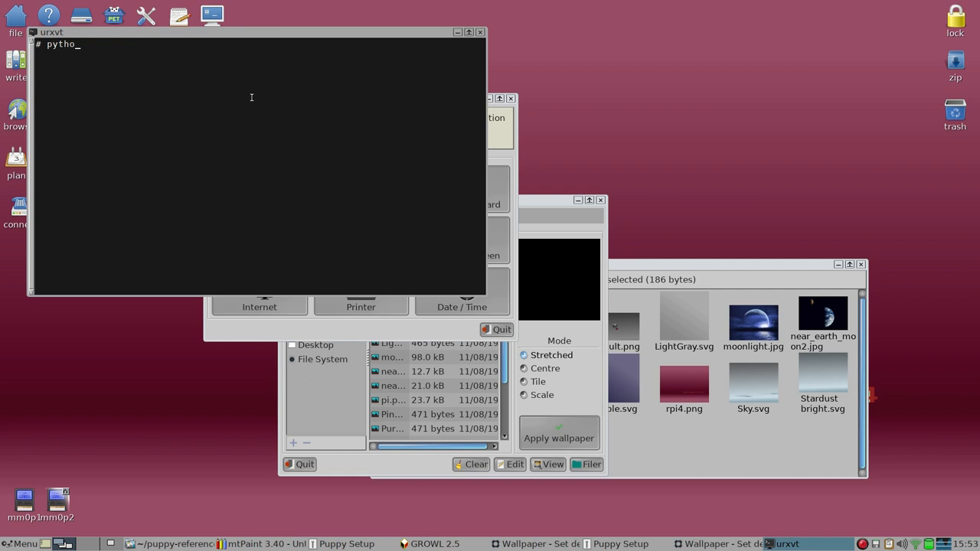
key("Return")
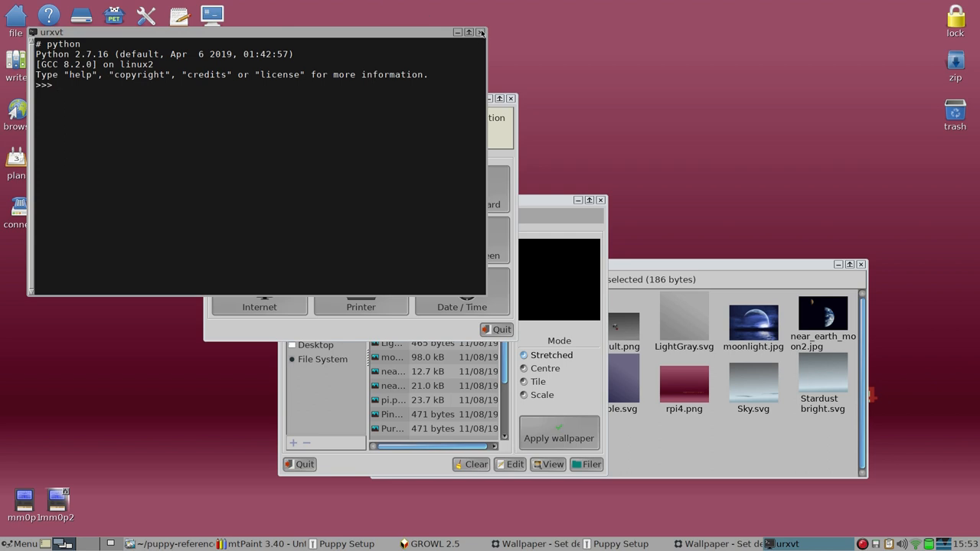
Close the terminal and launch the Package Manager via Install applications.
left_click(481, 33)
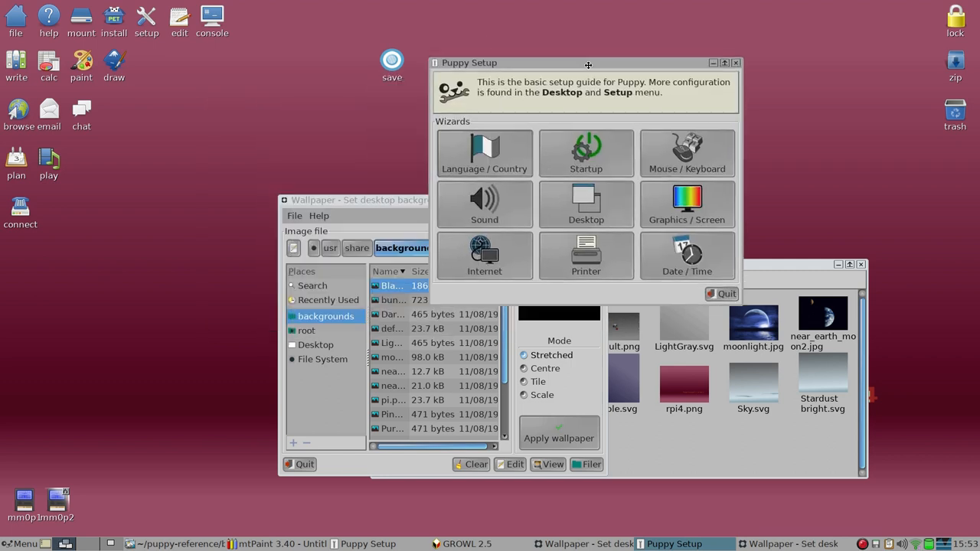
mouse_move(498, 343)
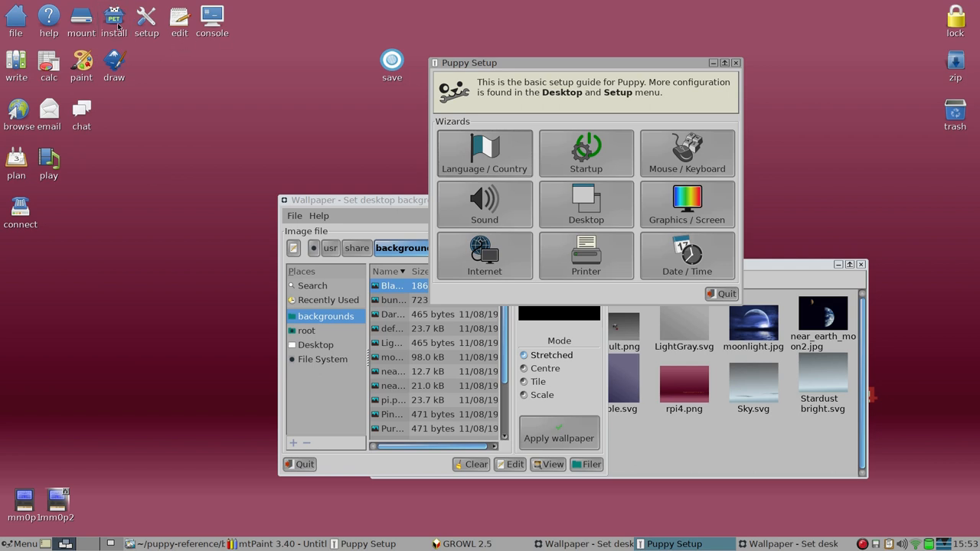
left_click(113, 16)
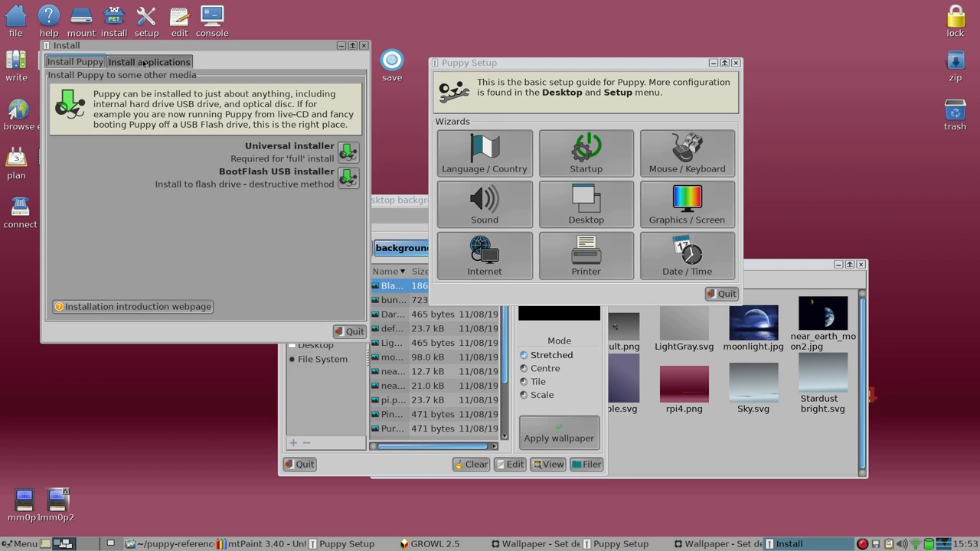
left_click(147, 61)
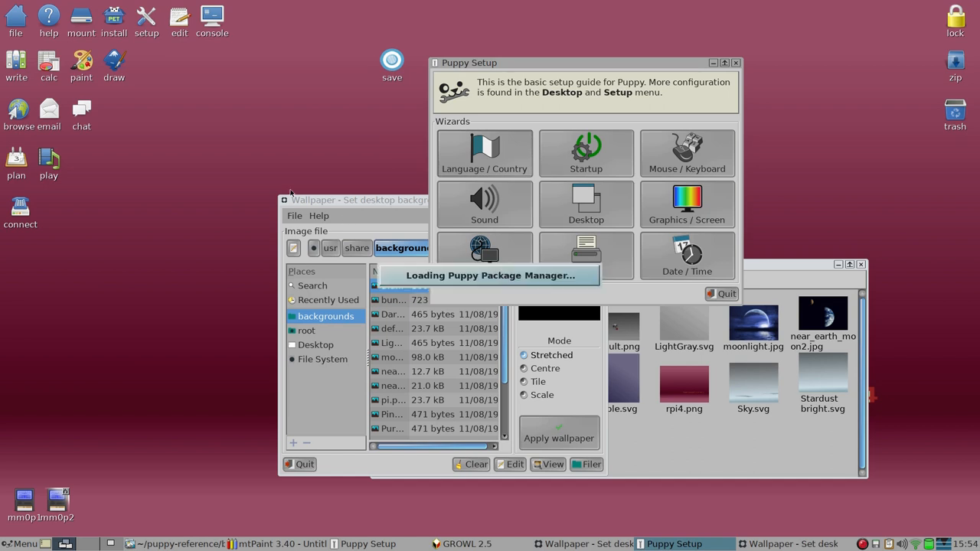
mouse_move(322, 141)
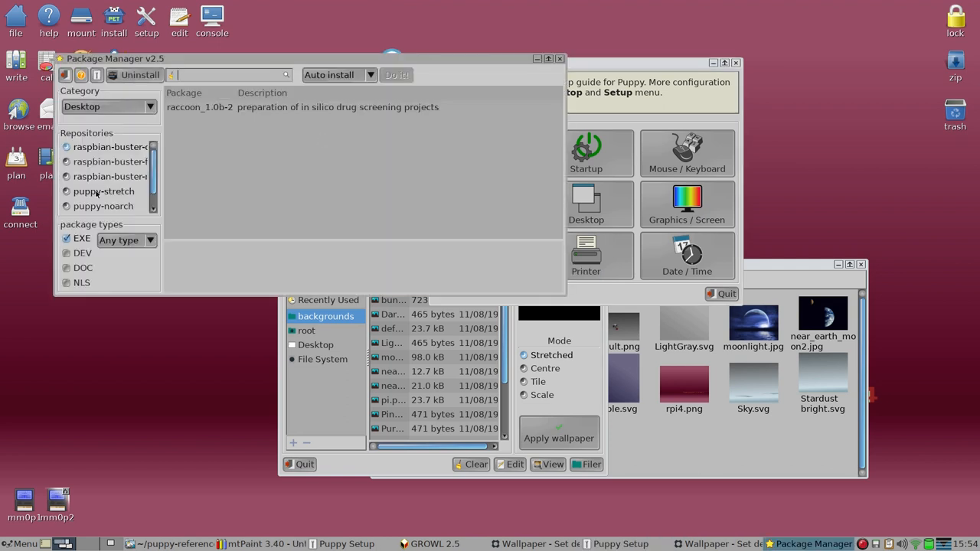
List raspbian-buster repository packages and scroll down to the task-desktop entries.
left_click(110, 176)
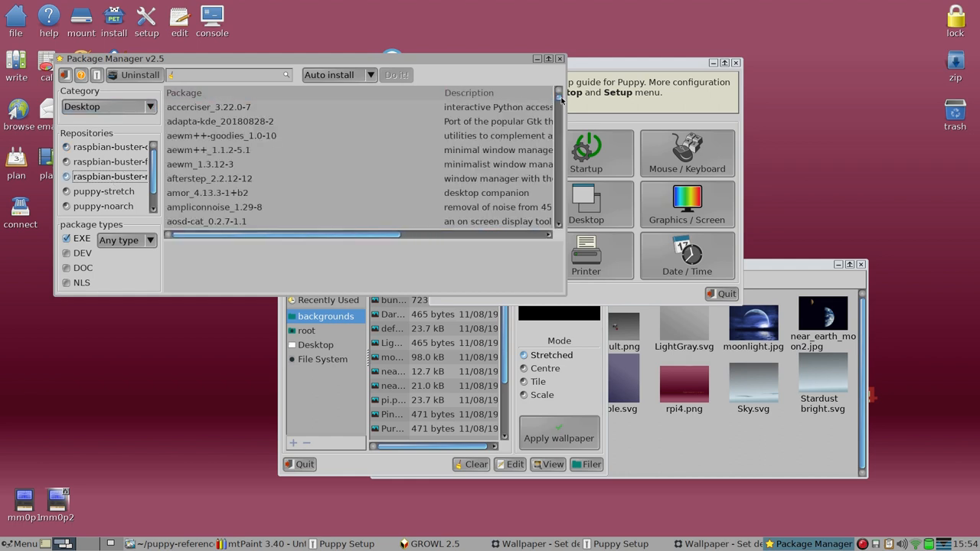
scroll("down", 3)
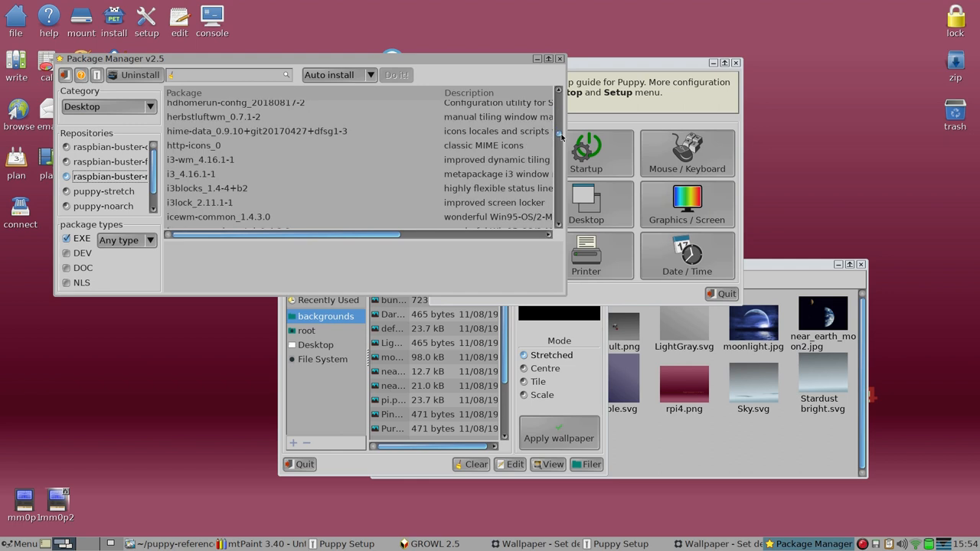
scroll("down", 3)
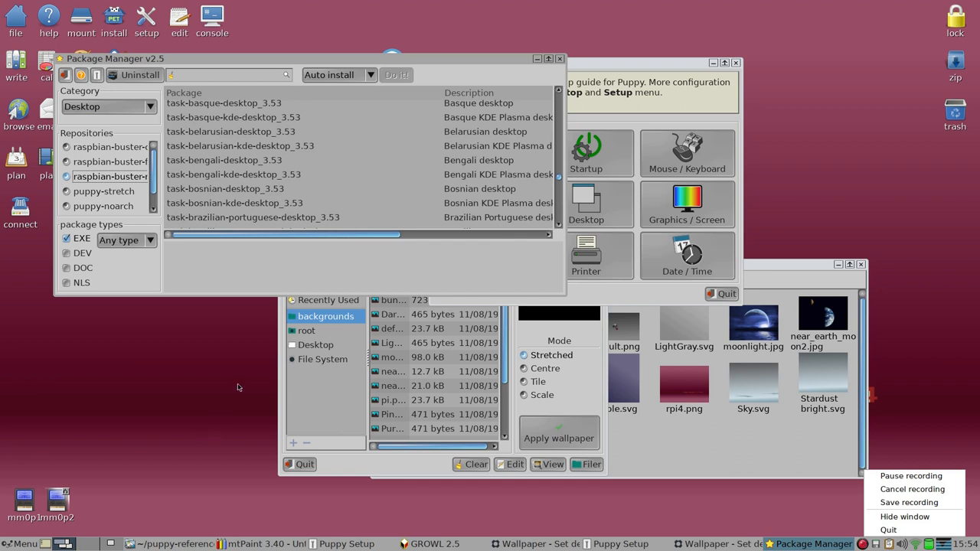
mouse_move(454, 183)
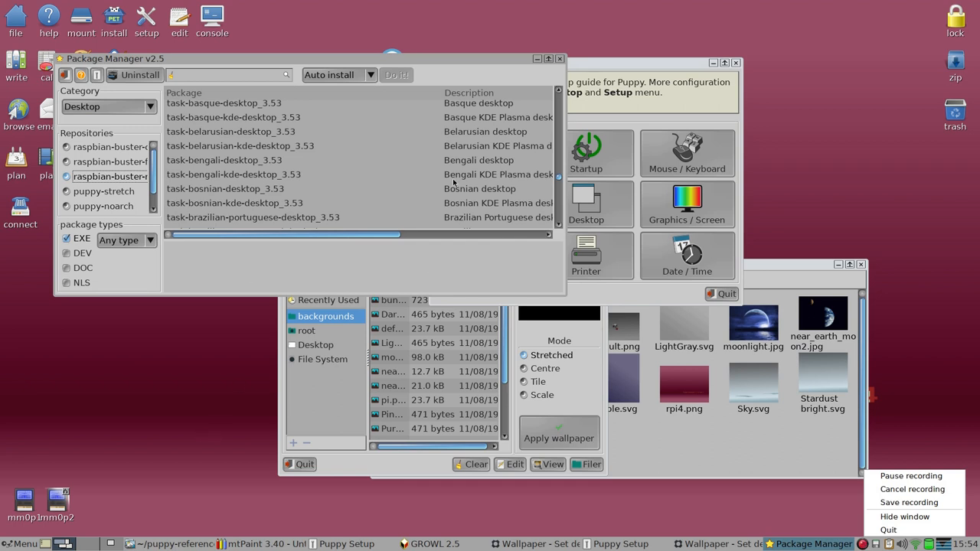
mouse_move(341, 47)
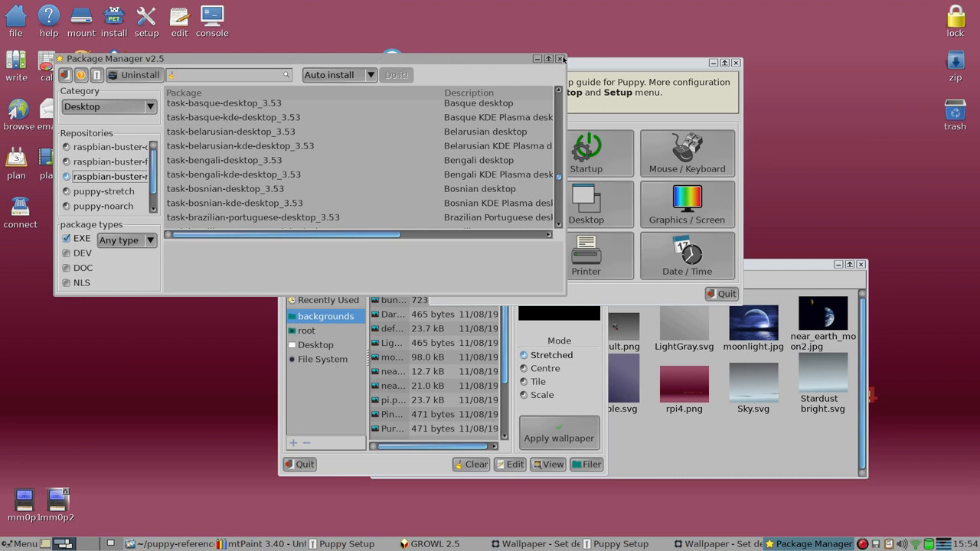
mouse_move(160, 156)
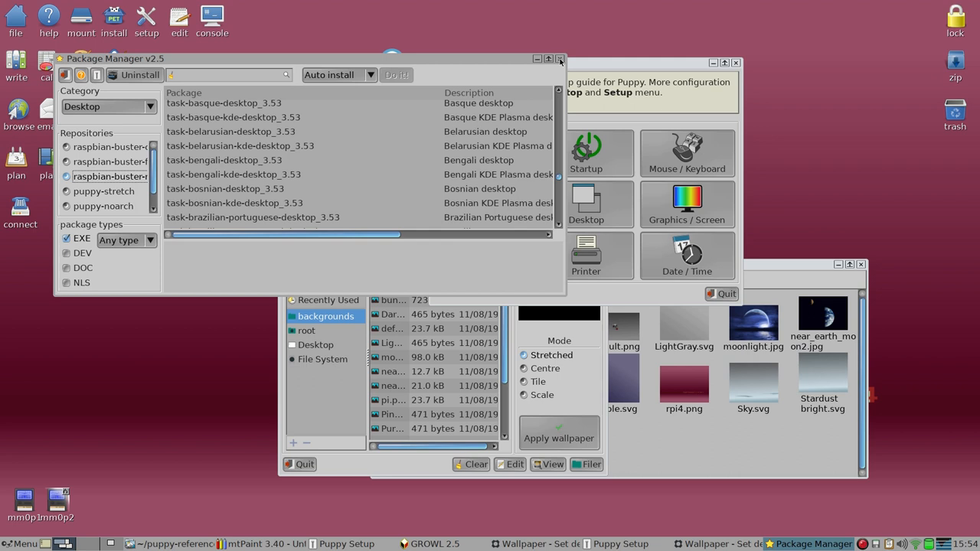
left_click(561, 58)
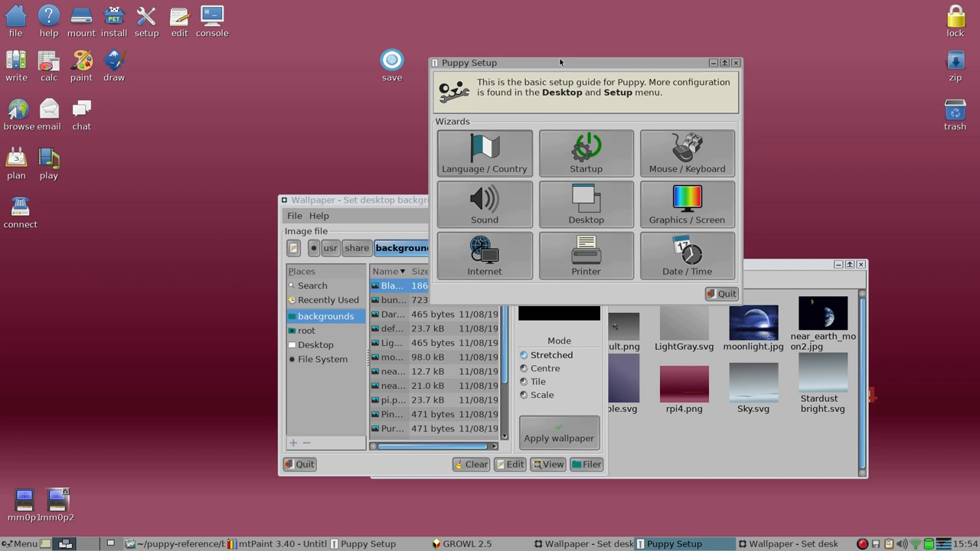
mouse_move(299, 178)
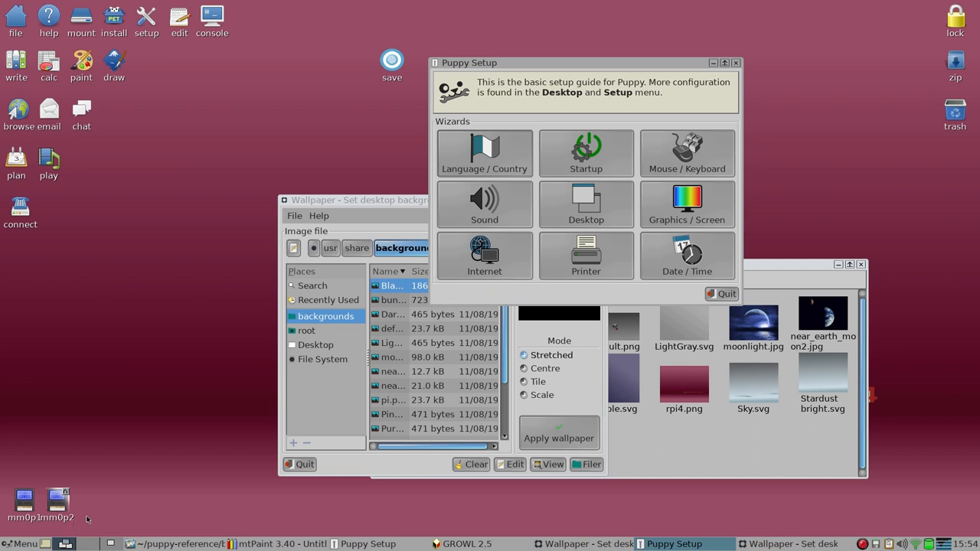
mouse_move(67, 441)
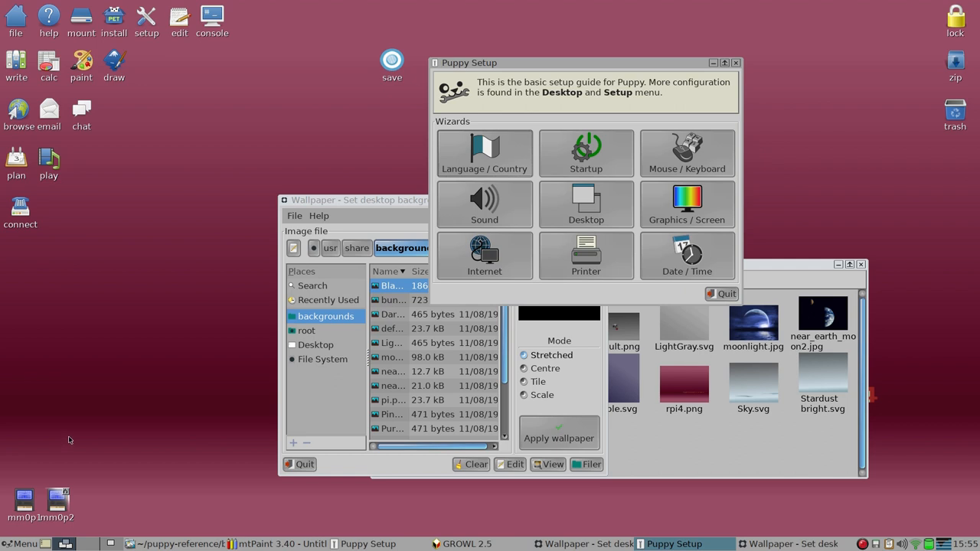
mouse_move(70, 439)
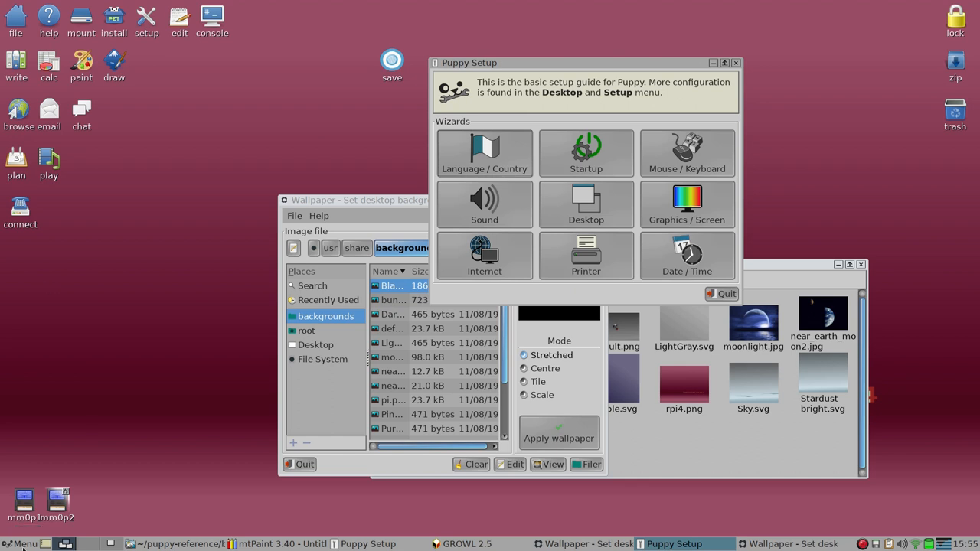
left_click(23, 544)
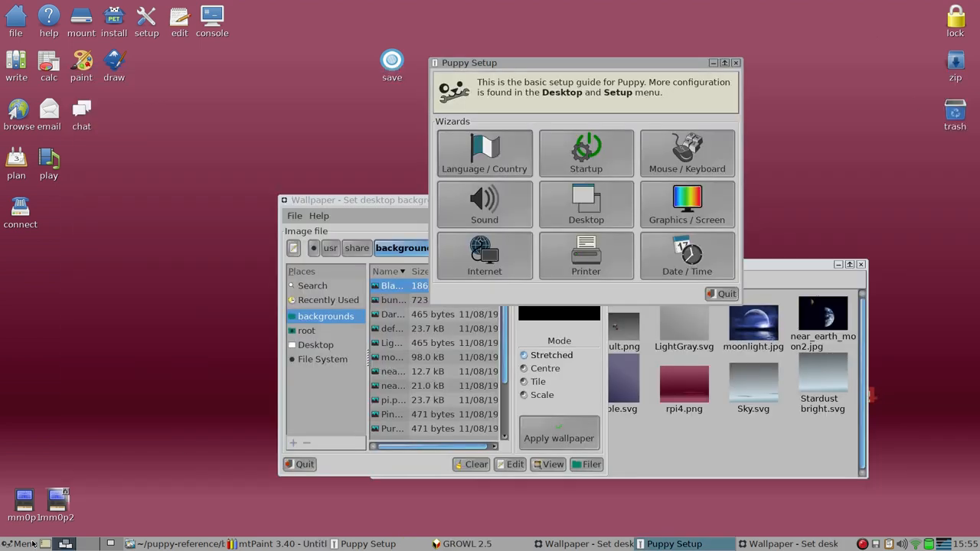
left_click(23, 544)
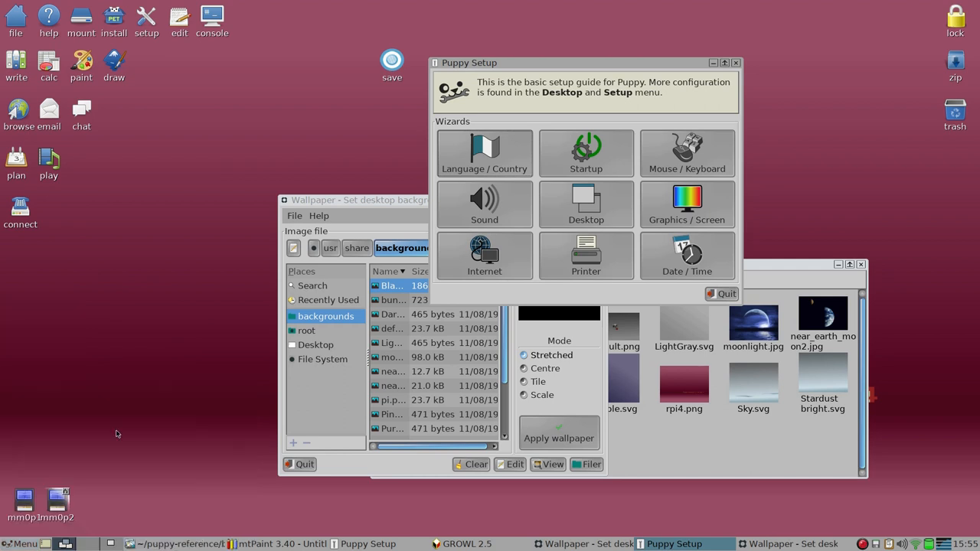
mouse_move(213, 298)
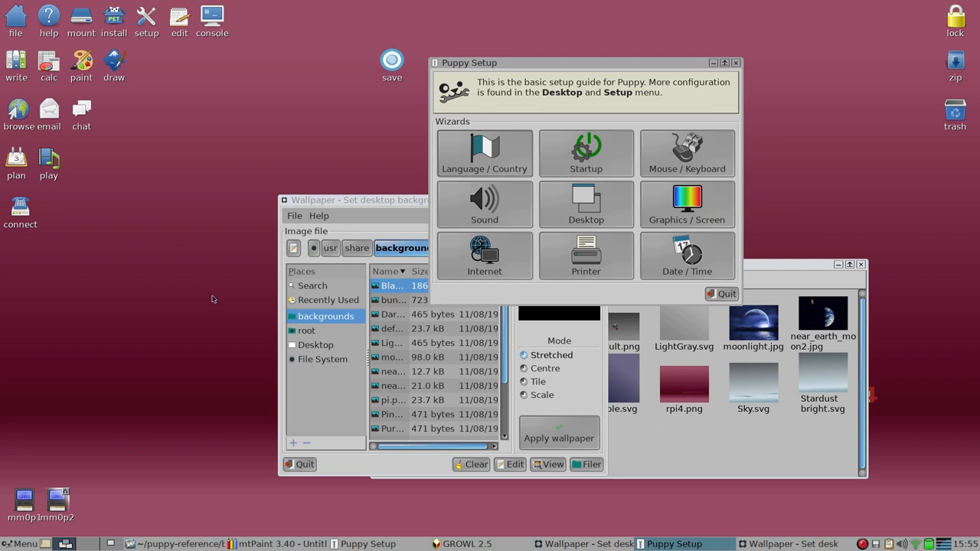
mouse_move(189, 257)
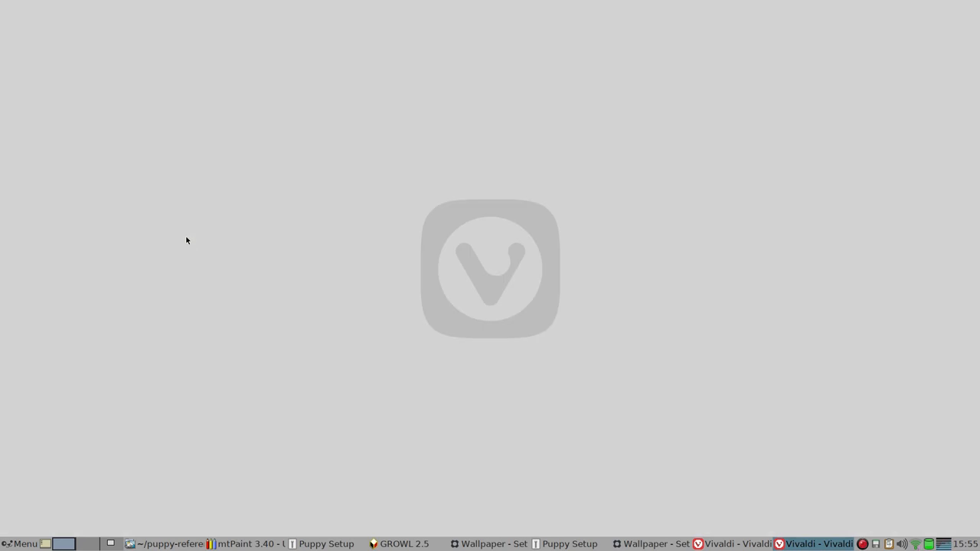
mouse_move(444, 273)
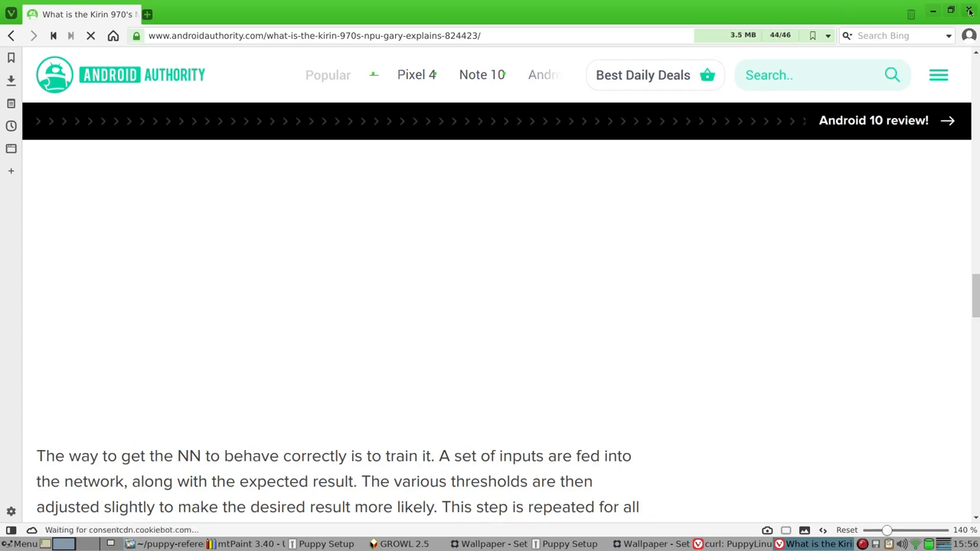
Close the Android Authority article window, then exit Vivaldi, confirming both prompts.
left_click(970, 11)
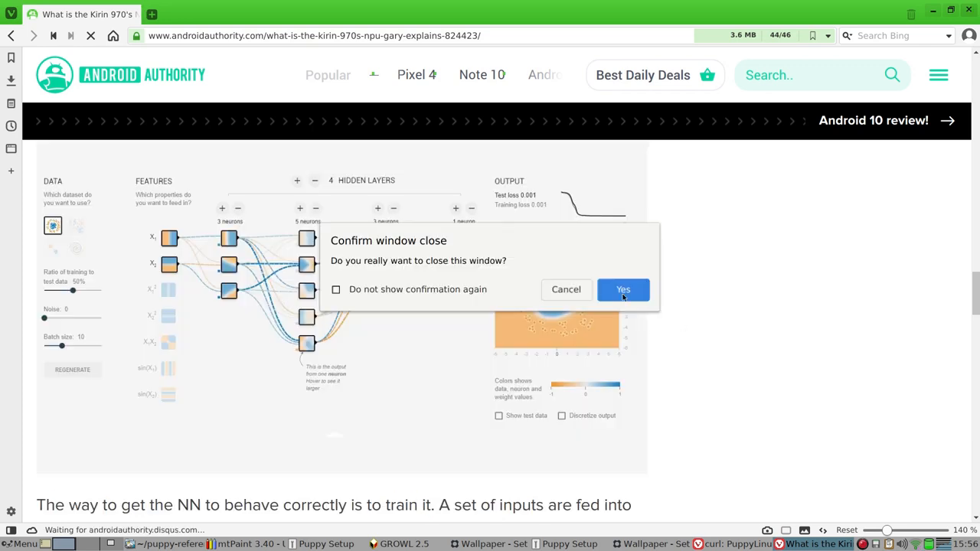
left_click(622, 290)
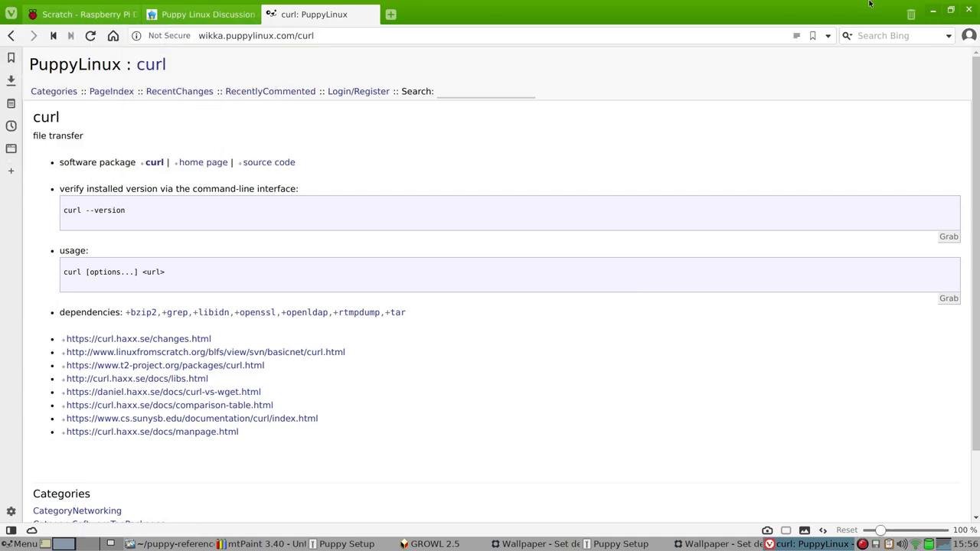
left_click(968, 9)
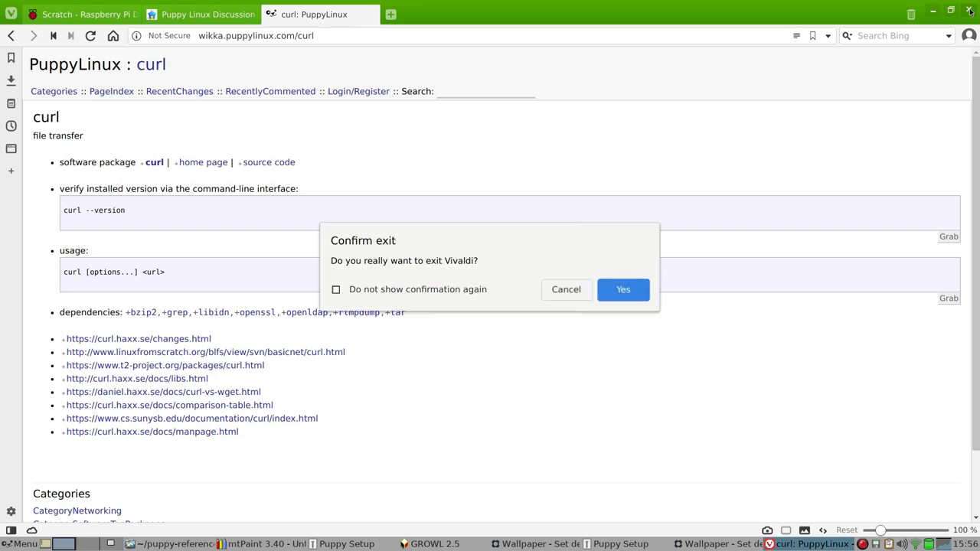
mouse_move(585, 283)
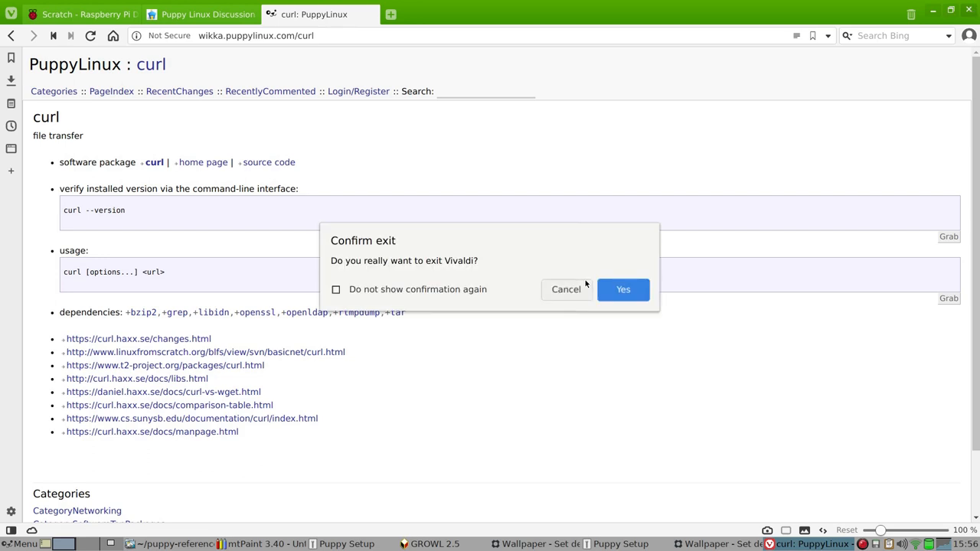
left_click(622, 290)
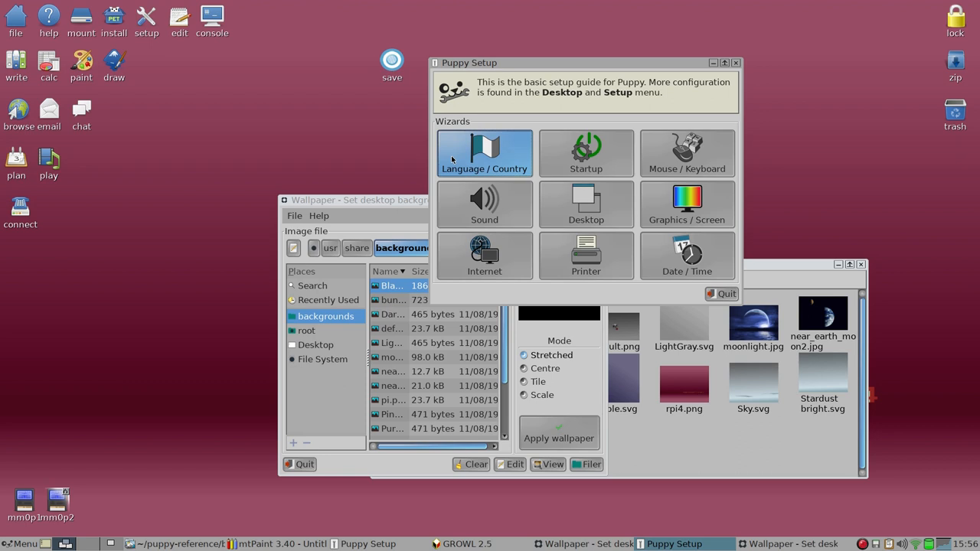
mouse_move(340, 151)
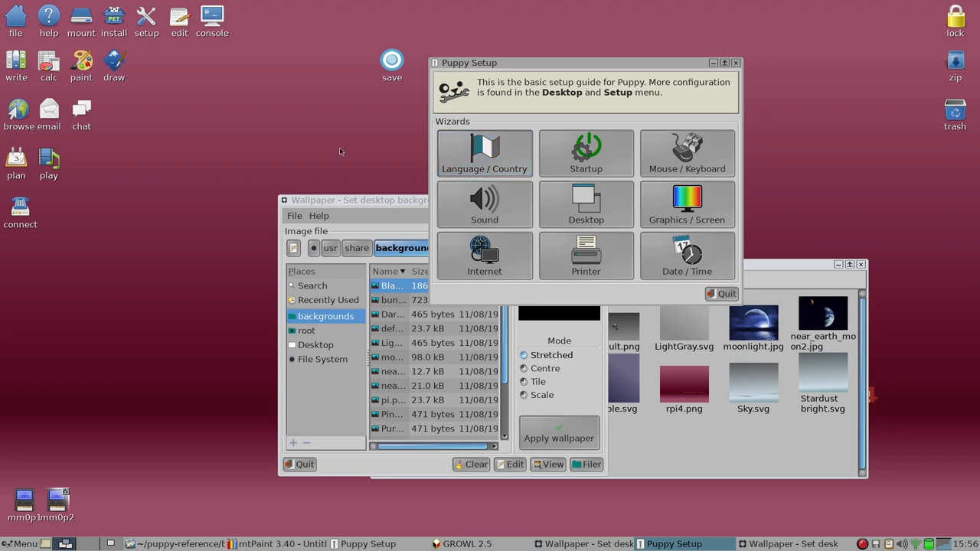
mouse_move(744, 64)
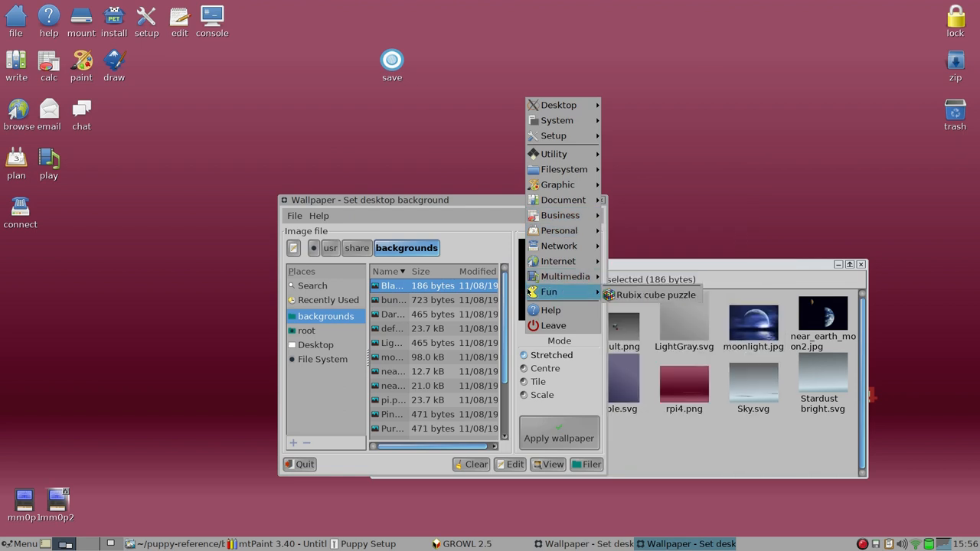
mouse_move(565, 276)
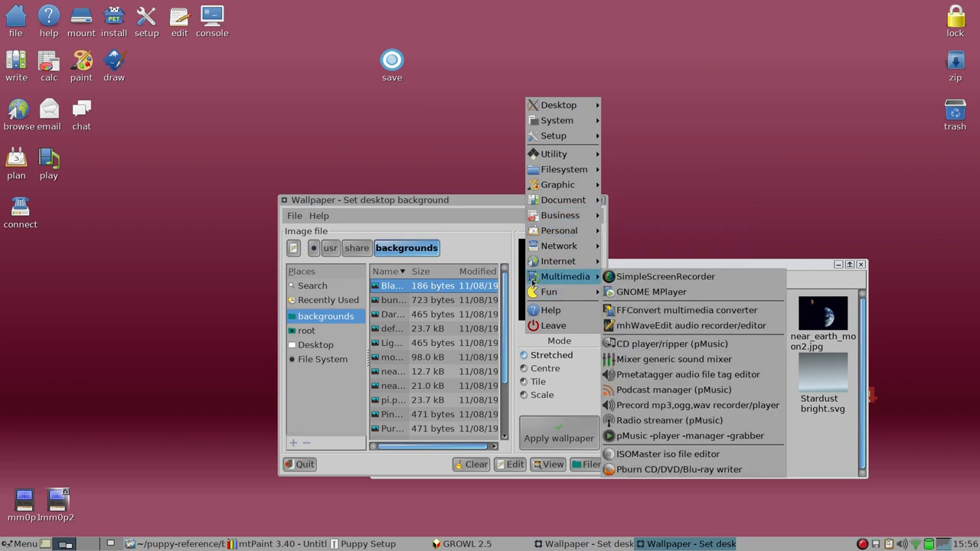
mouse_move(549, 291)
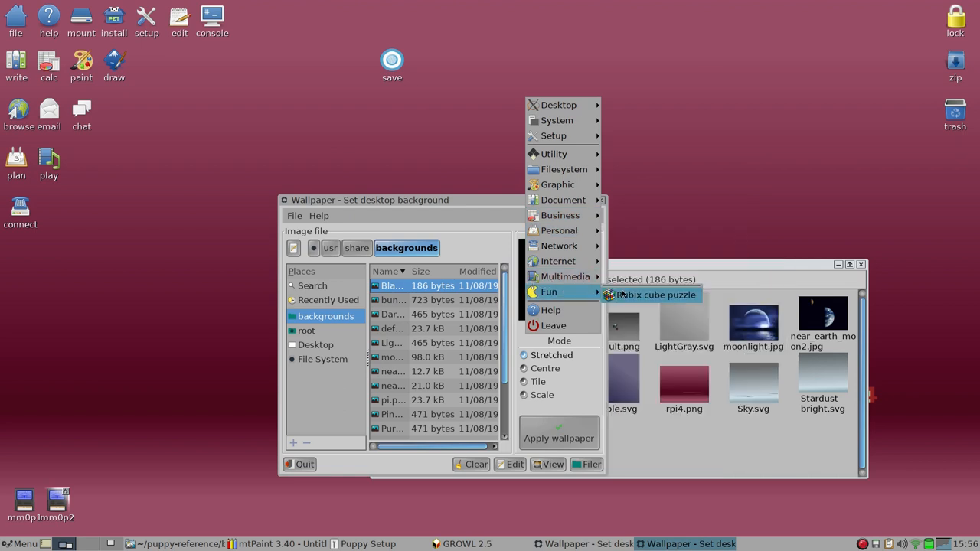
mouse_move(565, 276)
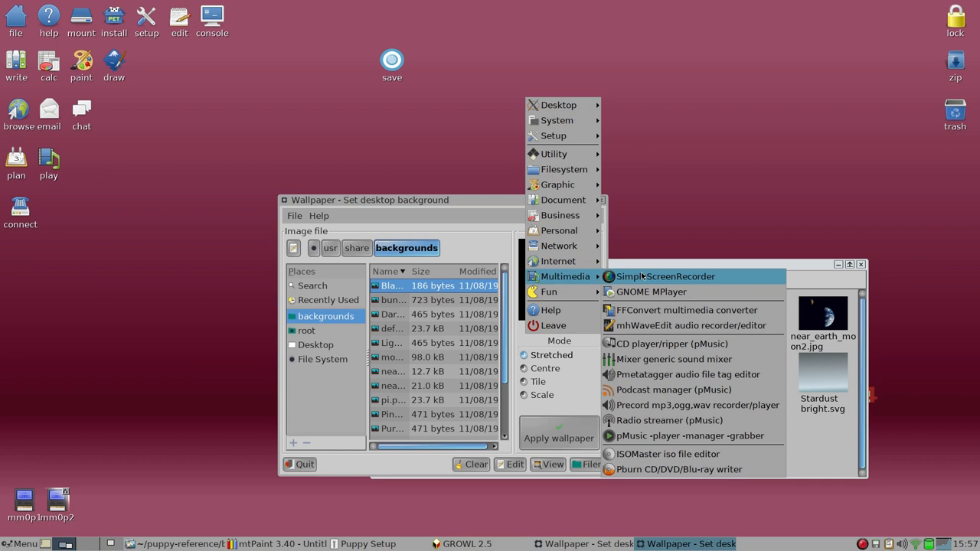
mouse_move(559, 229)
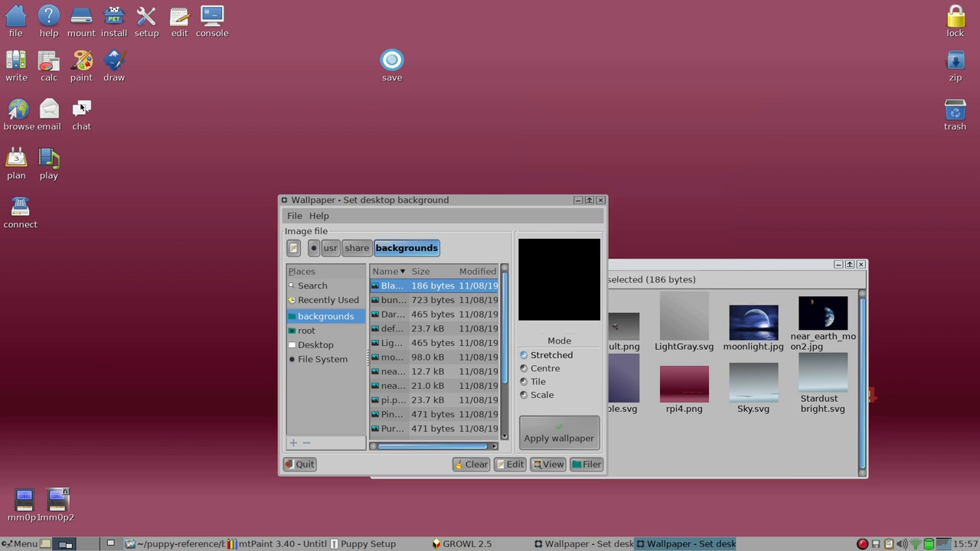
mouse_move(122, 21)
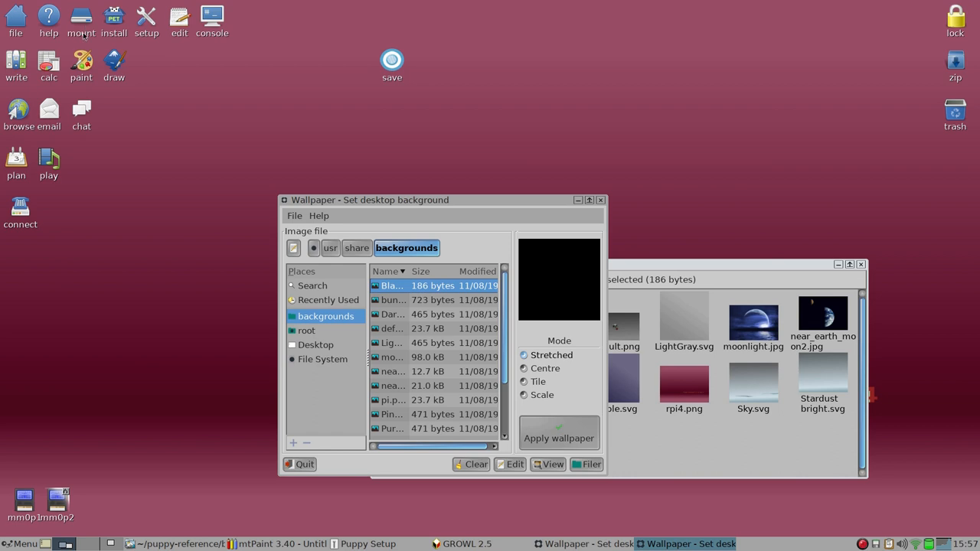
mouse_move(289, 63)
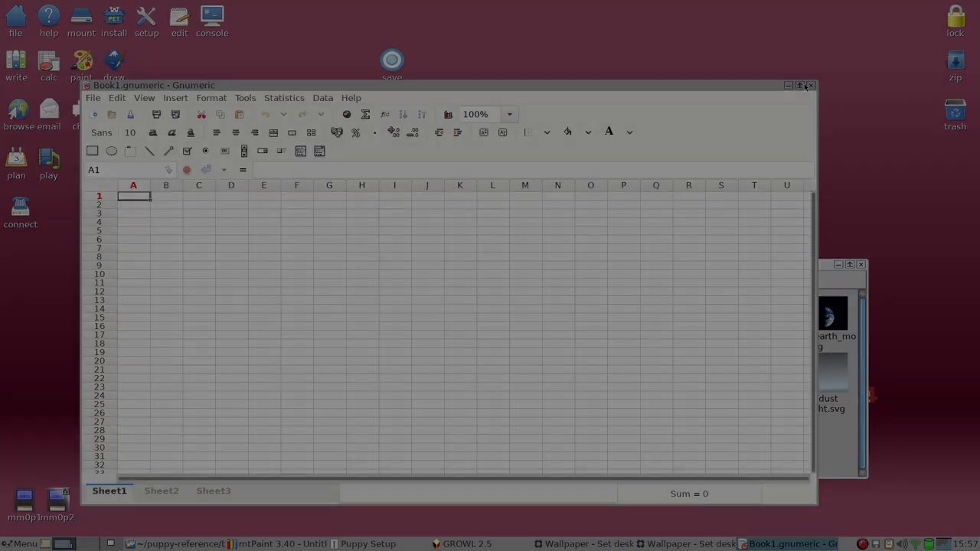
Close the empty Book1 spreadsheet to leave the desktop clear.
left_click(810, 86)
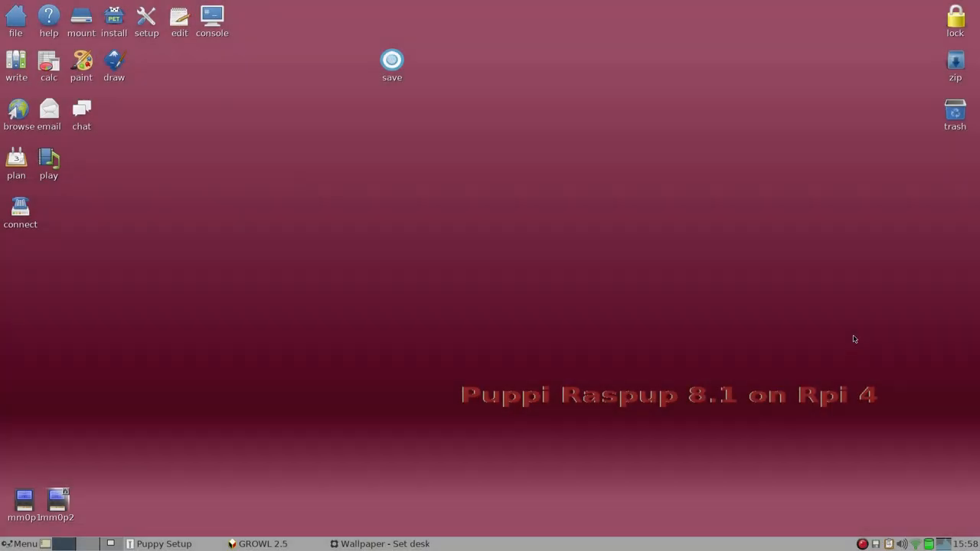
mouse_move(443, 231)
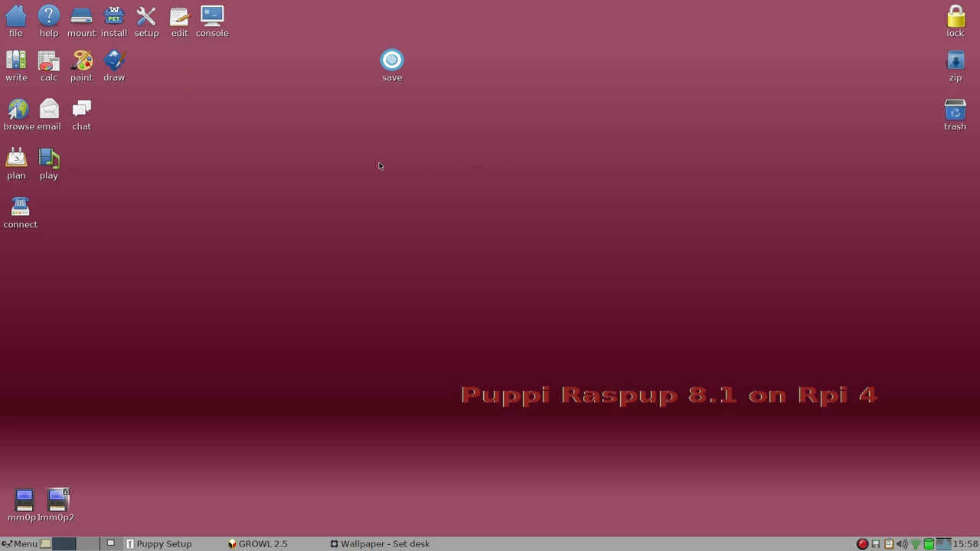
Launch the pMusic radio streamer from the desktop's Multimedia menu.
right_click(380, 165)
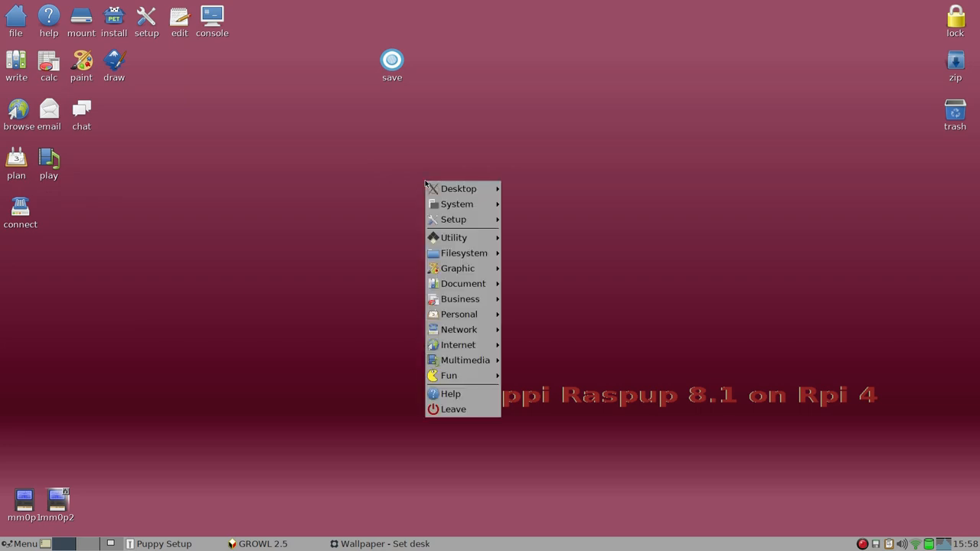
mouse_move(449, 375)
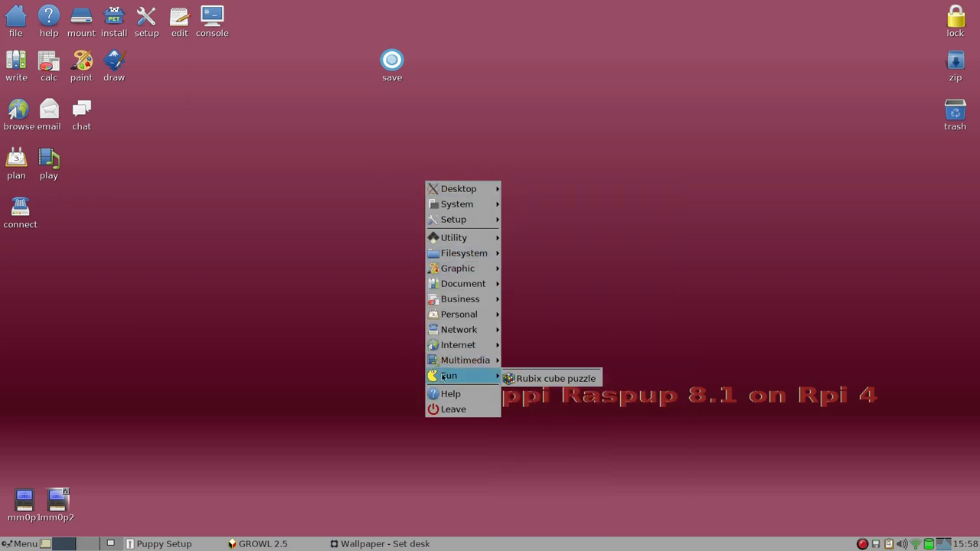
mouse_move(554, 379)
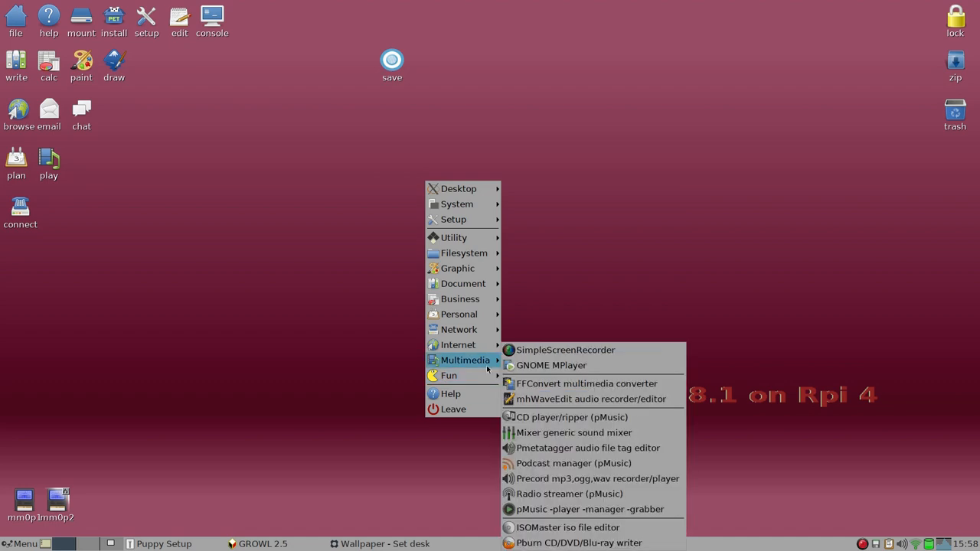
mouse_move(551, 365)
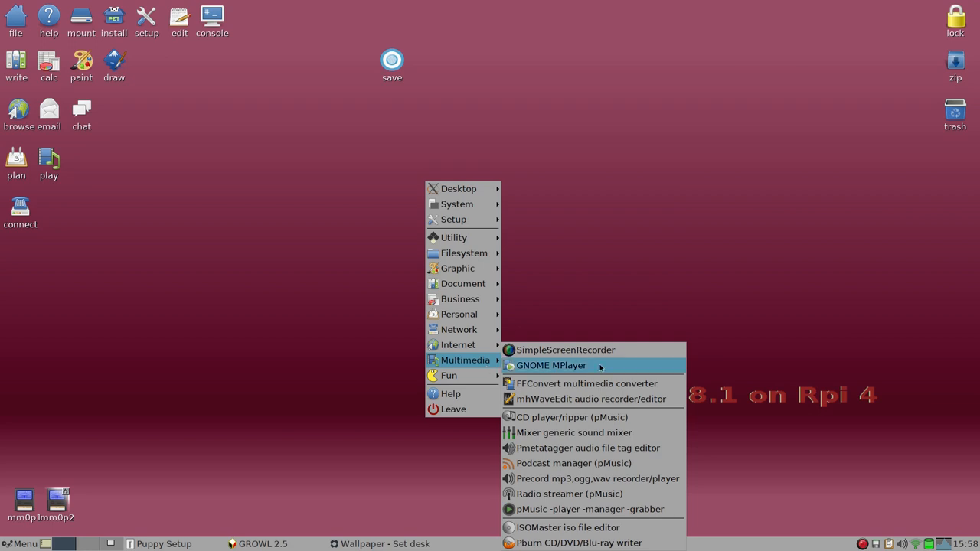
mouse_move(590, 509)
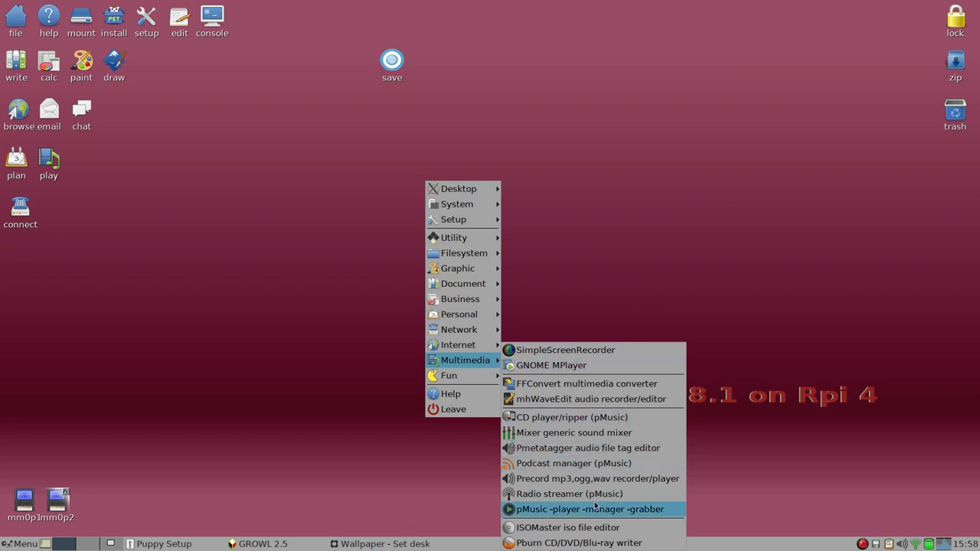
mouse_move(594, 494)
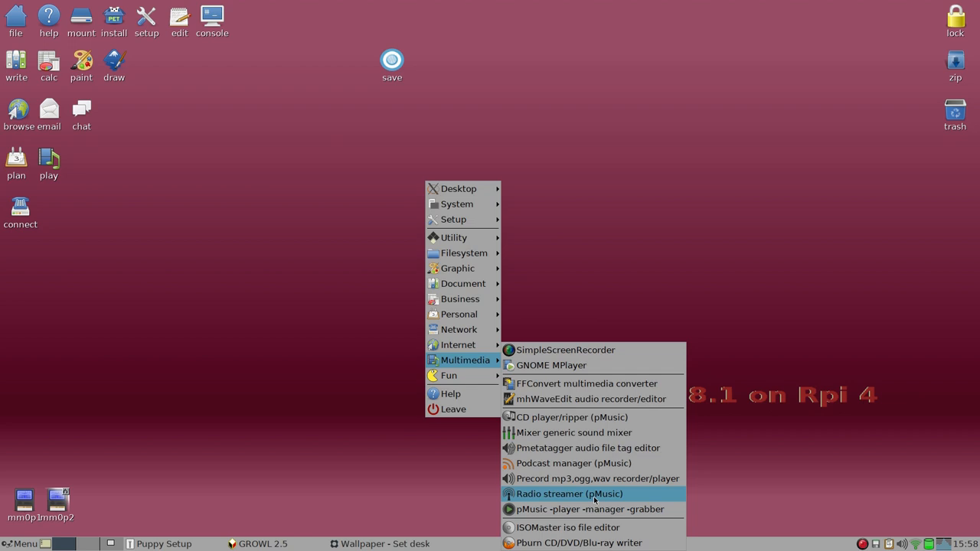
left_click(522, 135)
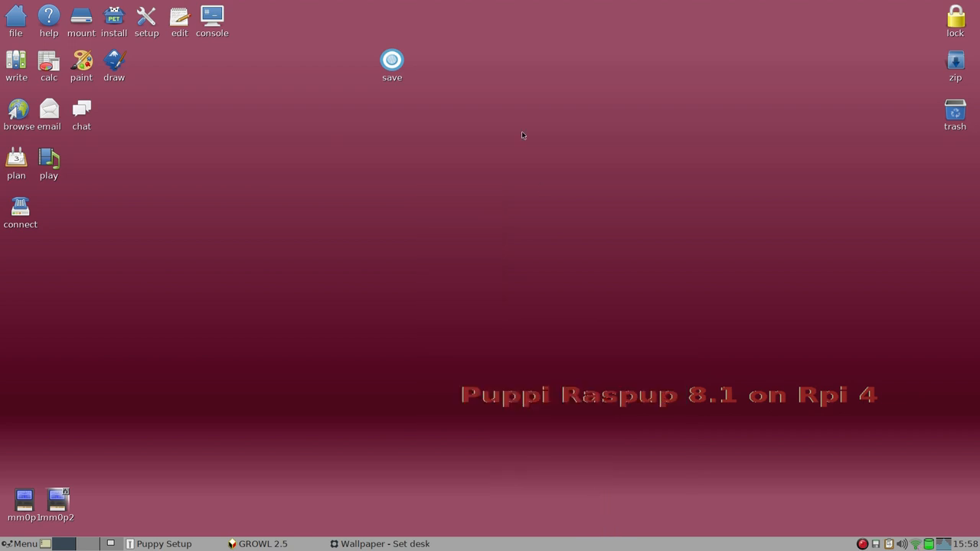
mouse_move(524, 127)
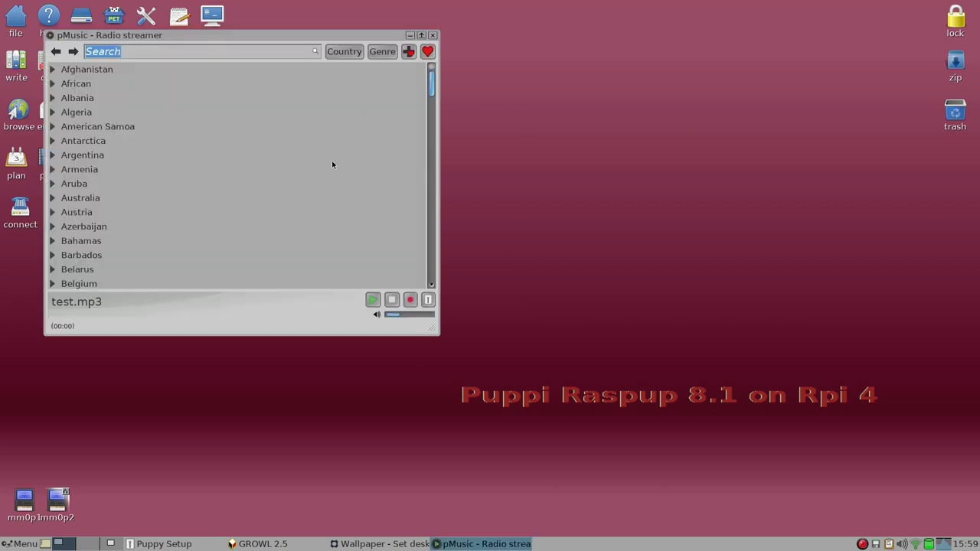
Browse the Radio streamer country list, then close pMusic.
scroll("down", 3)
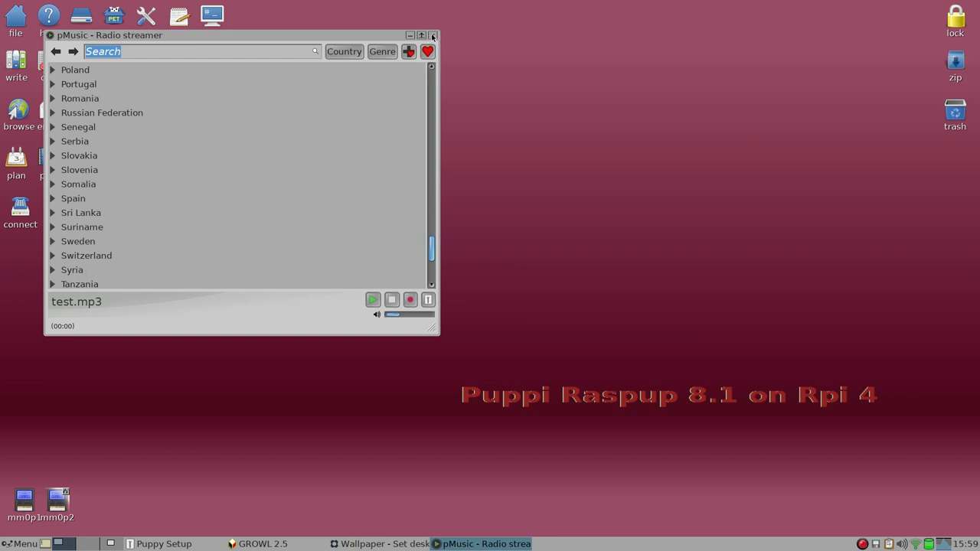
left_click(432, 35)
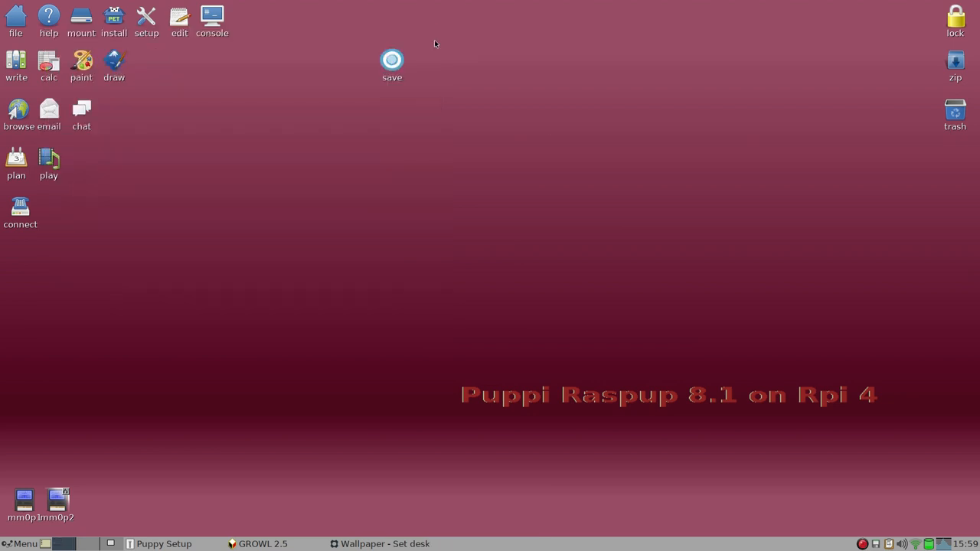
left_click(25, 543)
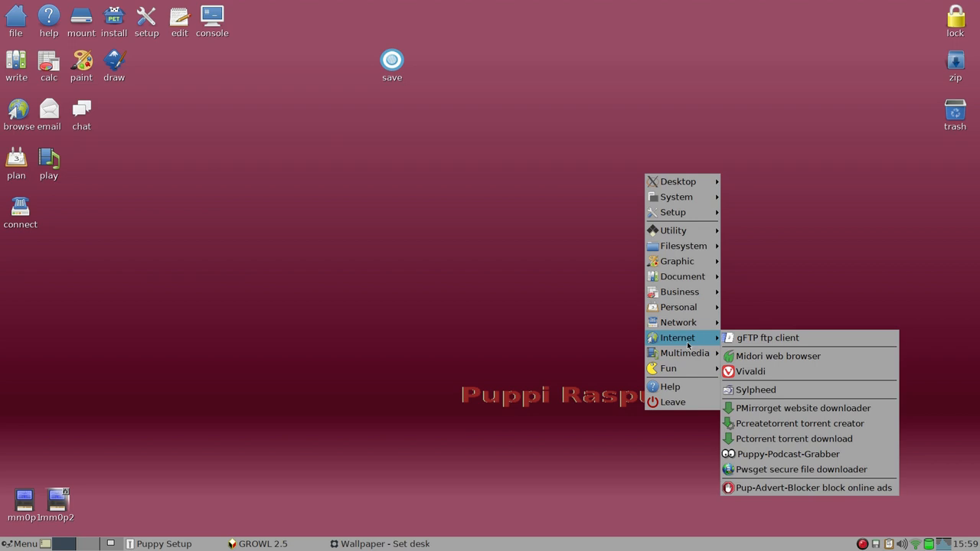
mouse_move(679, 322)
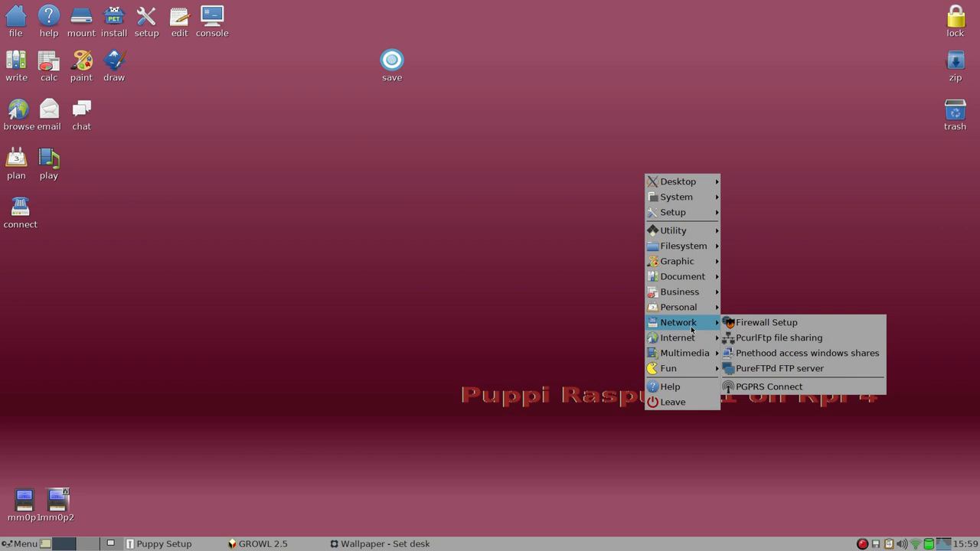
mouse_move(678, 307)
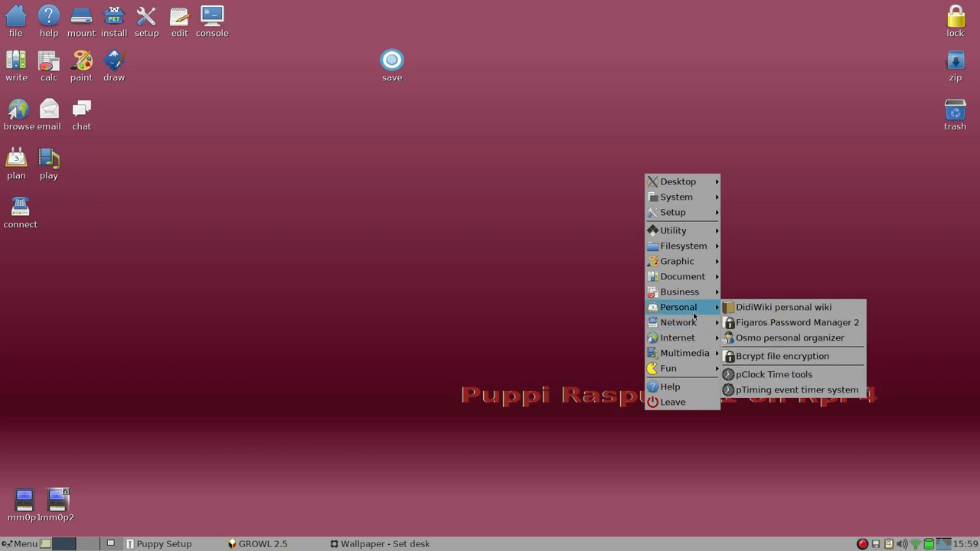
mouse_move(683, 276)
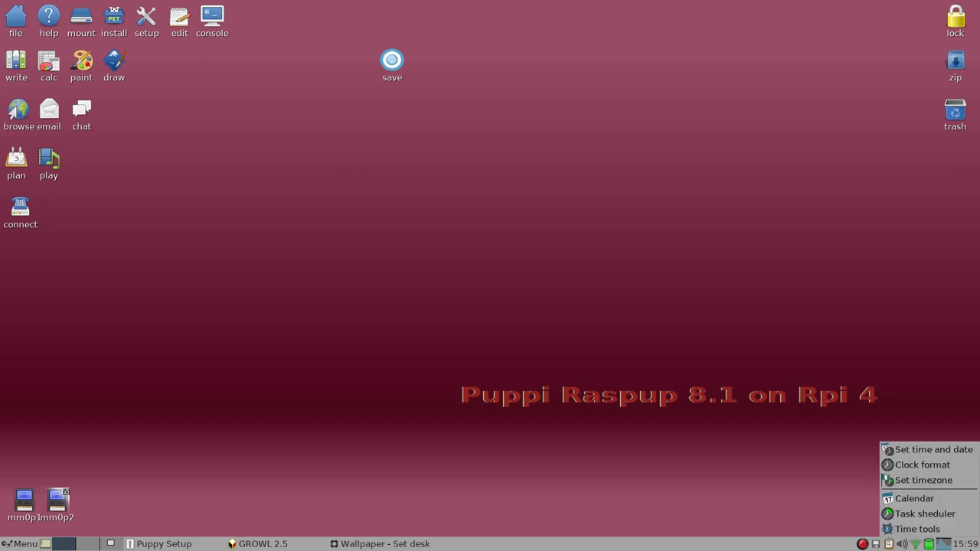
mouse_move(924, 481)
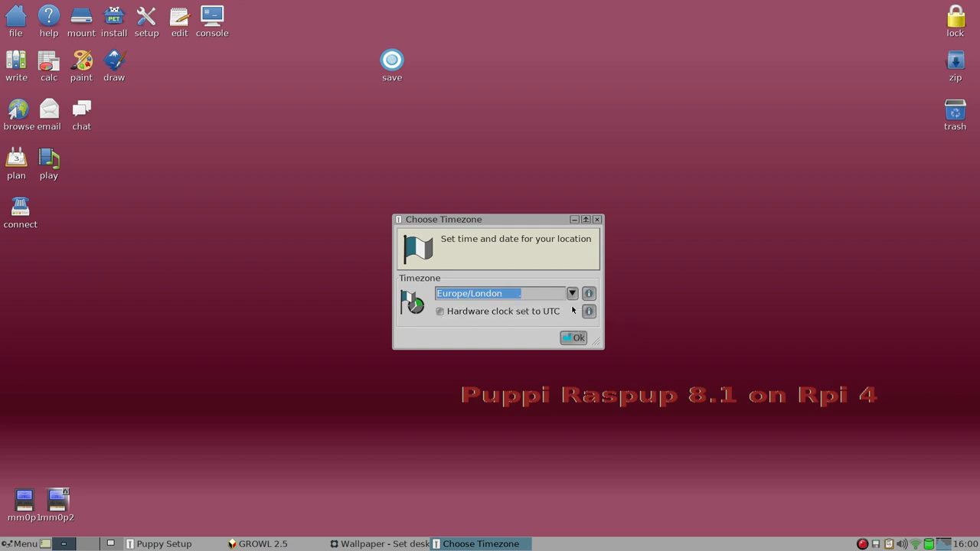
mouse_move(441, 311)
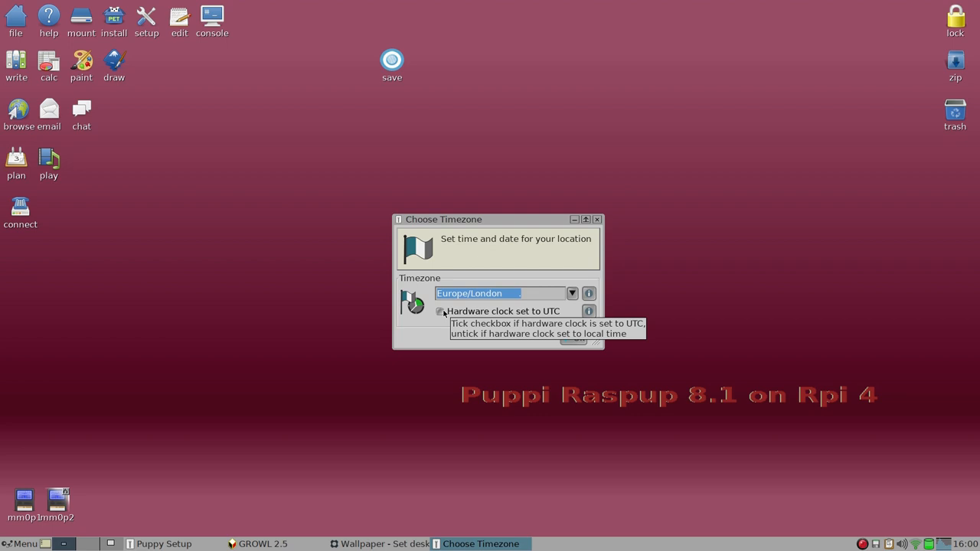
mouse_move(789, 378)
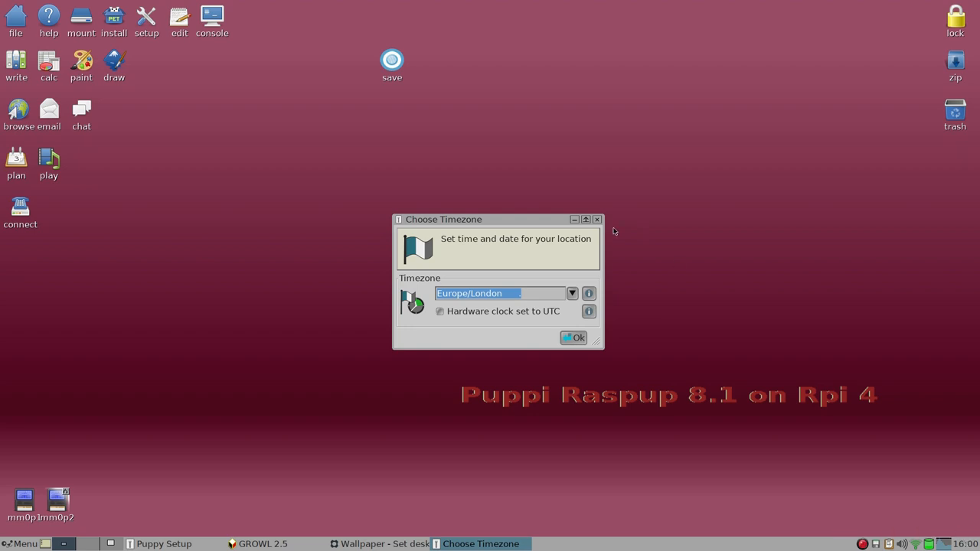
left_click(598, 220)
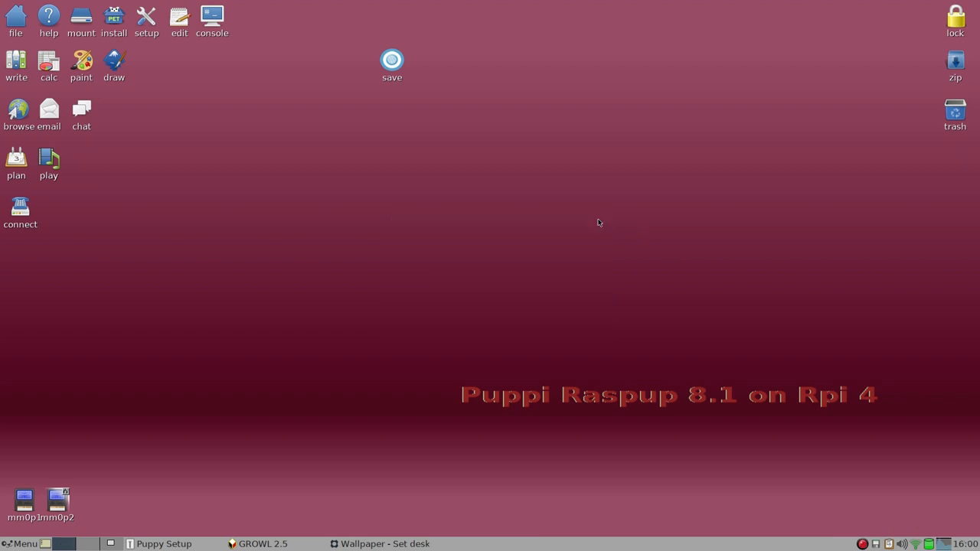
mouse_move(441, 197)
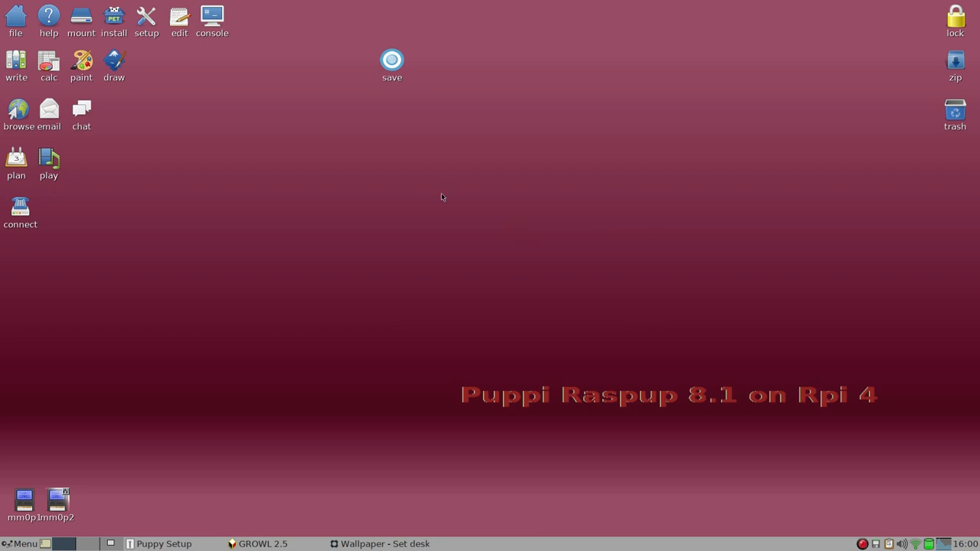
mouse_move(393, 58)
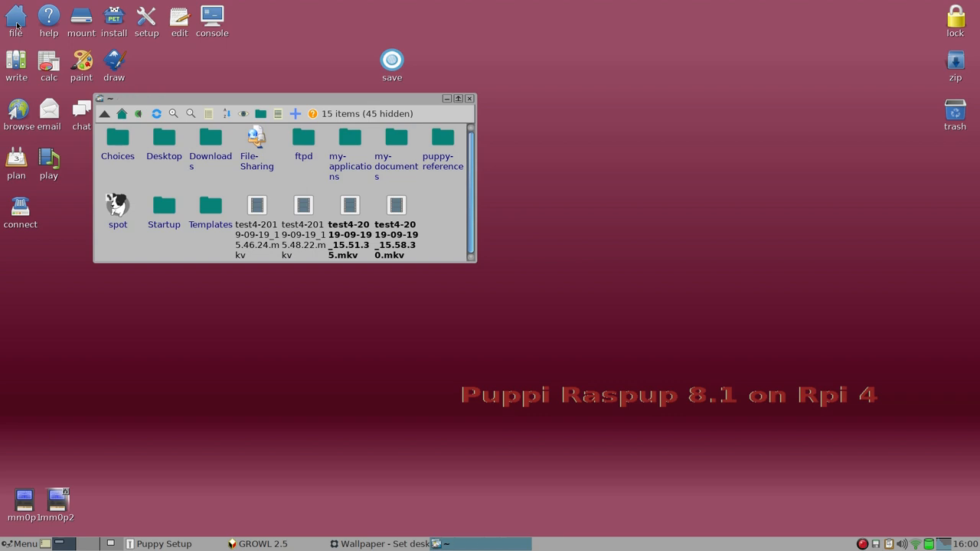
mouse_move(282, 219)
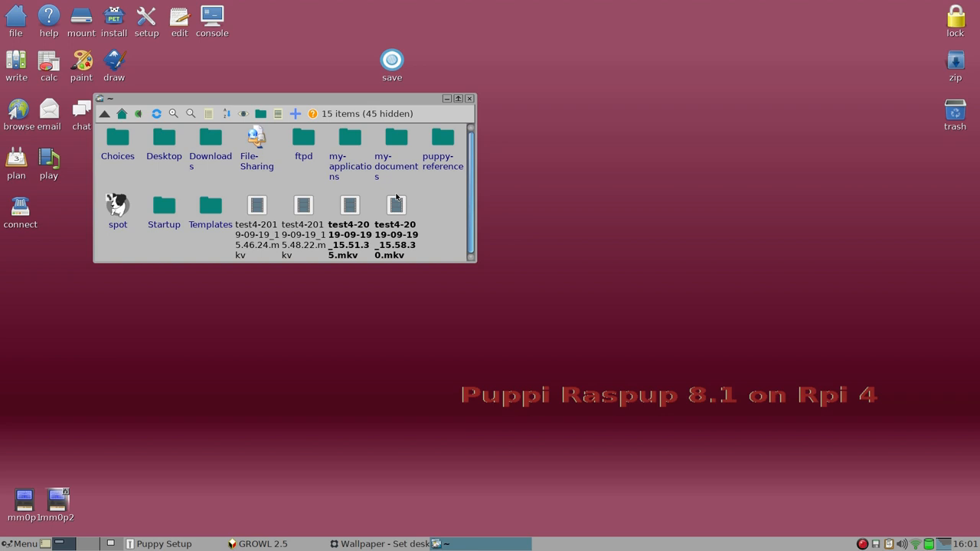
mouse_move(870, 372)
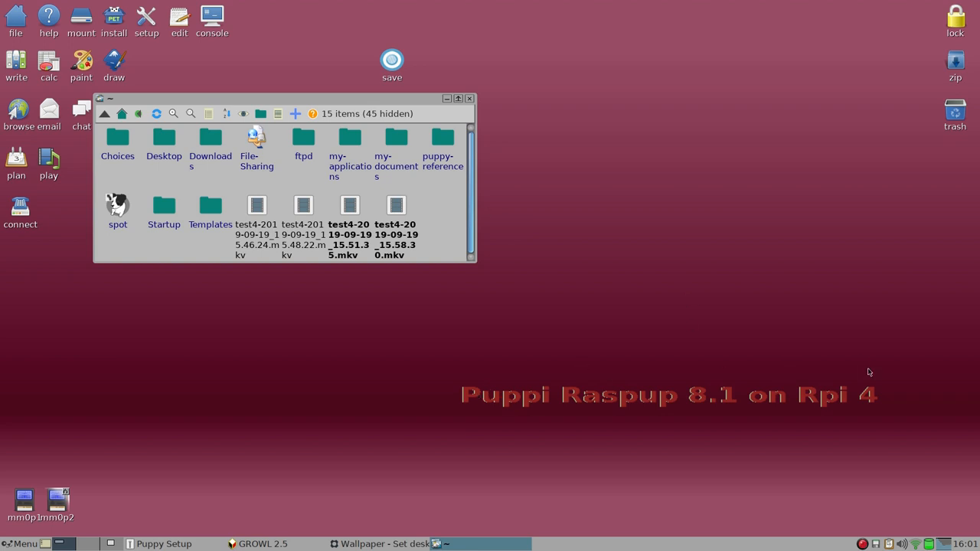
mouse_move(447, 331)
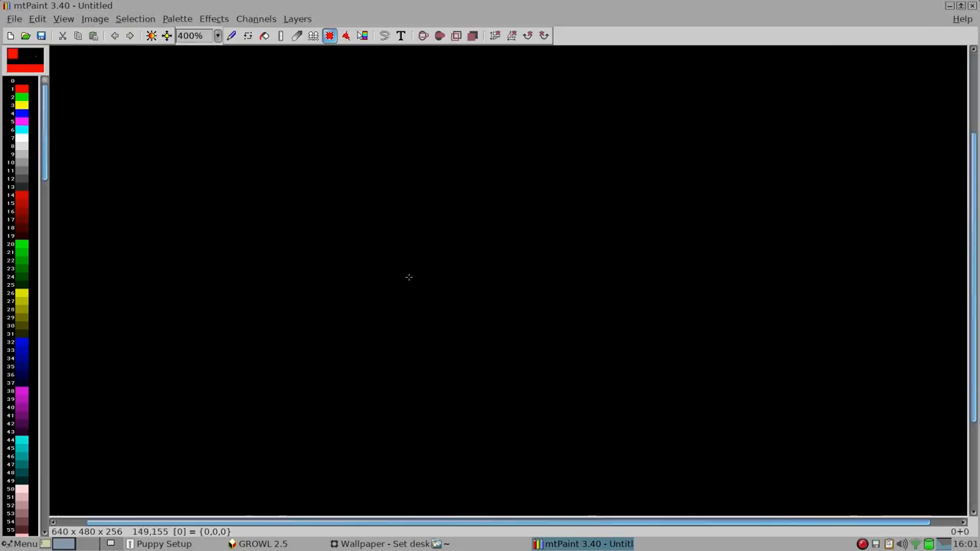
Load the recent rpi4.png background image and view it at full size.
left_click(218, 35)
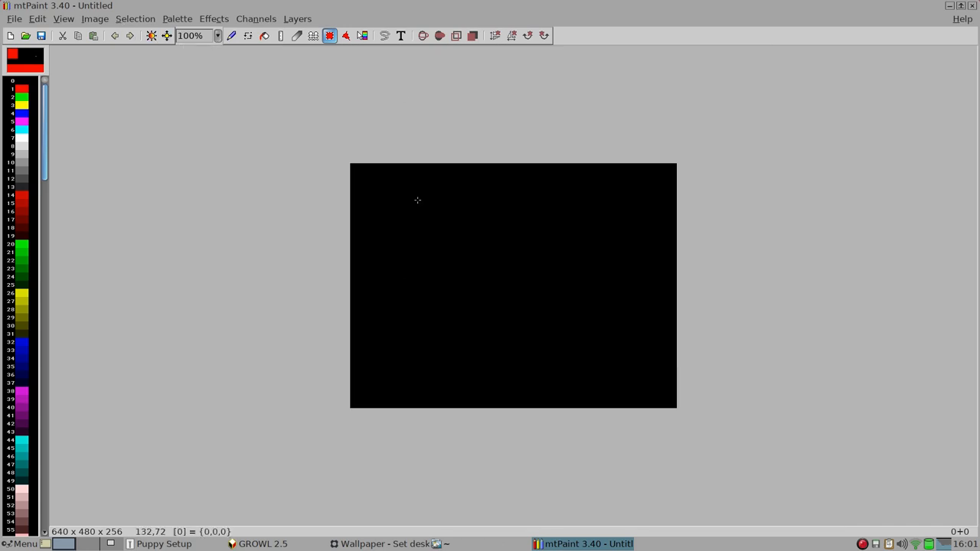
mouse_move(31, 158)
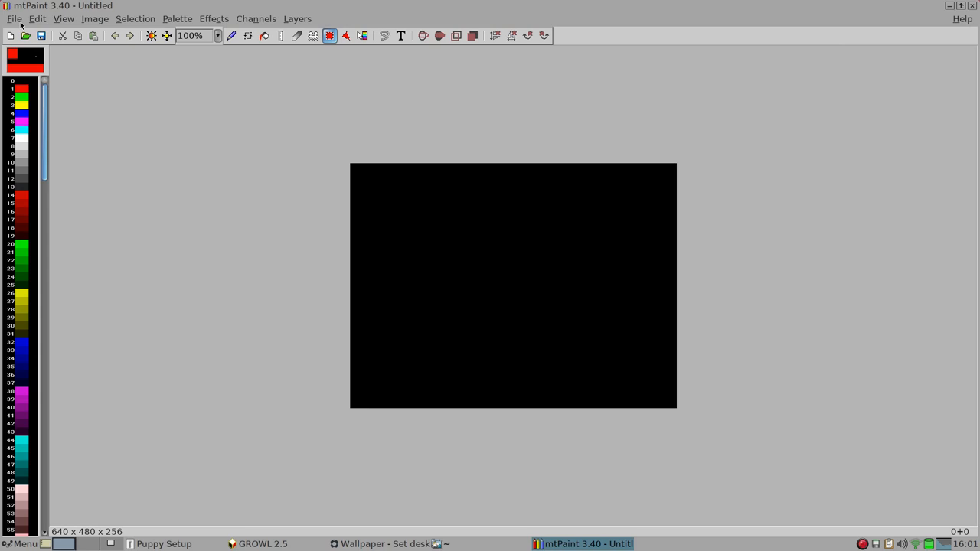
left_click(12, 18)
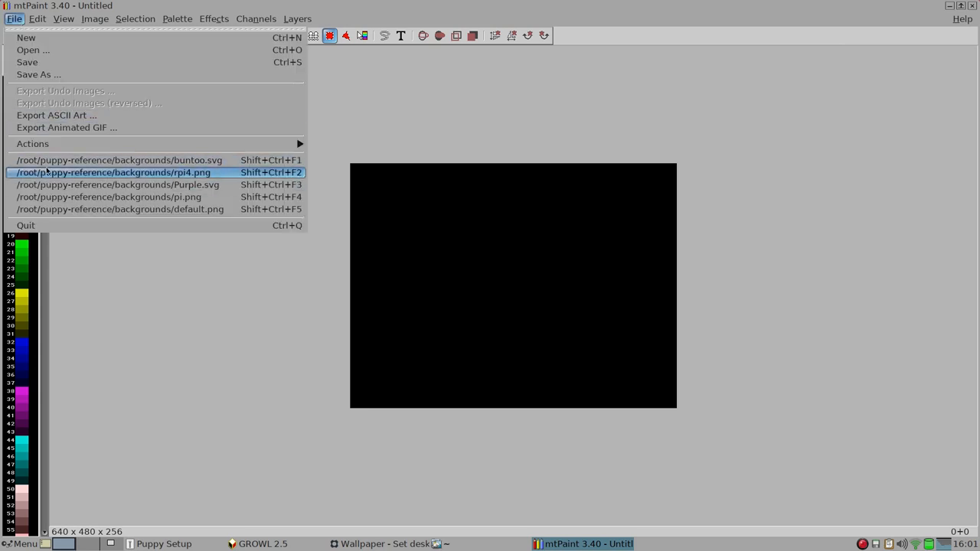
left_click(113, 172)
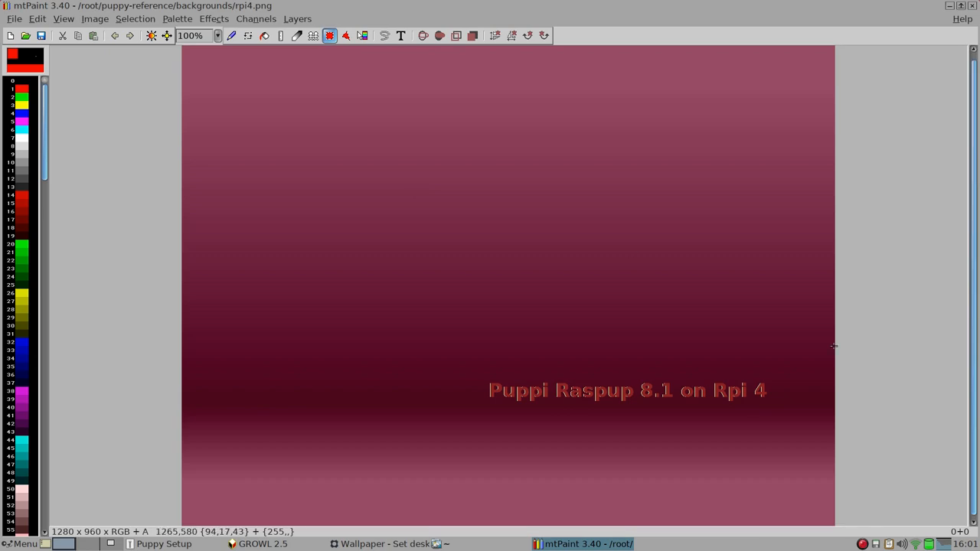
mouse_move(686, 405)
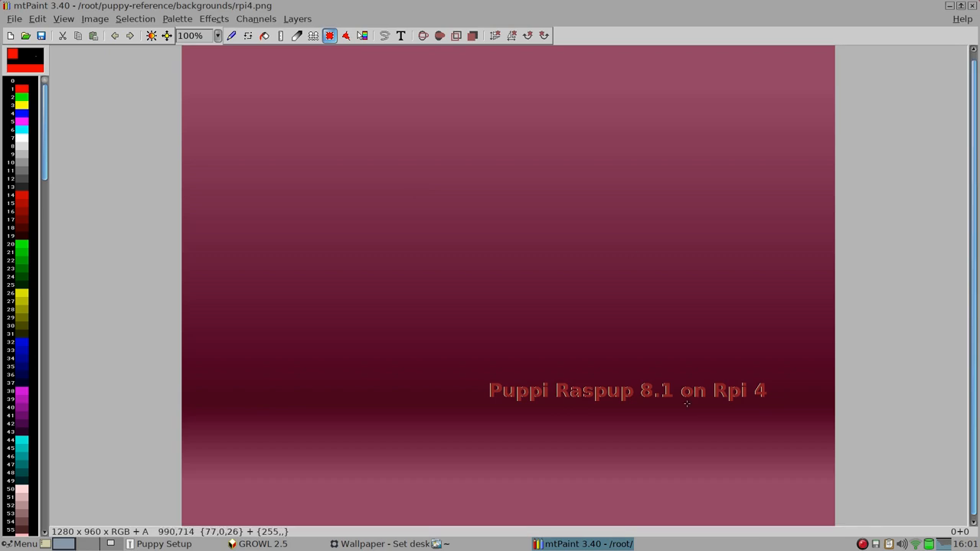
mouse_move(398, 245)
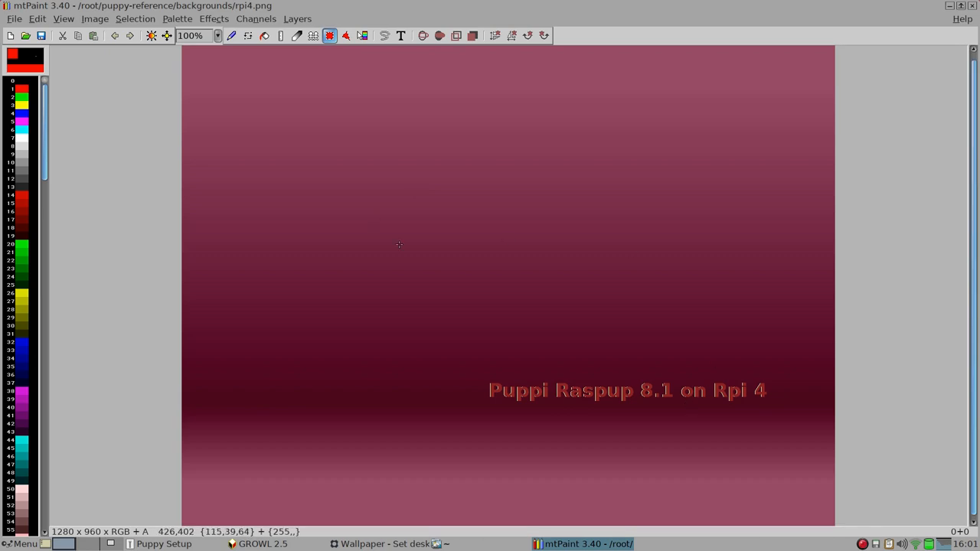
left_click(218, 35)
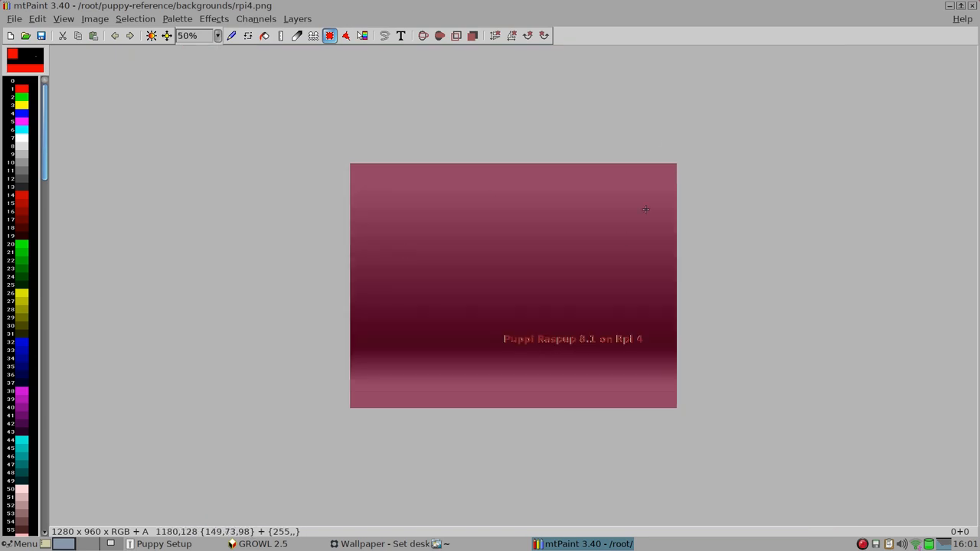
left_click(189, 35)
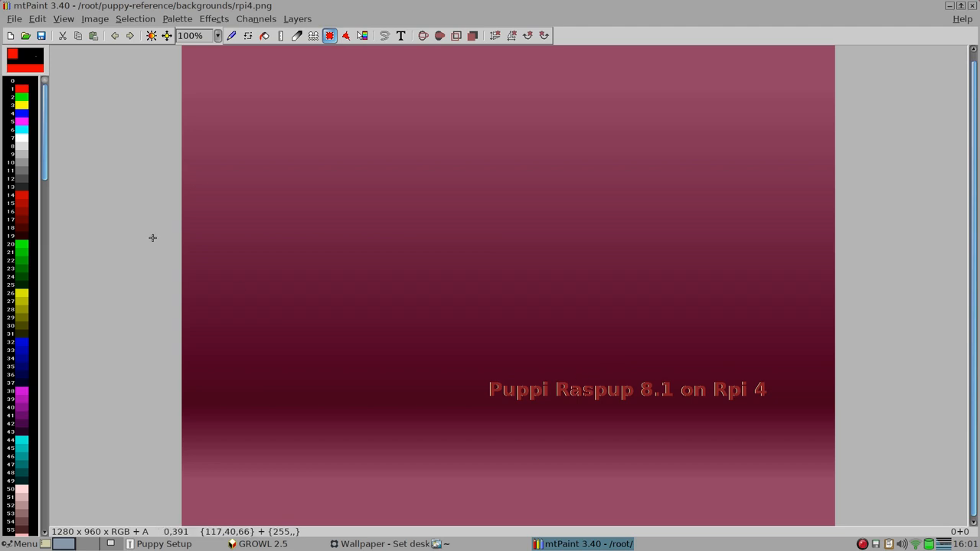
Paste Sans Bold Italic 'Puppi Raspup 8.1 on Rpi 4' text onto the image.
left_click(401, 35)
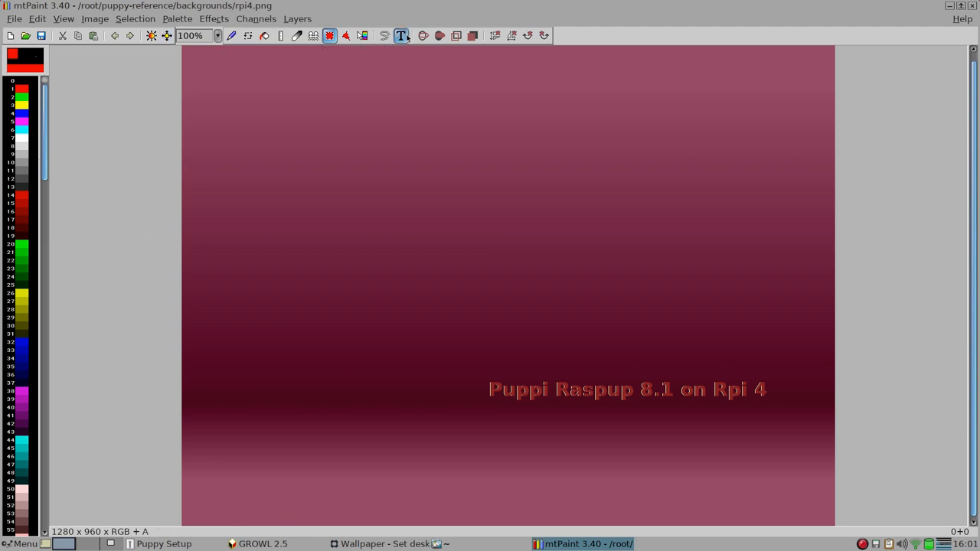
left_click(401, 35)
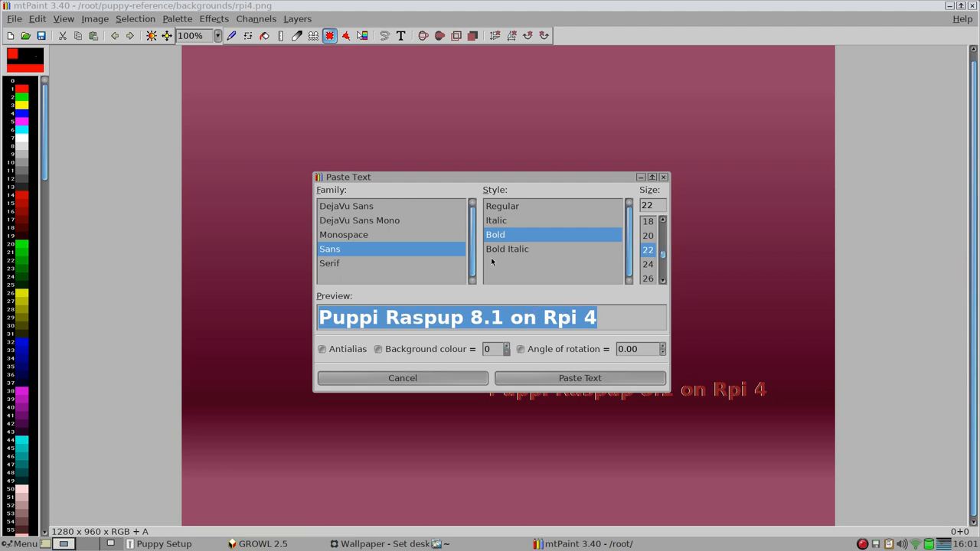
left_click(507, 248)
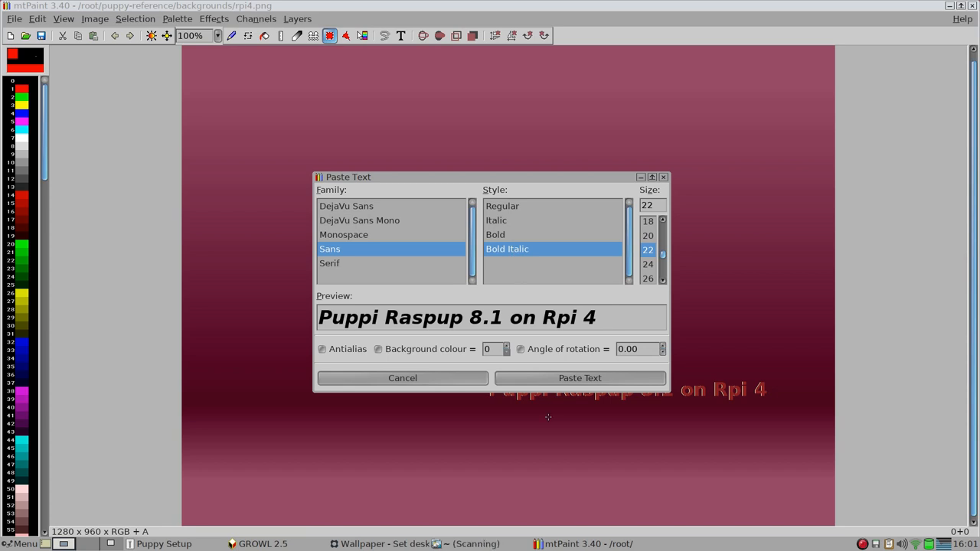
left_click(579, 376)
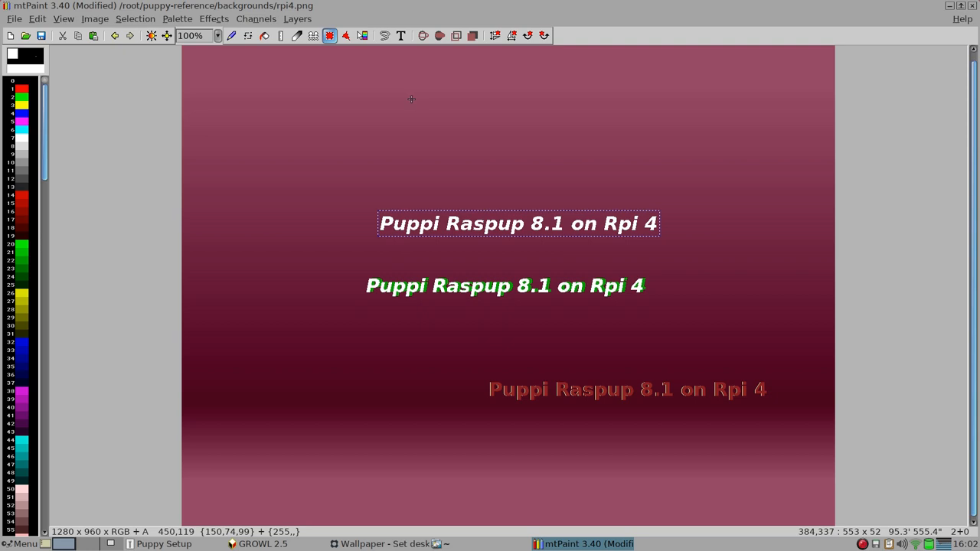
mouse_move(586, 135)
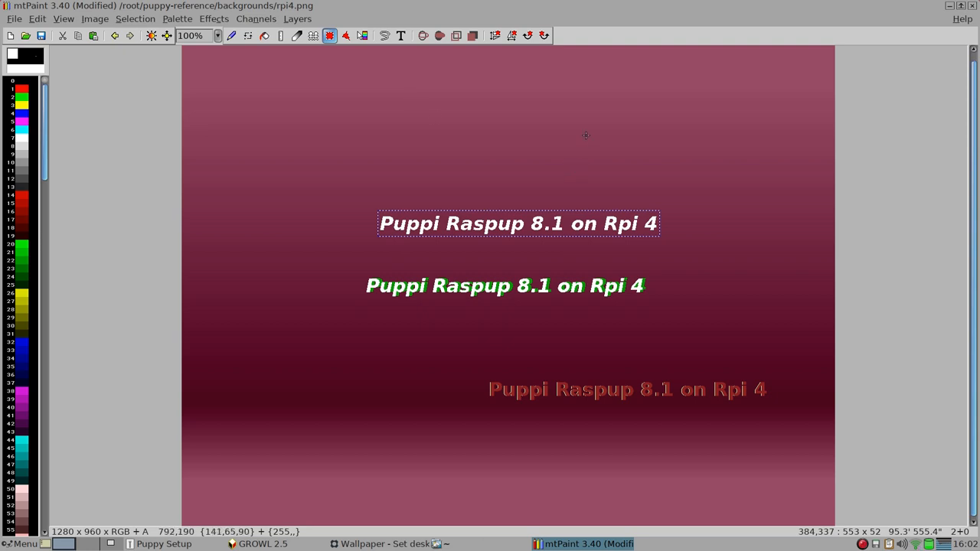
mouse_move(815, 20)
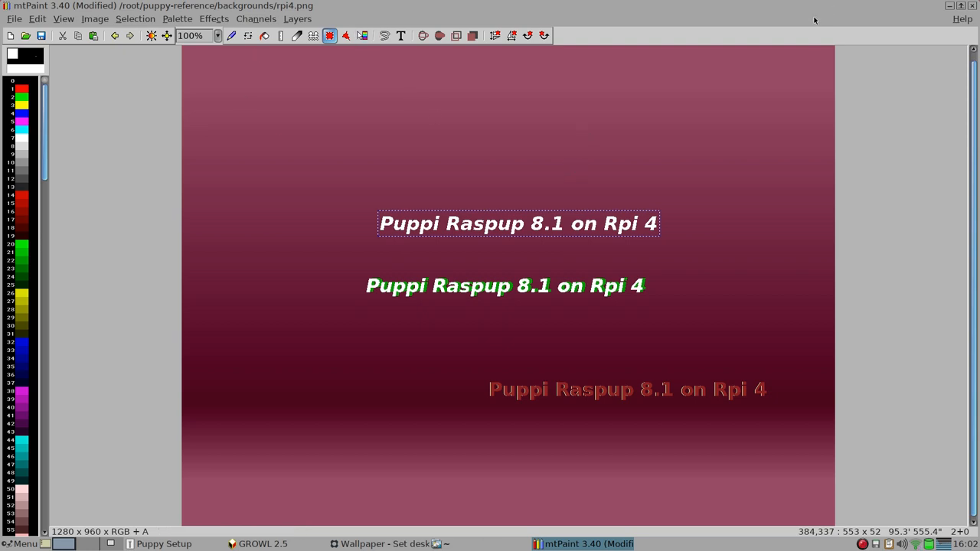
mouse_move(729, 172)
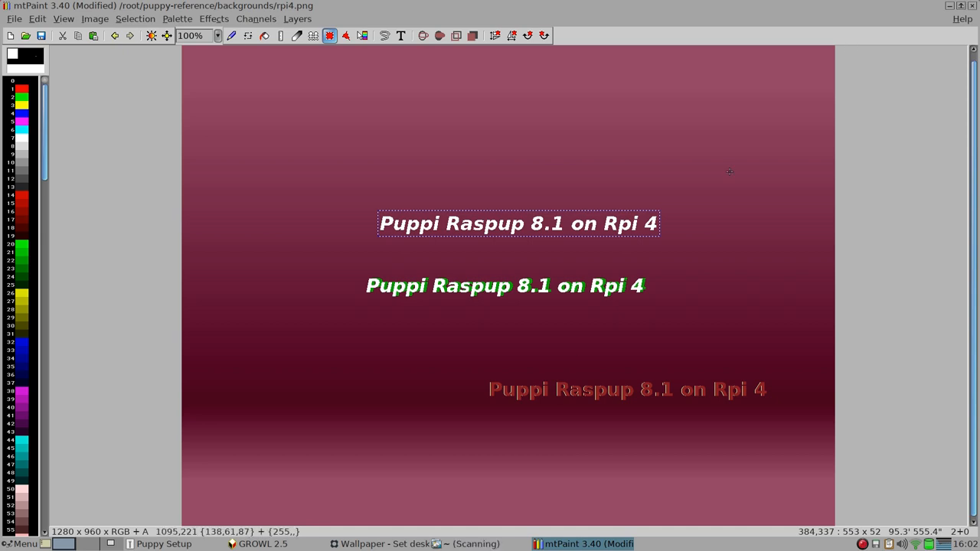
mouse_move(521, 346)
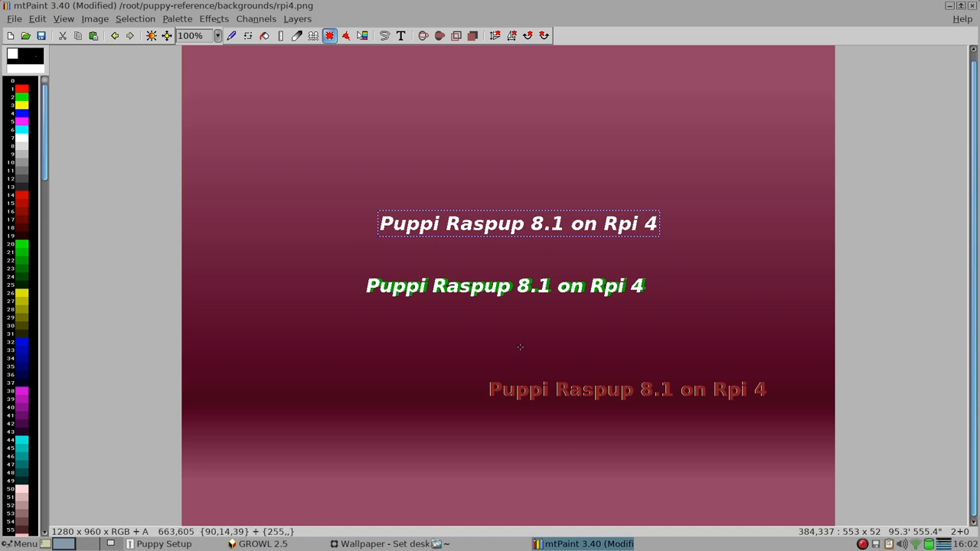
Browse the Edit and Image menus and bring up mtPaint's Preferences.
left_click(218, 35)
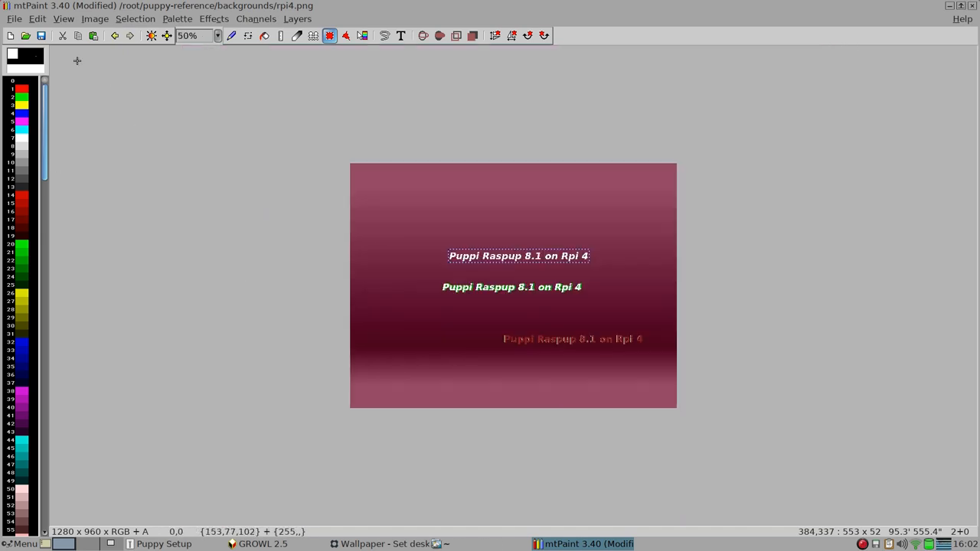
left_click(36, 19)
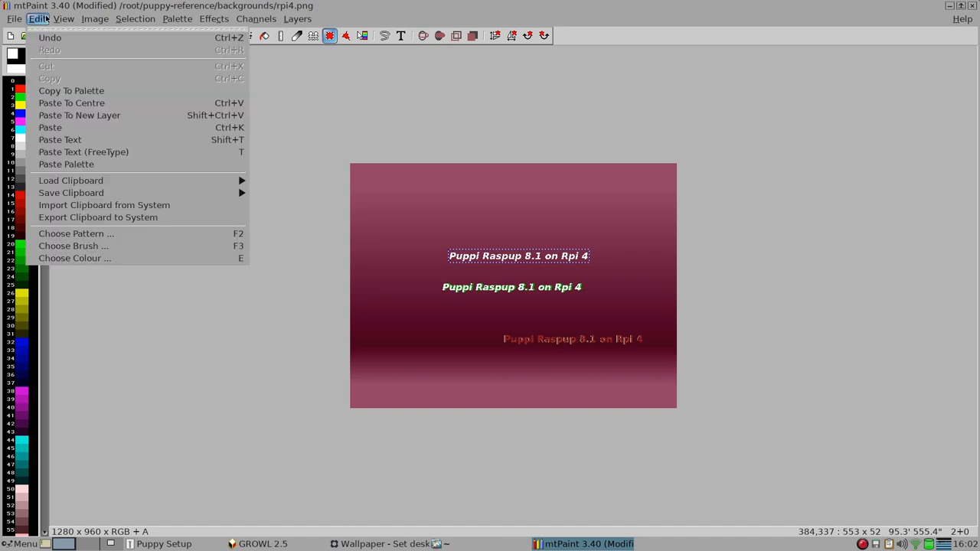
left_click(64, 19)
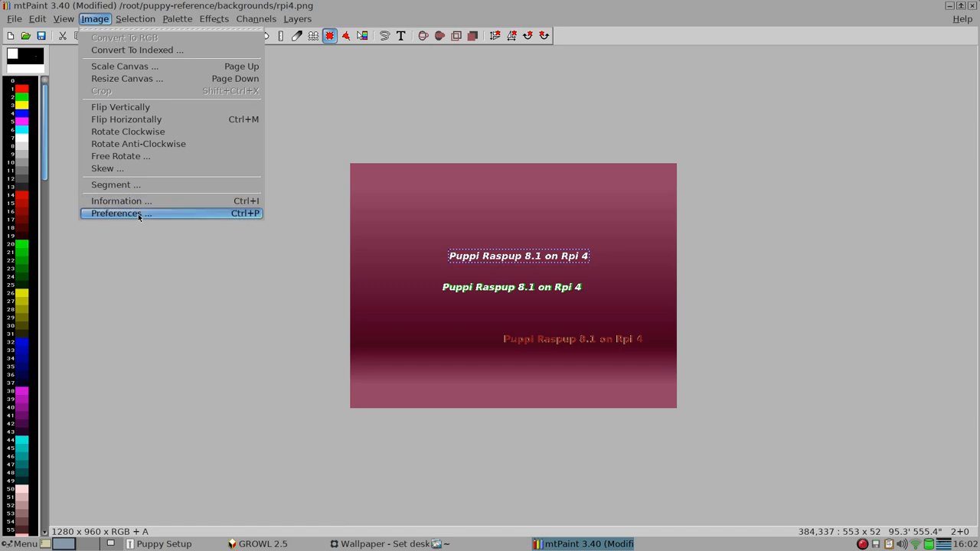
left_click(117, 213)
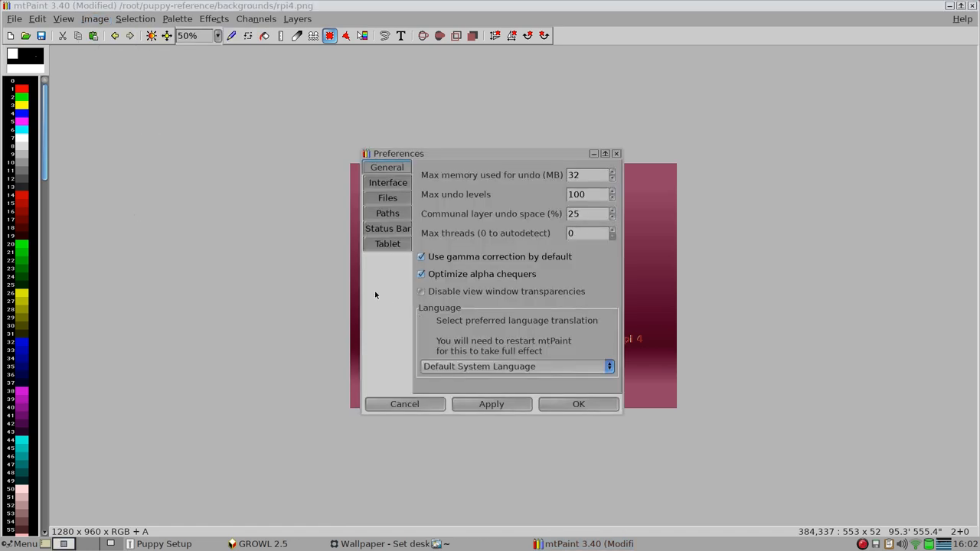
mouse_move(441, 268)
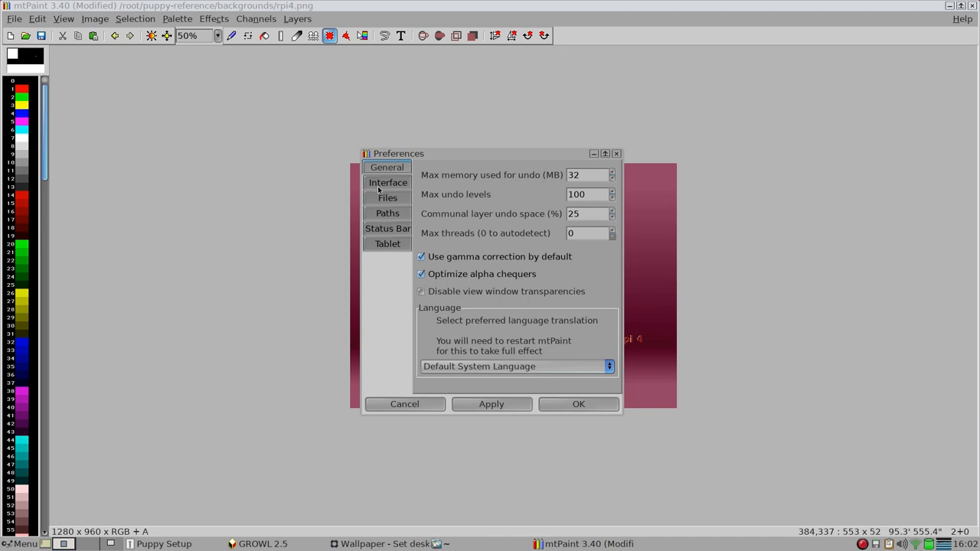
Review the Interface preference settings and close Preferences keeping them.
left_click(388, 182)
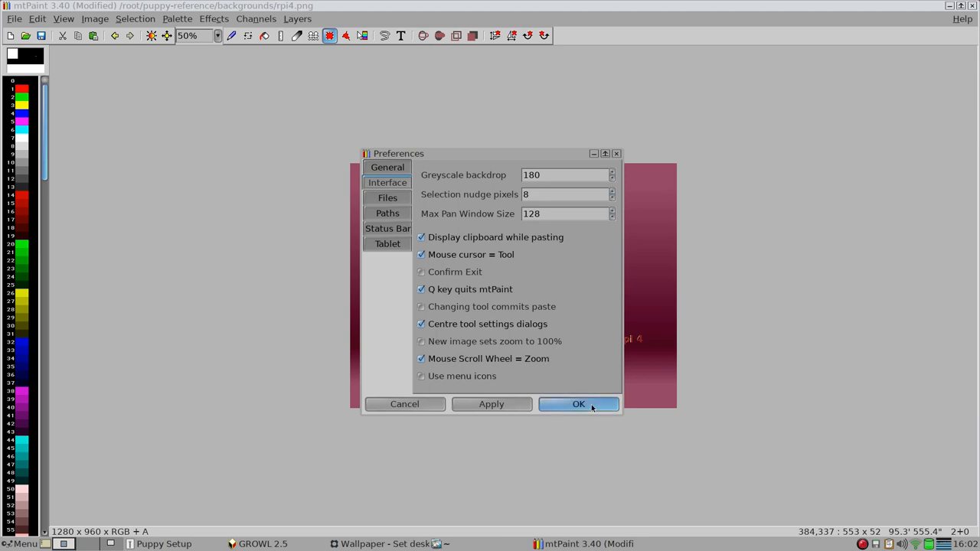
left_click(579, 404)
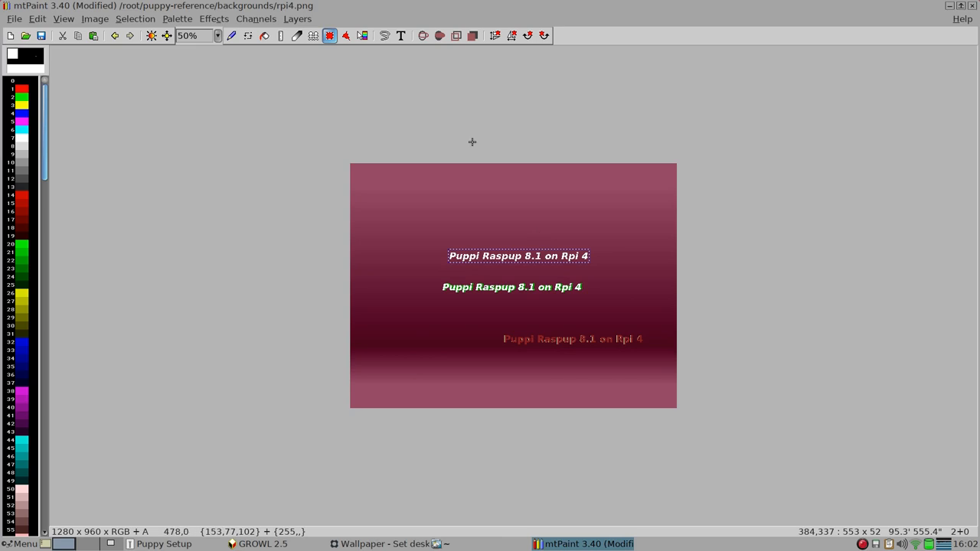
left_click(218, 35)
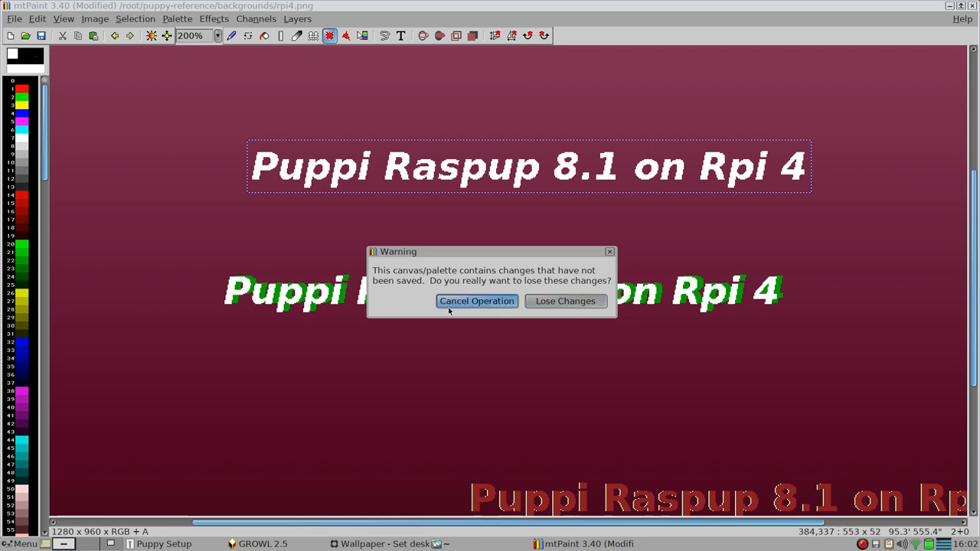
Discard the unsaved rpi4.png changes, quitting mtPaint, and centre the home folder window.
left_click(565, 300)
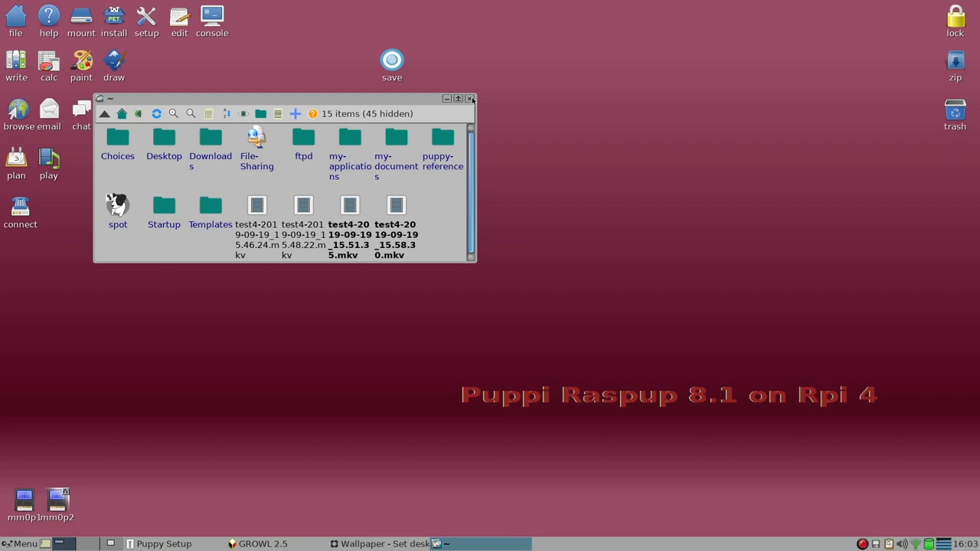
left_click(472, 98)
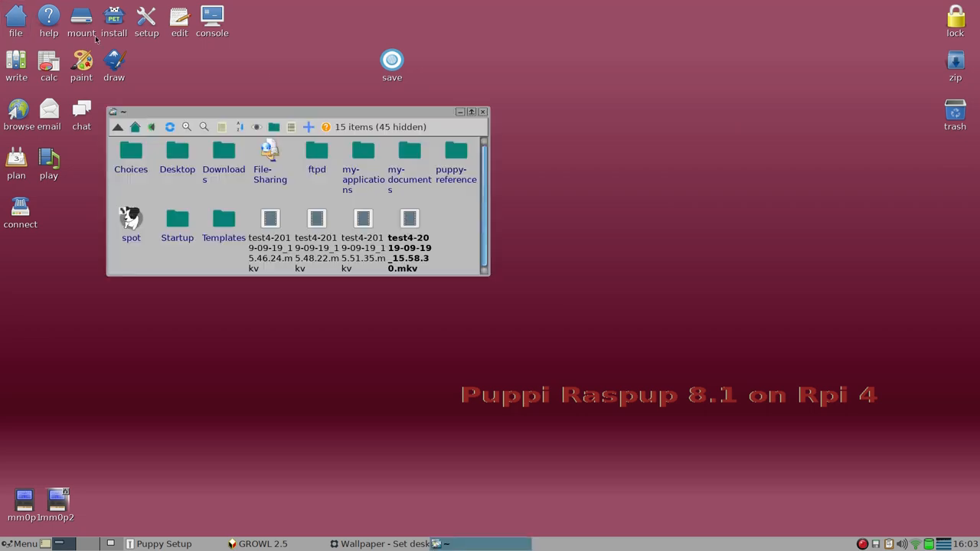
left_click_drag(298, 112, 515, 132)
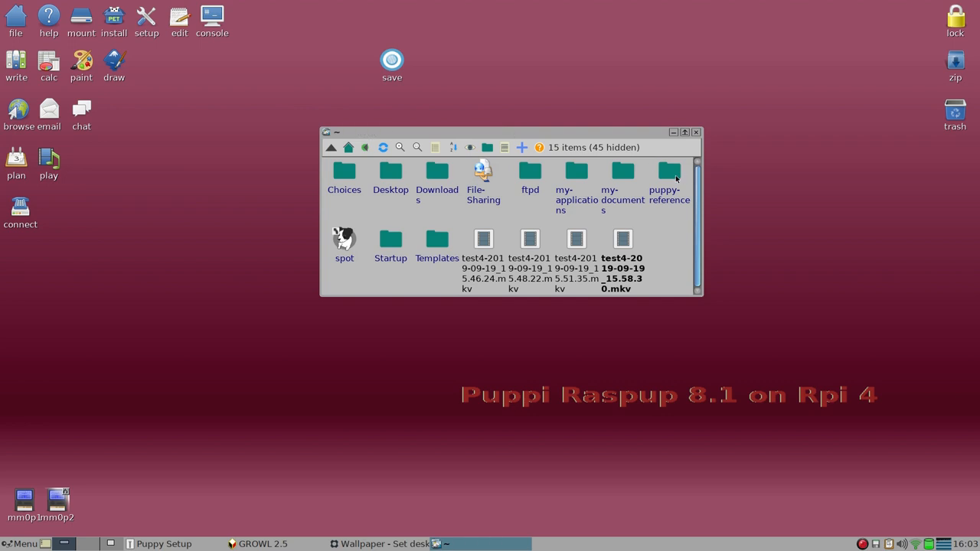
Show the puppy-reference backgrounds folder as thumbnail previews.
double_click(670, 172)
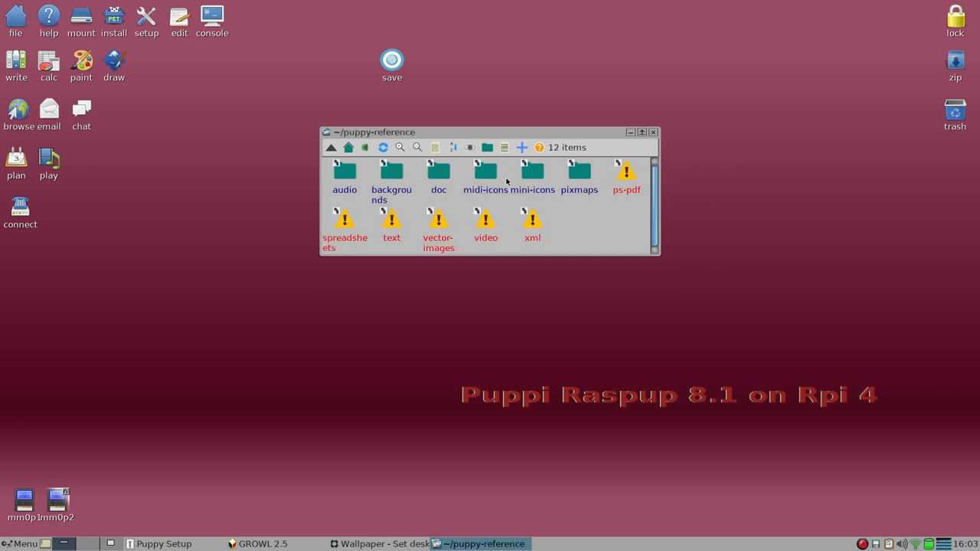
double_click(392, 176)
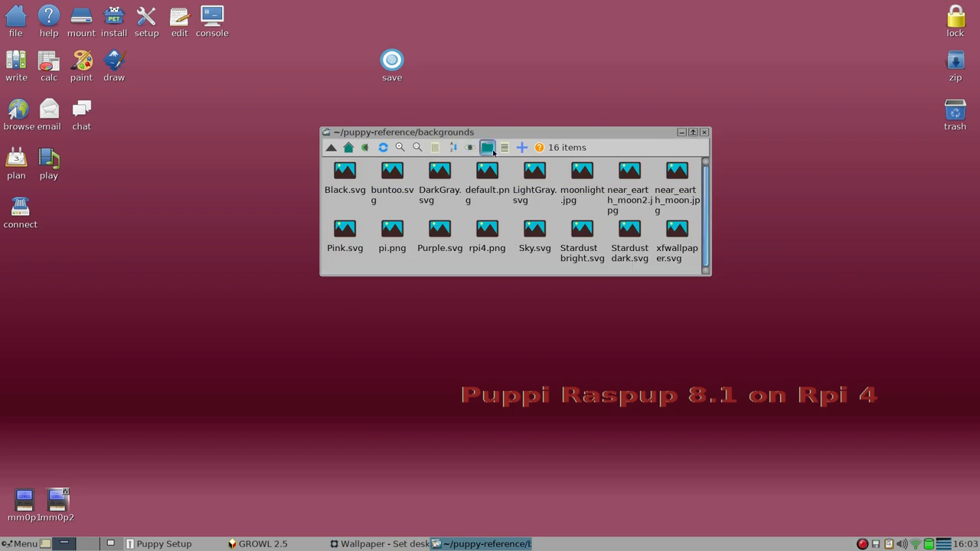
left_click(468, 147)
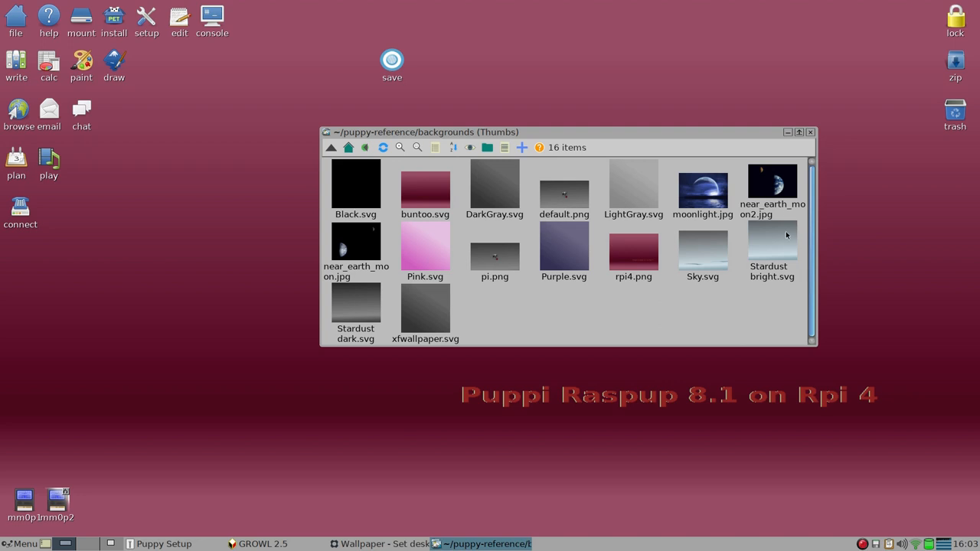
mouse_move(450, 224)
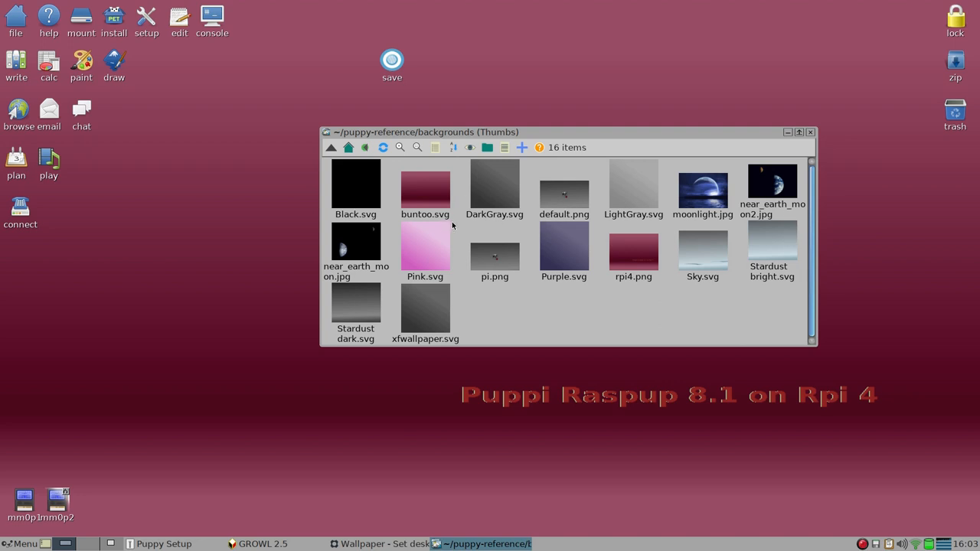
mouse_move(398, 218)
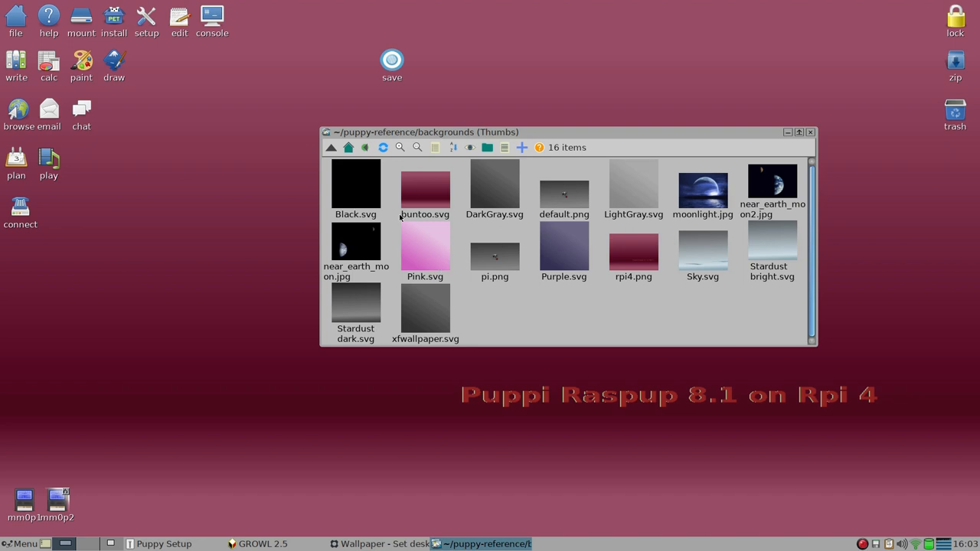
mouse_move(651, 242)
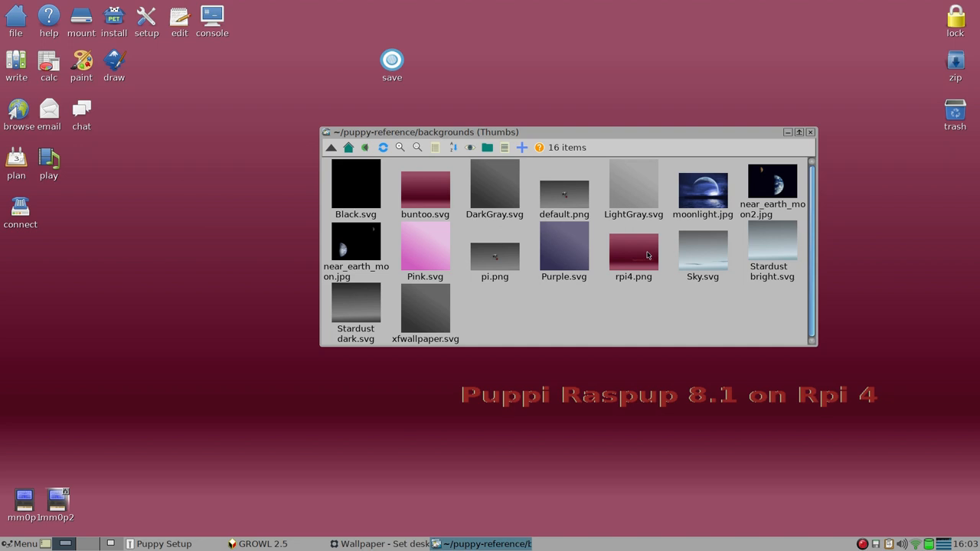
mouse_move(628, 306)
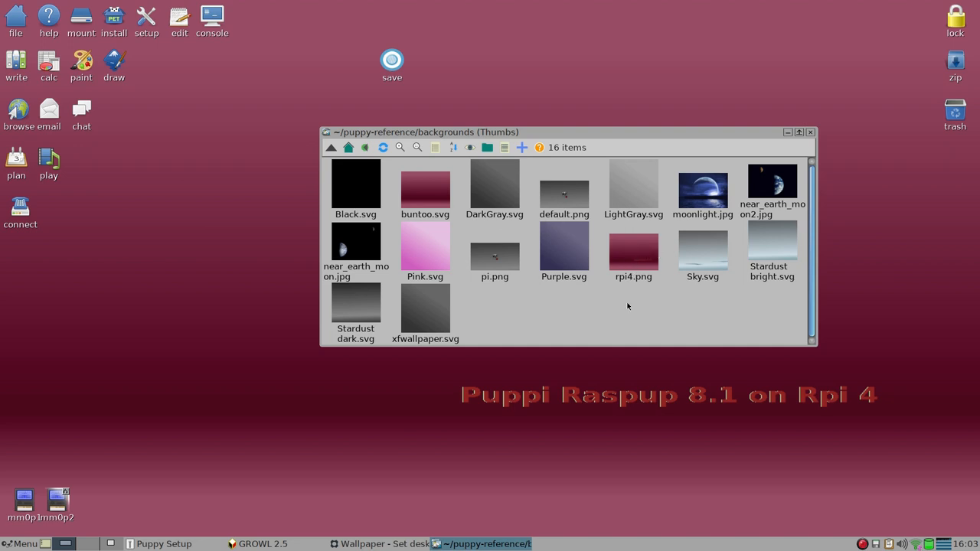
mouse_move(423, 193)
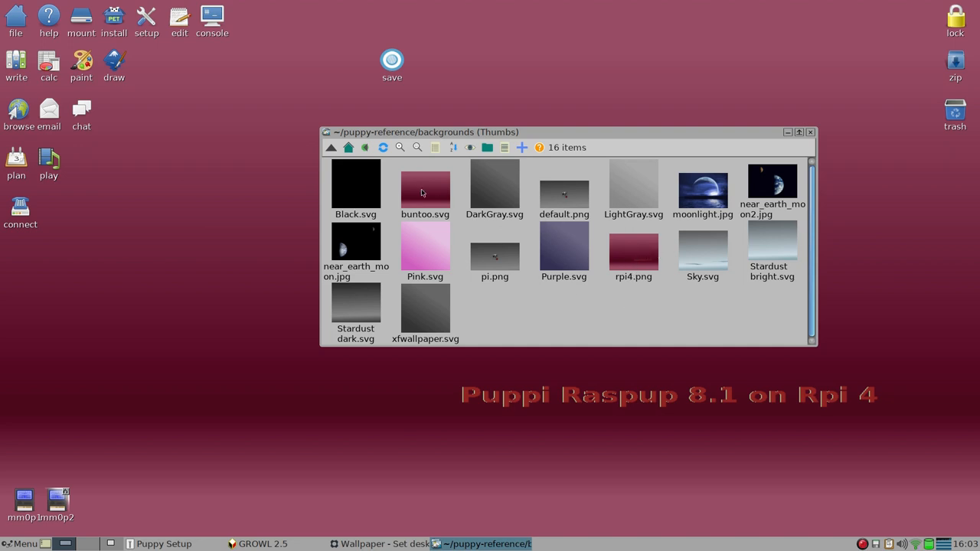
mouse_move(533, 310)
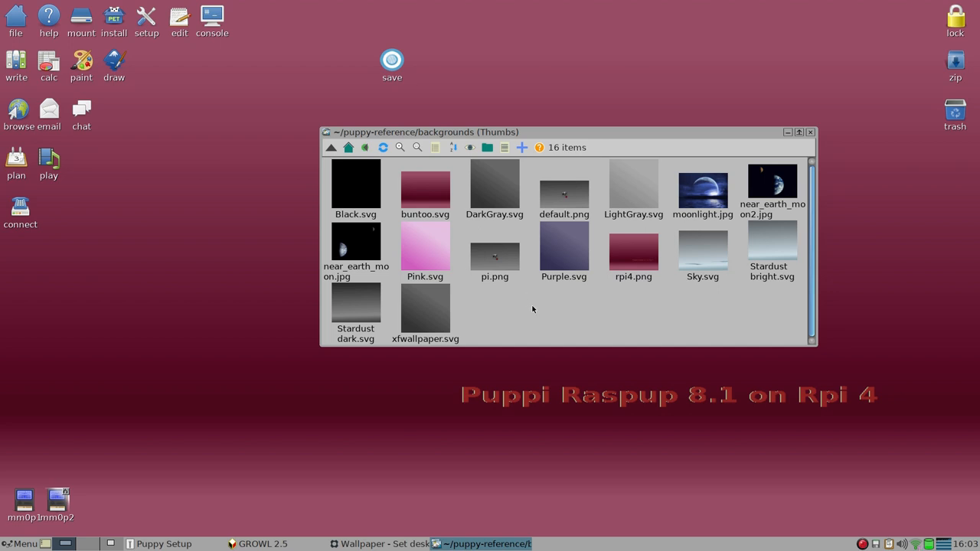
Launch Nathan Wallpaper Setter from Menu > Desktop and show its File commands with the slideshow toggle.
left_click(24, 543)
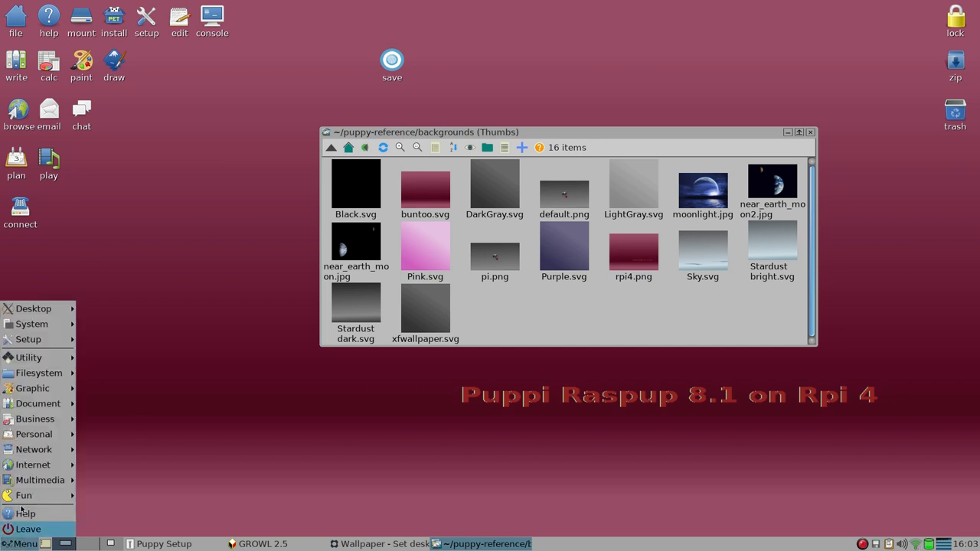
left_click(28, 357)
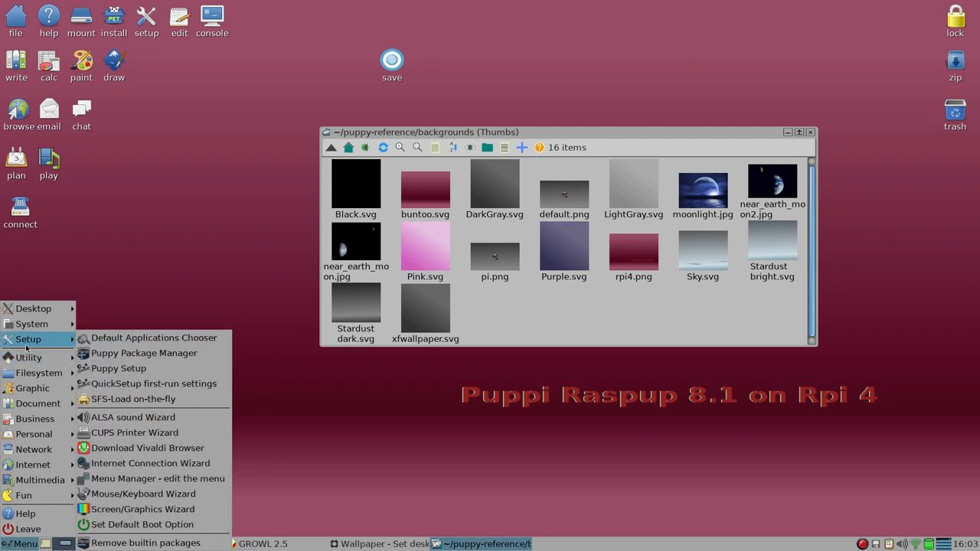
mouse_move(144, 352)
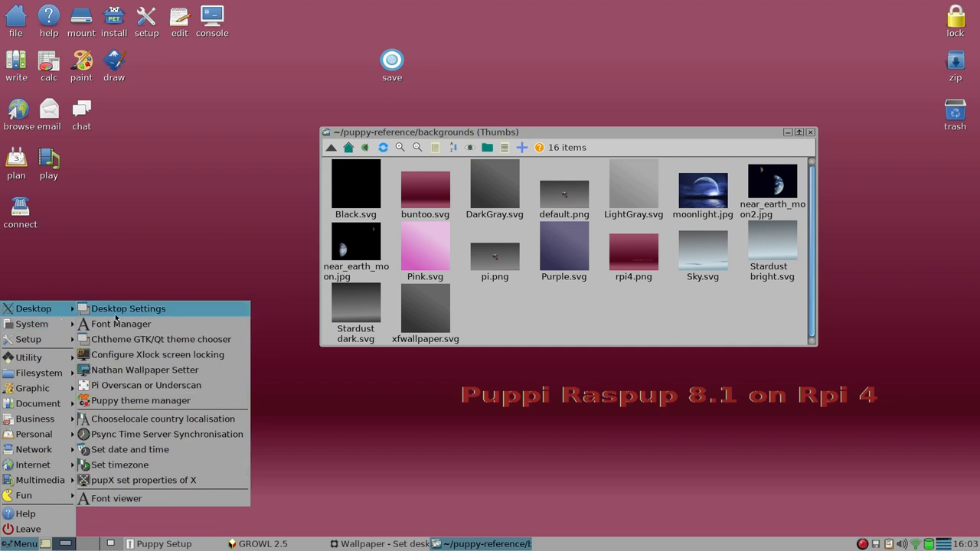
mouse_move(144, 369)
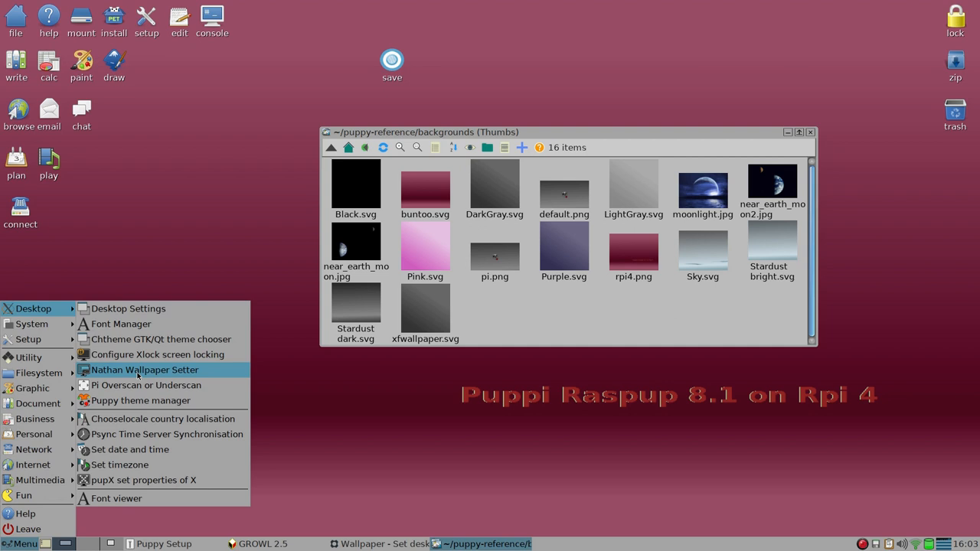
left_click(144, 369)
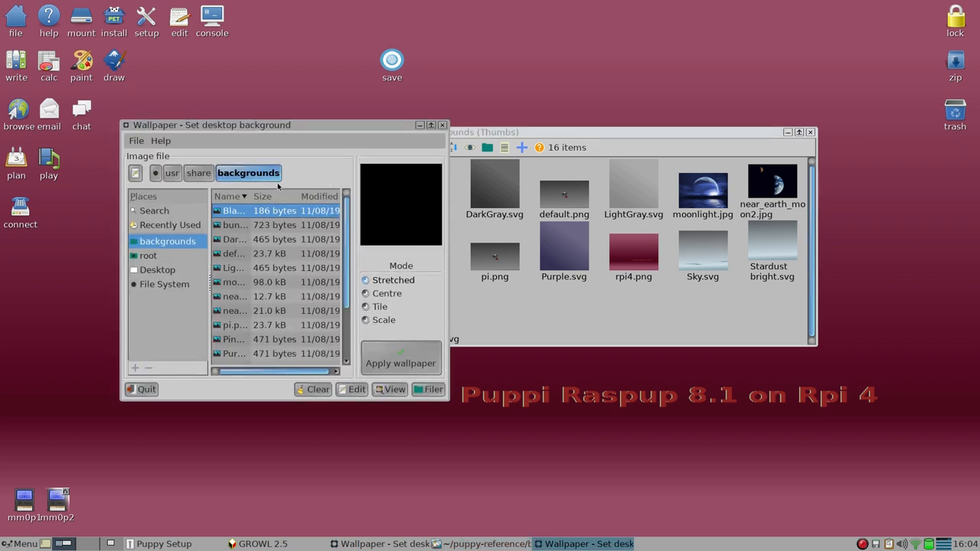
left_click(137, 141)
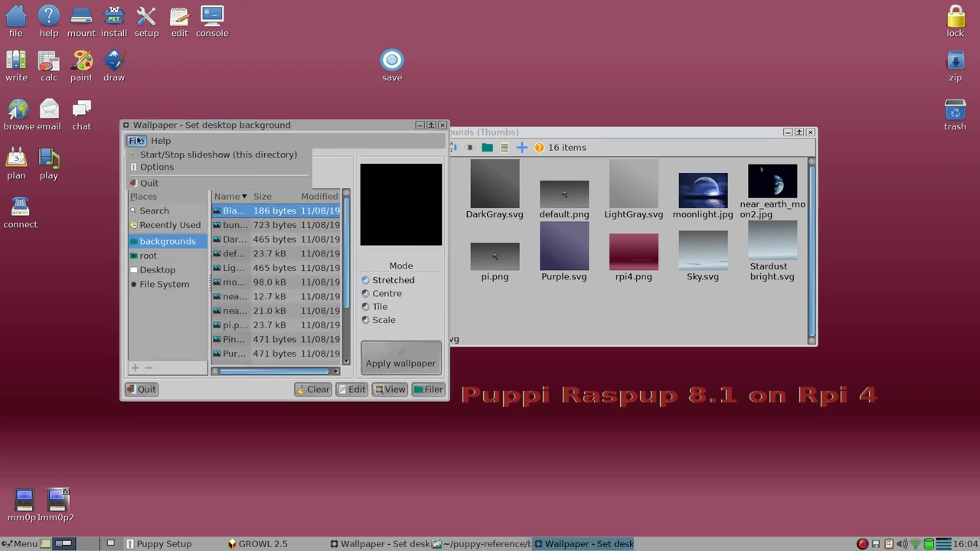
mouse_move(217, 153)
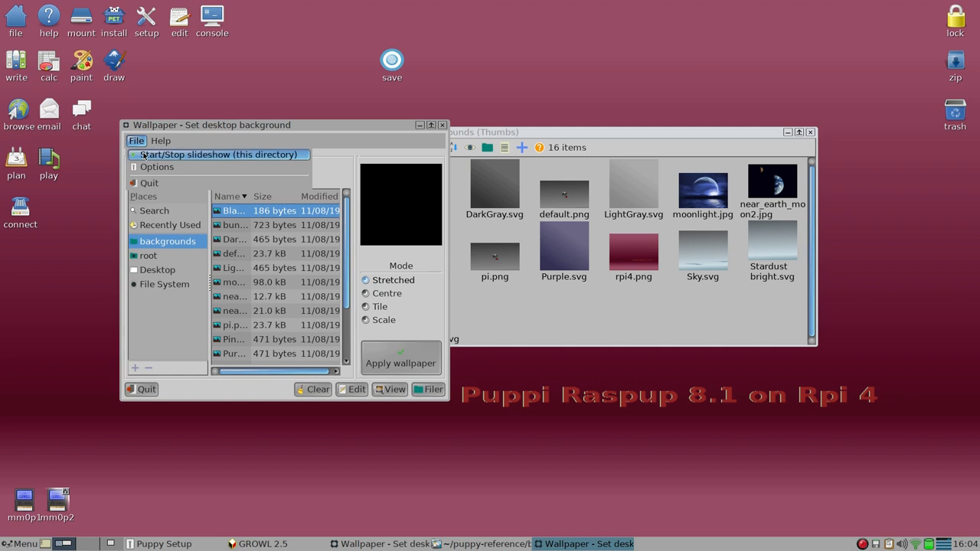